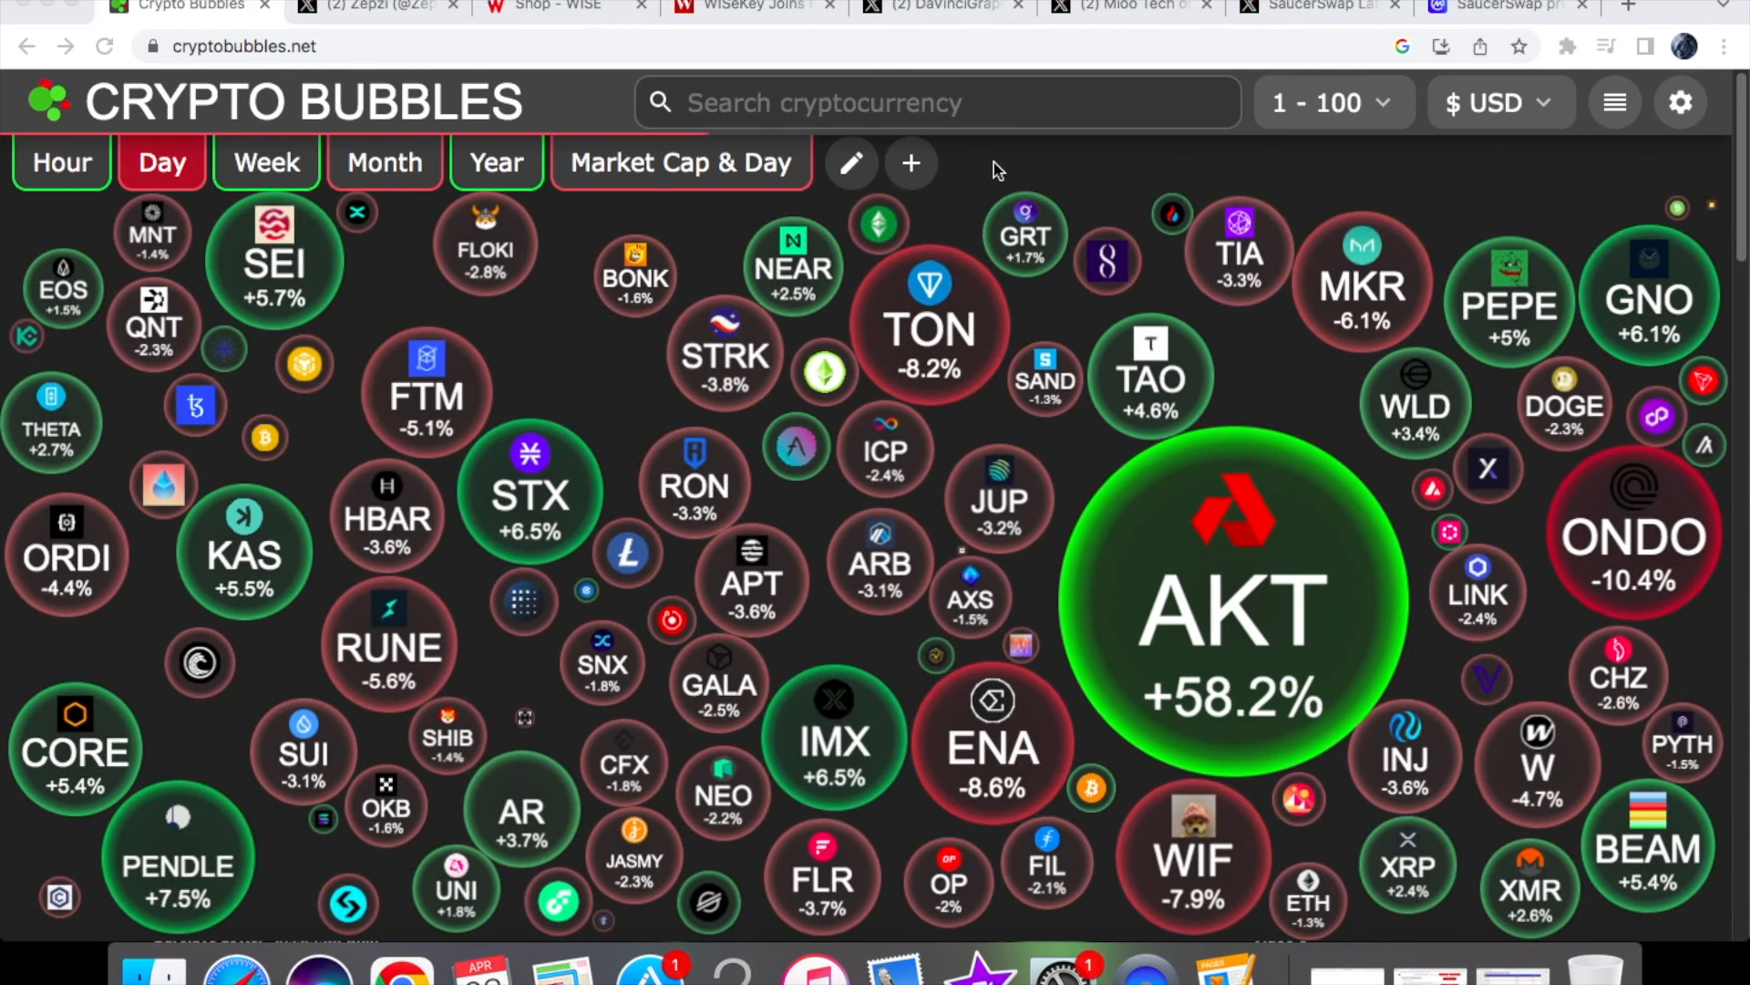
- Return to the 'WISeKey Joins…' tab showing the Hashgraph Association NFT press release
click(374, 7)
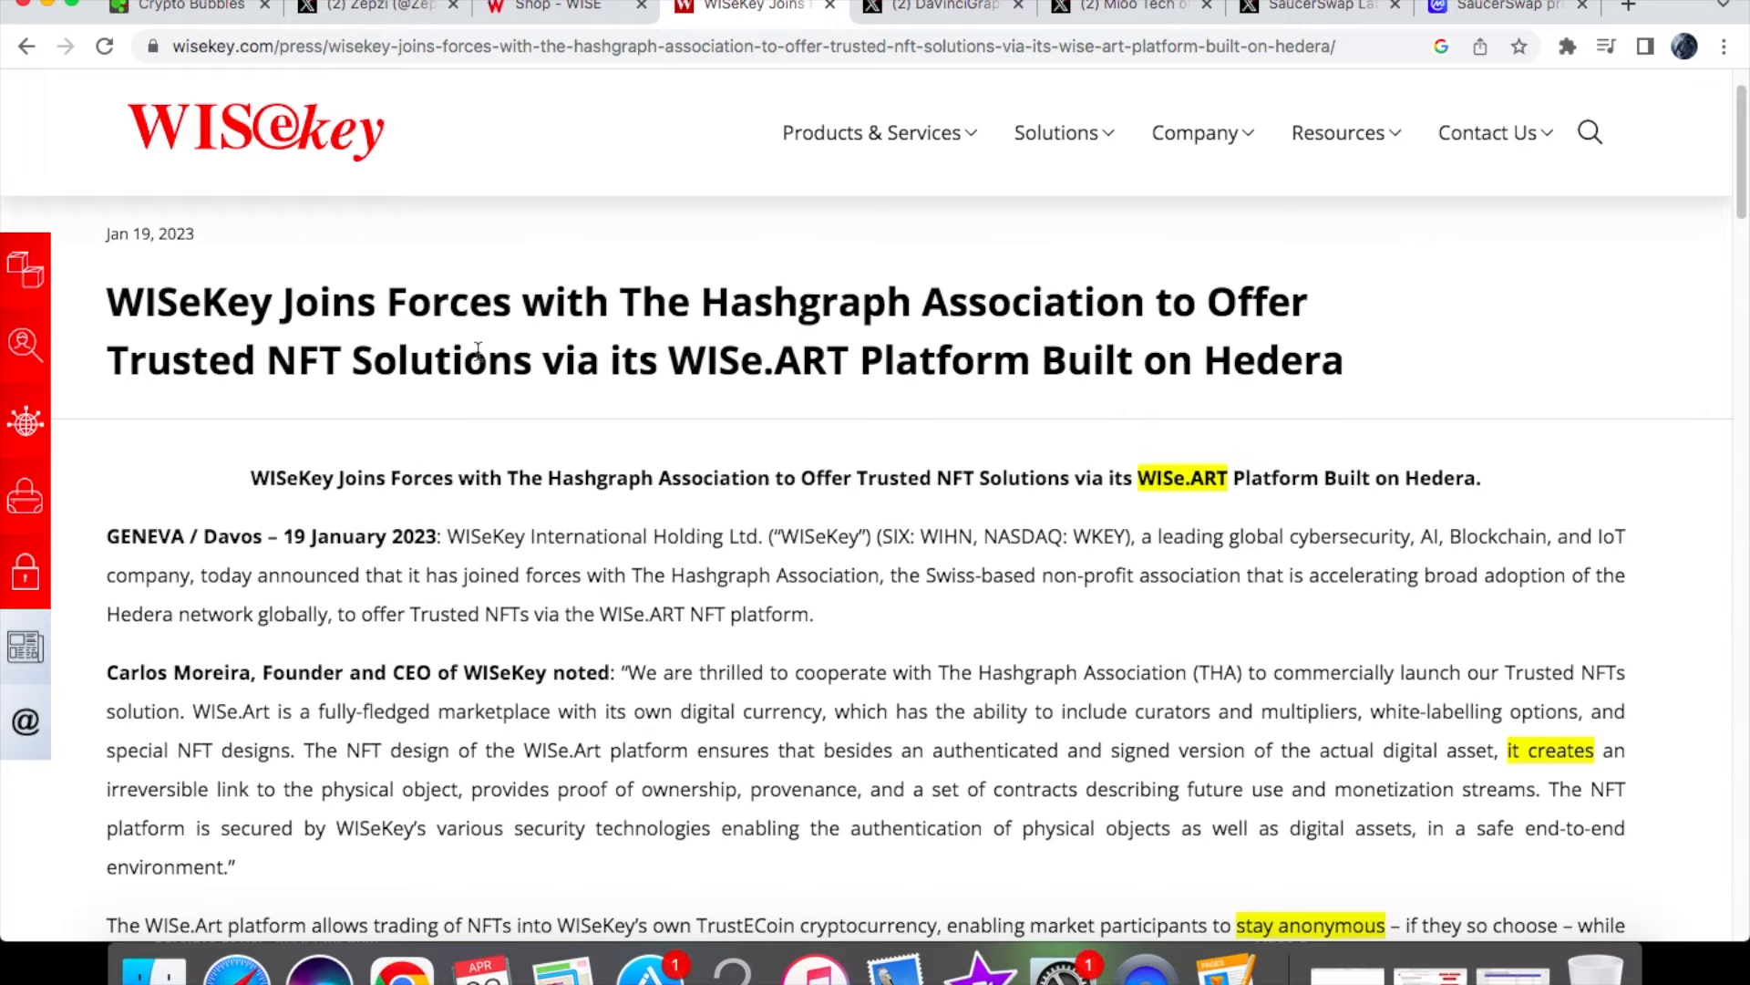
mouse_move(657, 377)
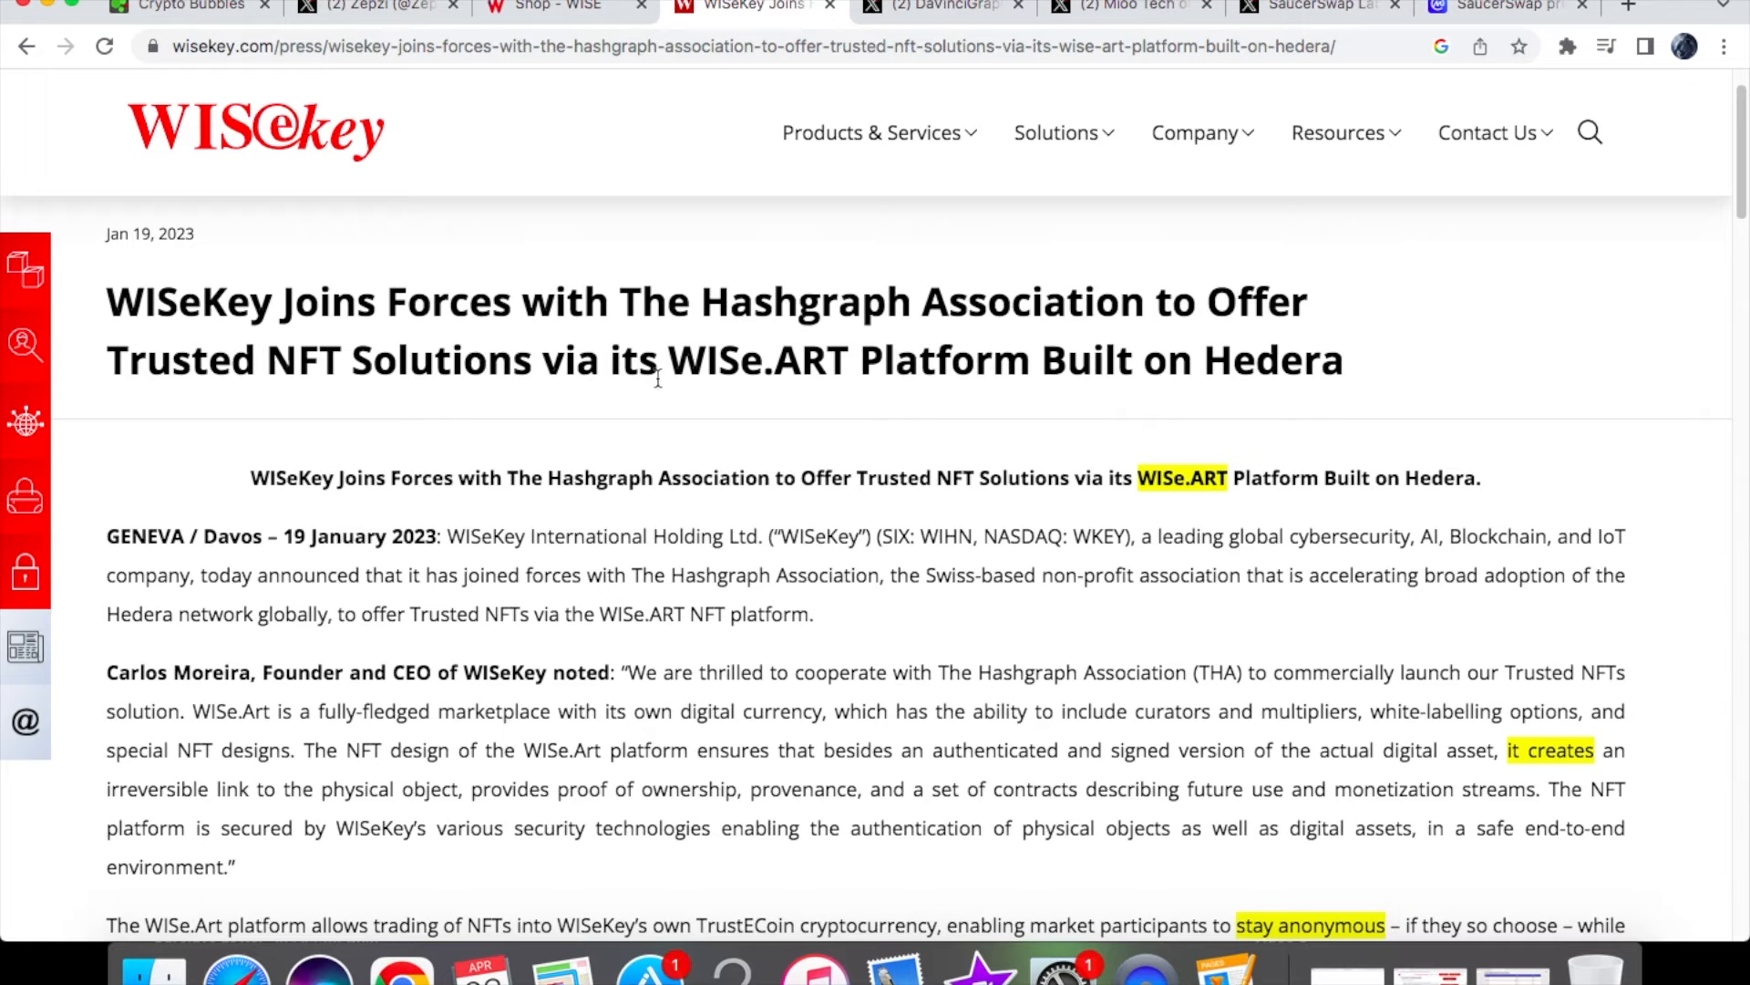
mouse_move(563, 64)
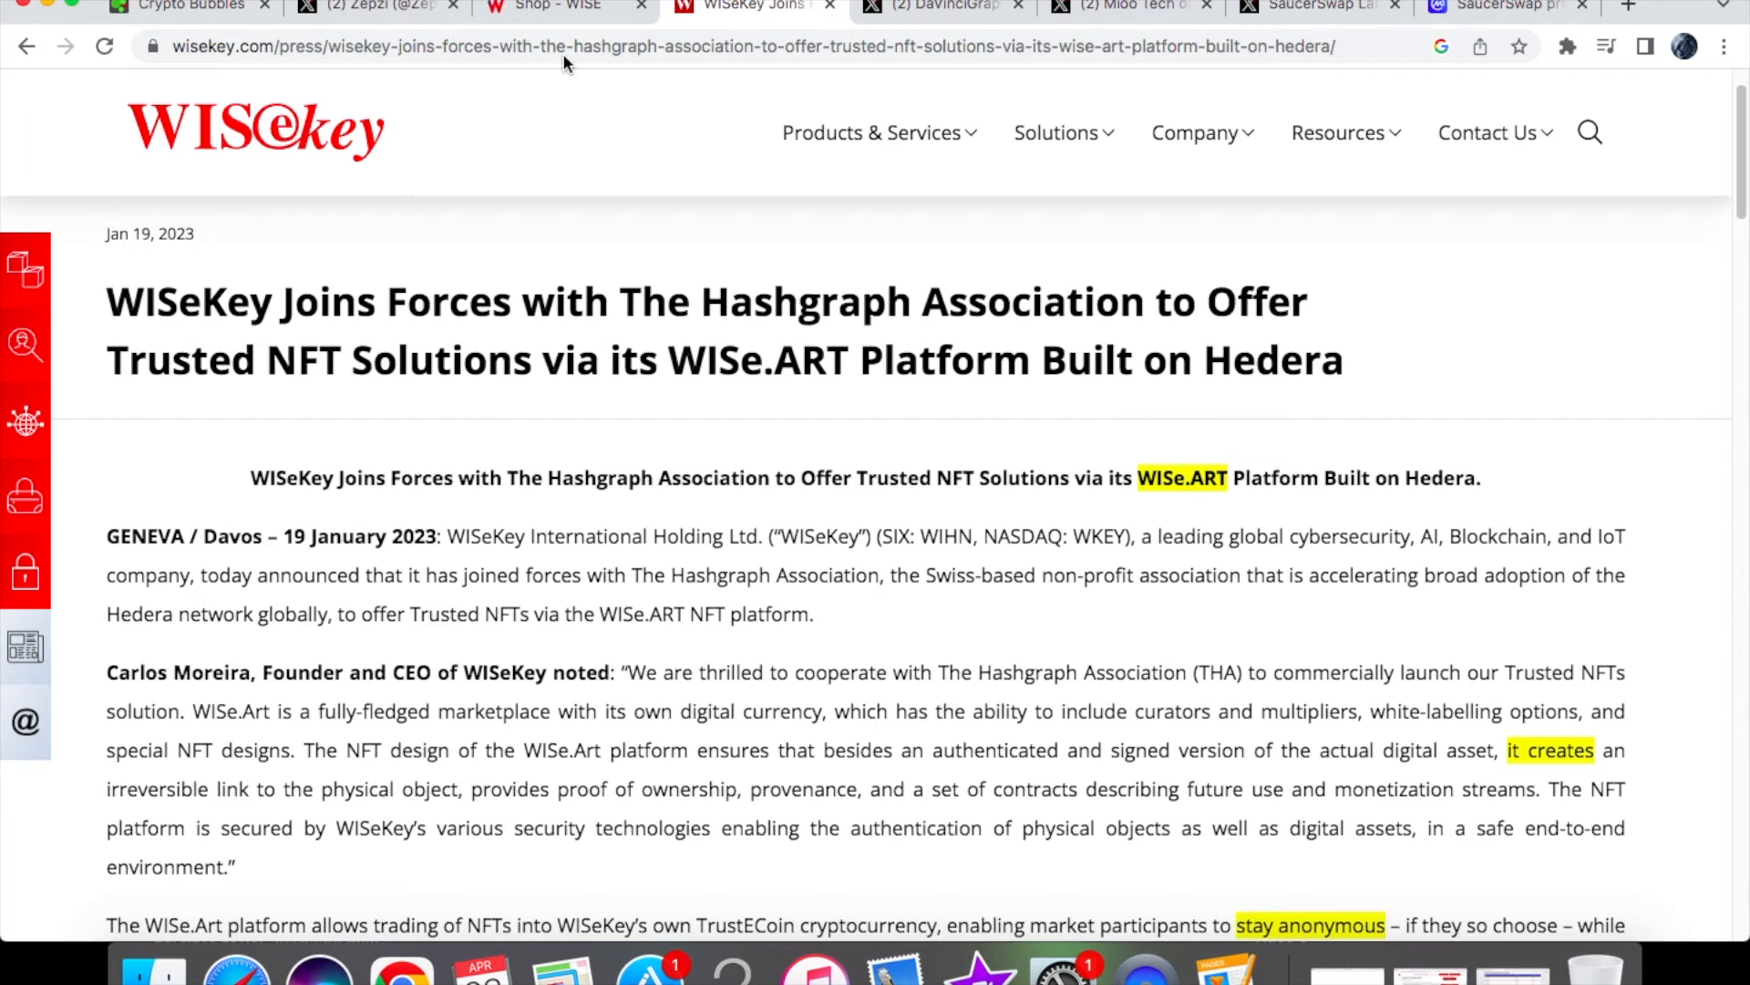
- Scroll to the CEO's WISe.ART quote and highlight 'proof of ownership'
scroll(down, 3)
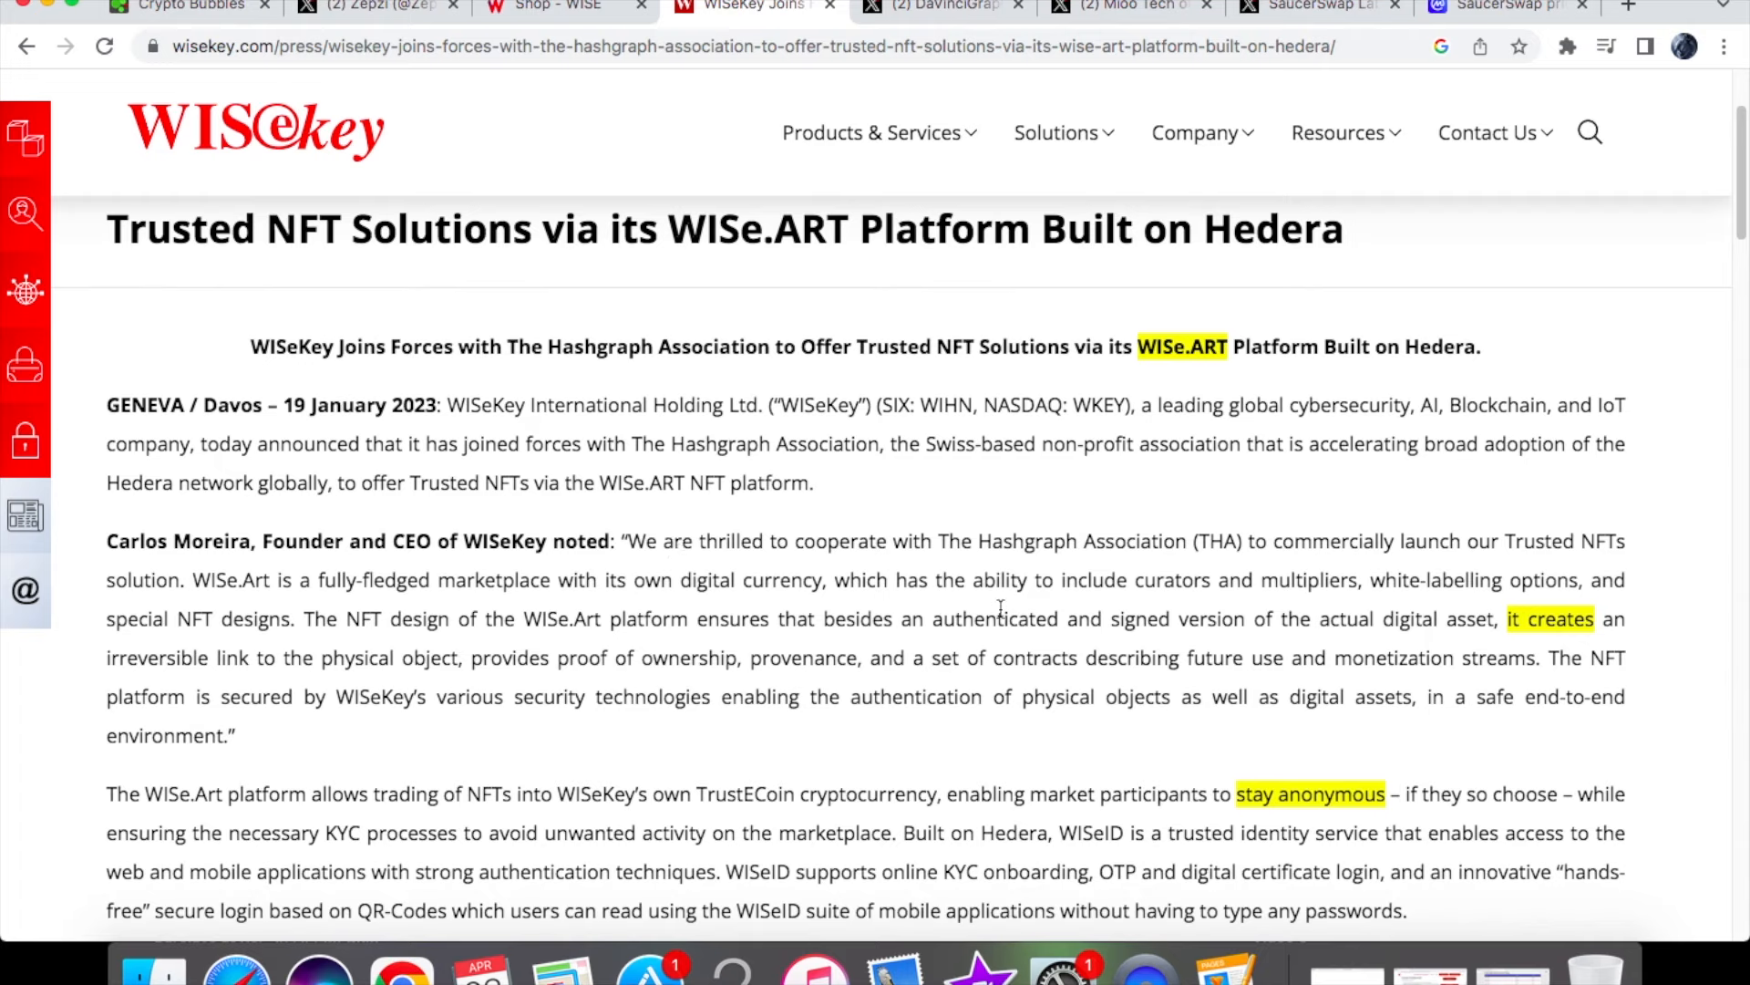
mouse_move(1180, 682)
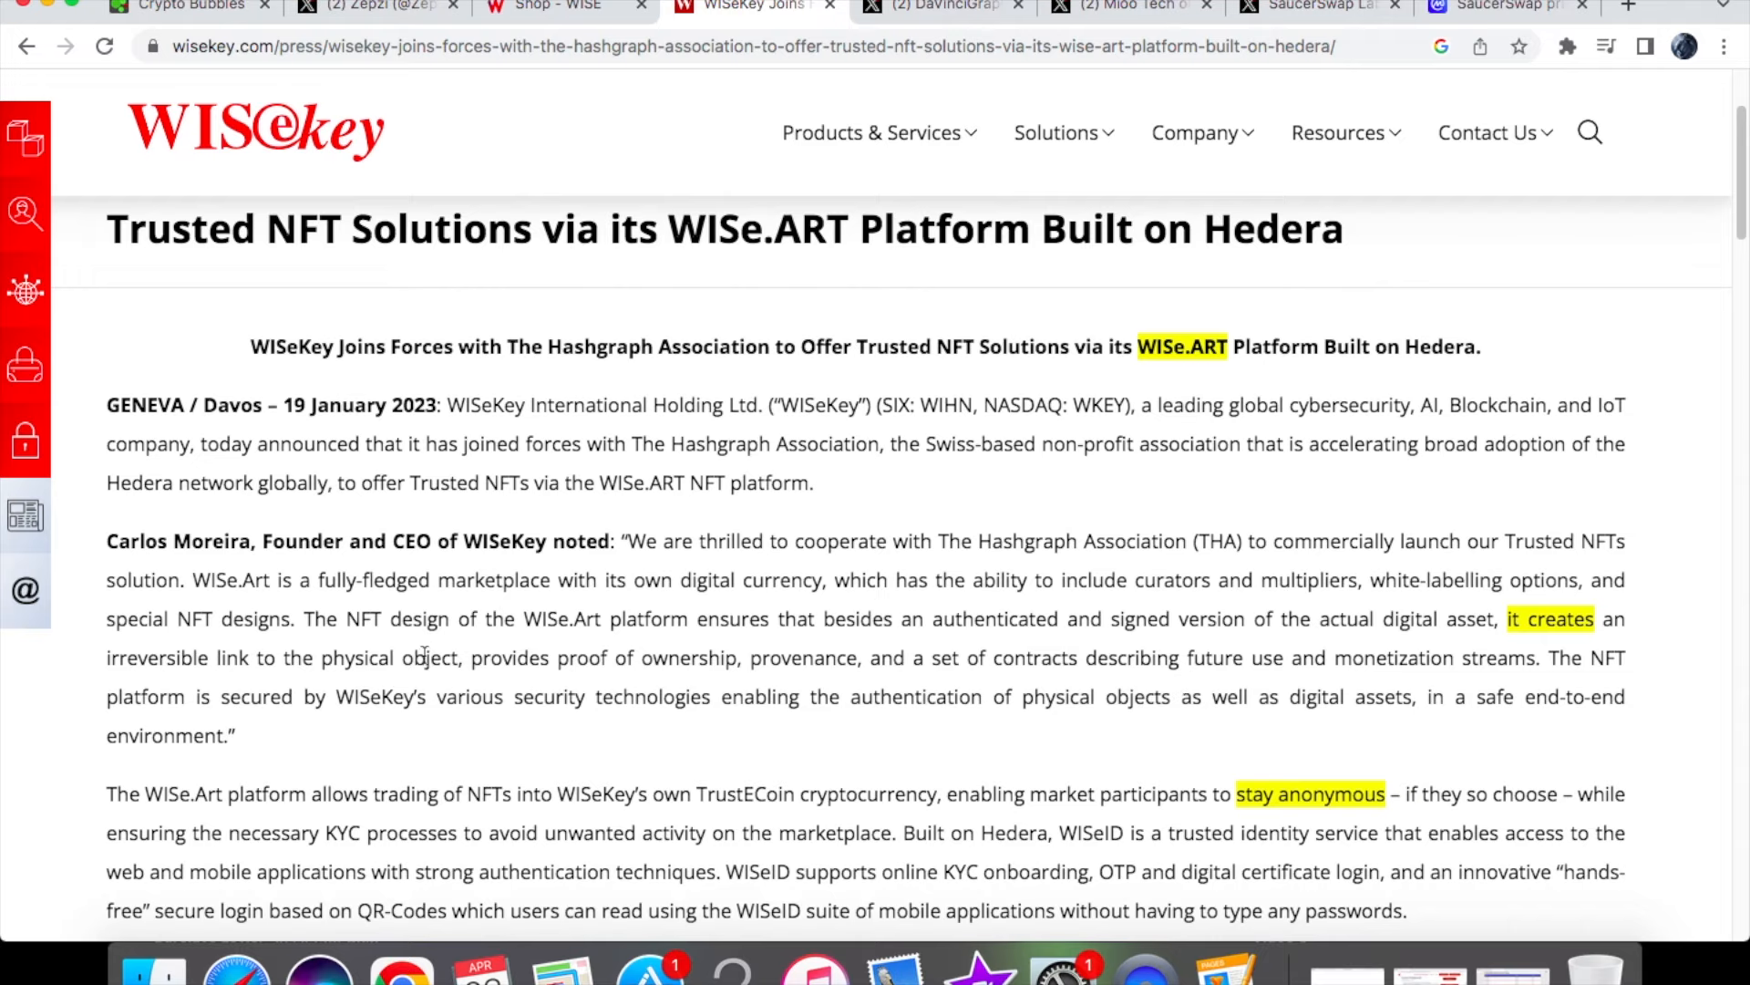
mouse_move(543, 682)
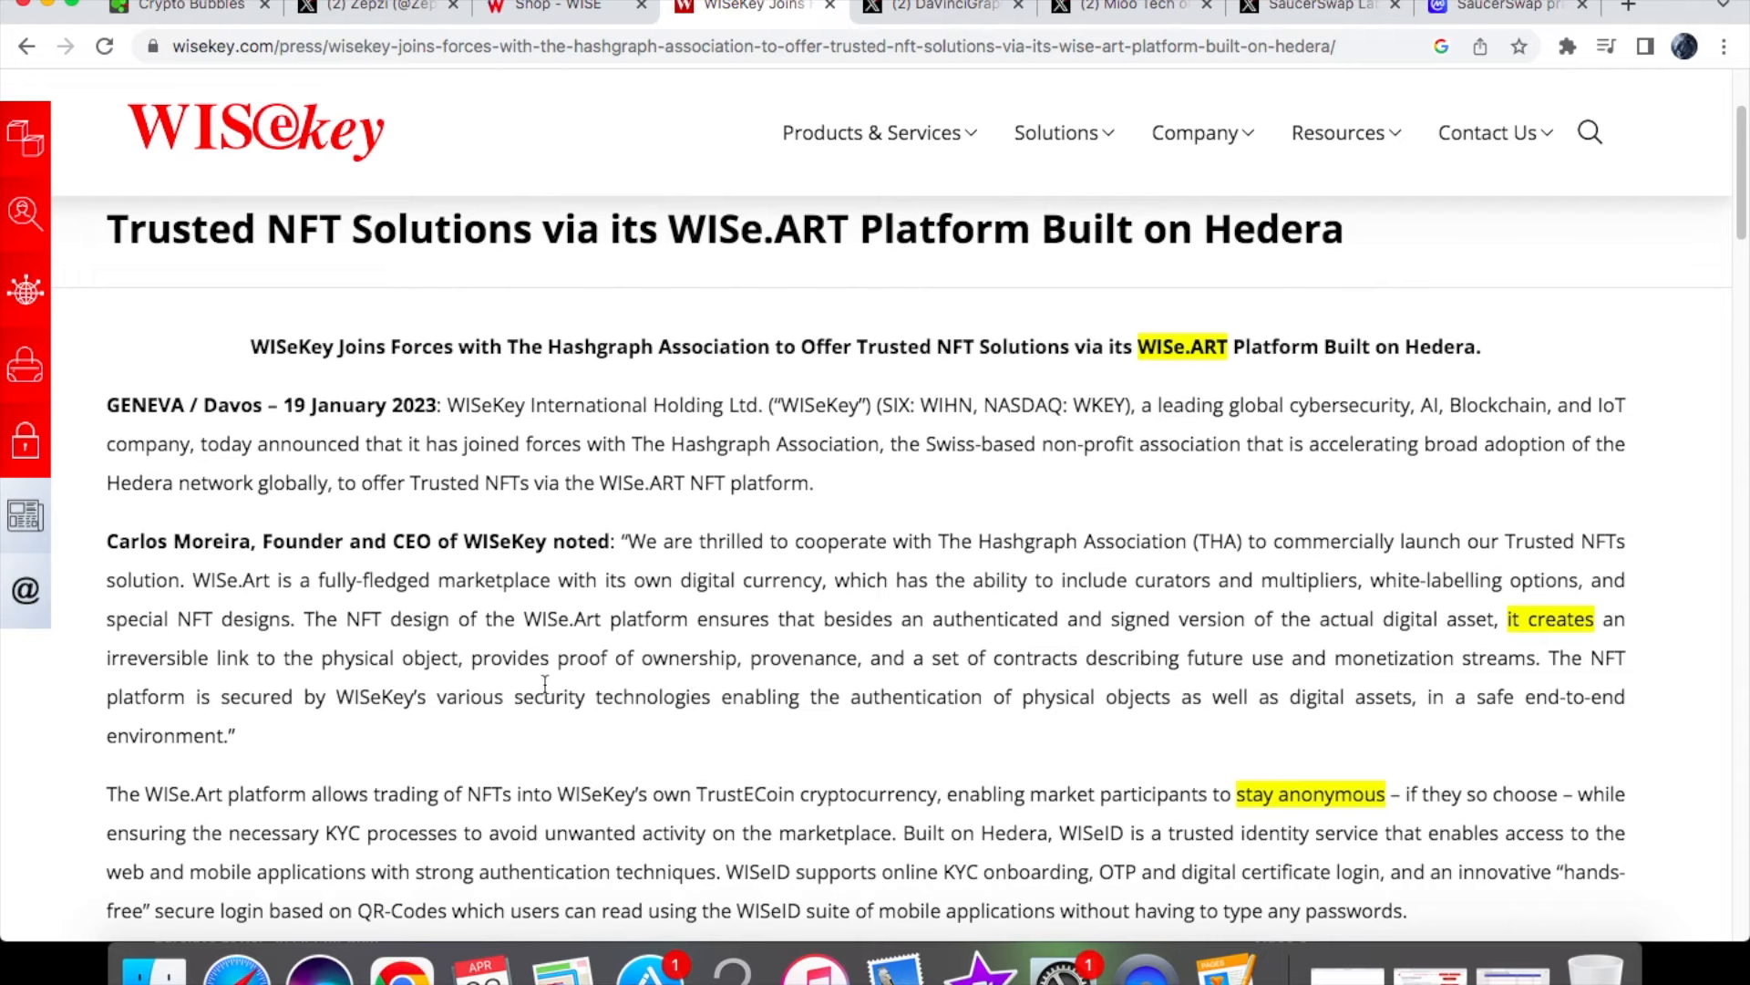
drag(558, 657, 737, 657)
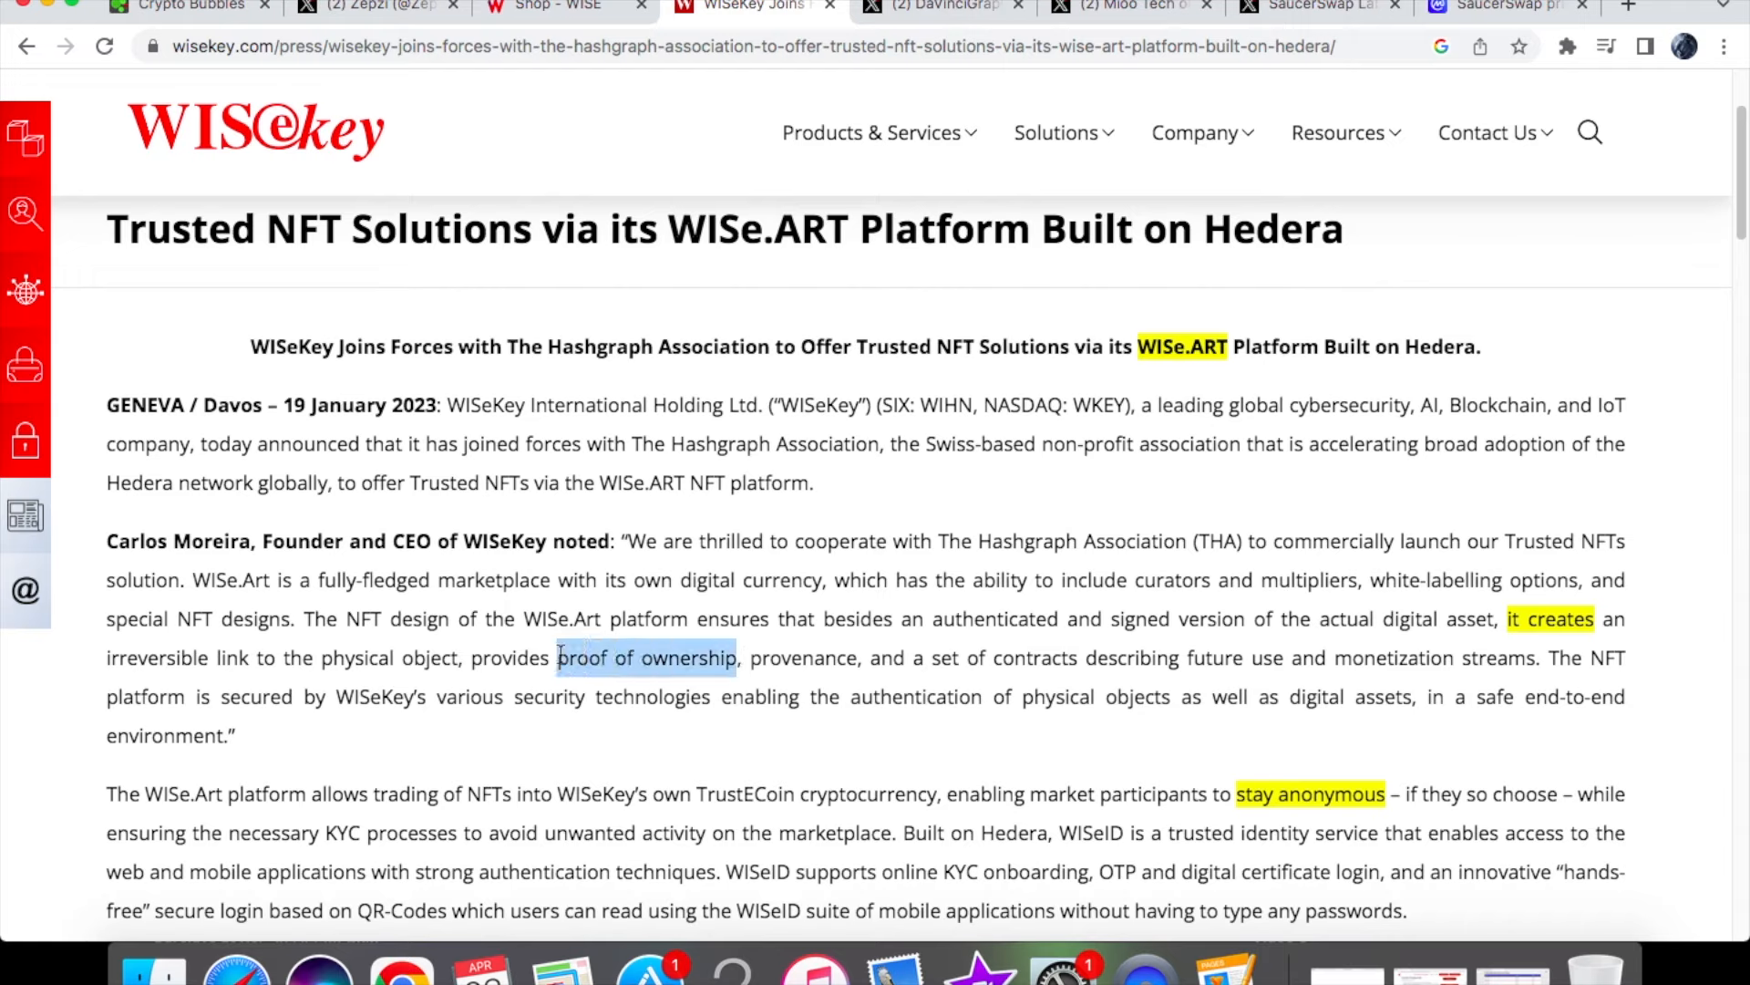
mouse_move(1112, 685)
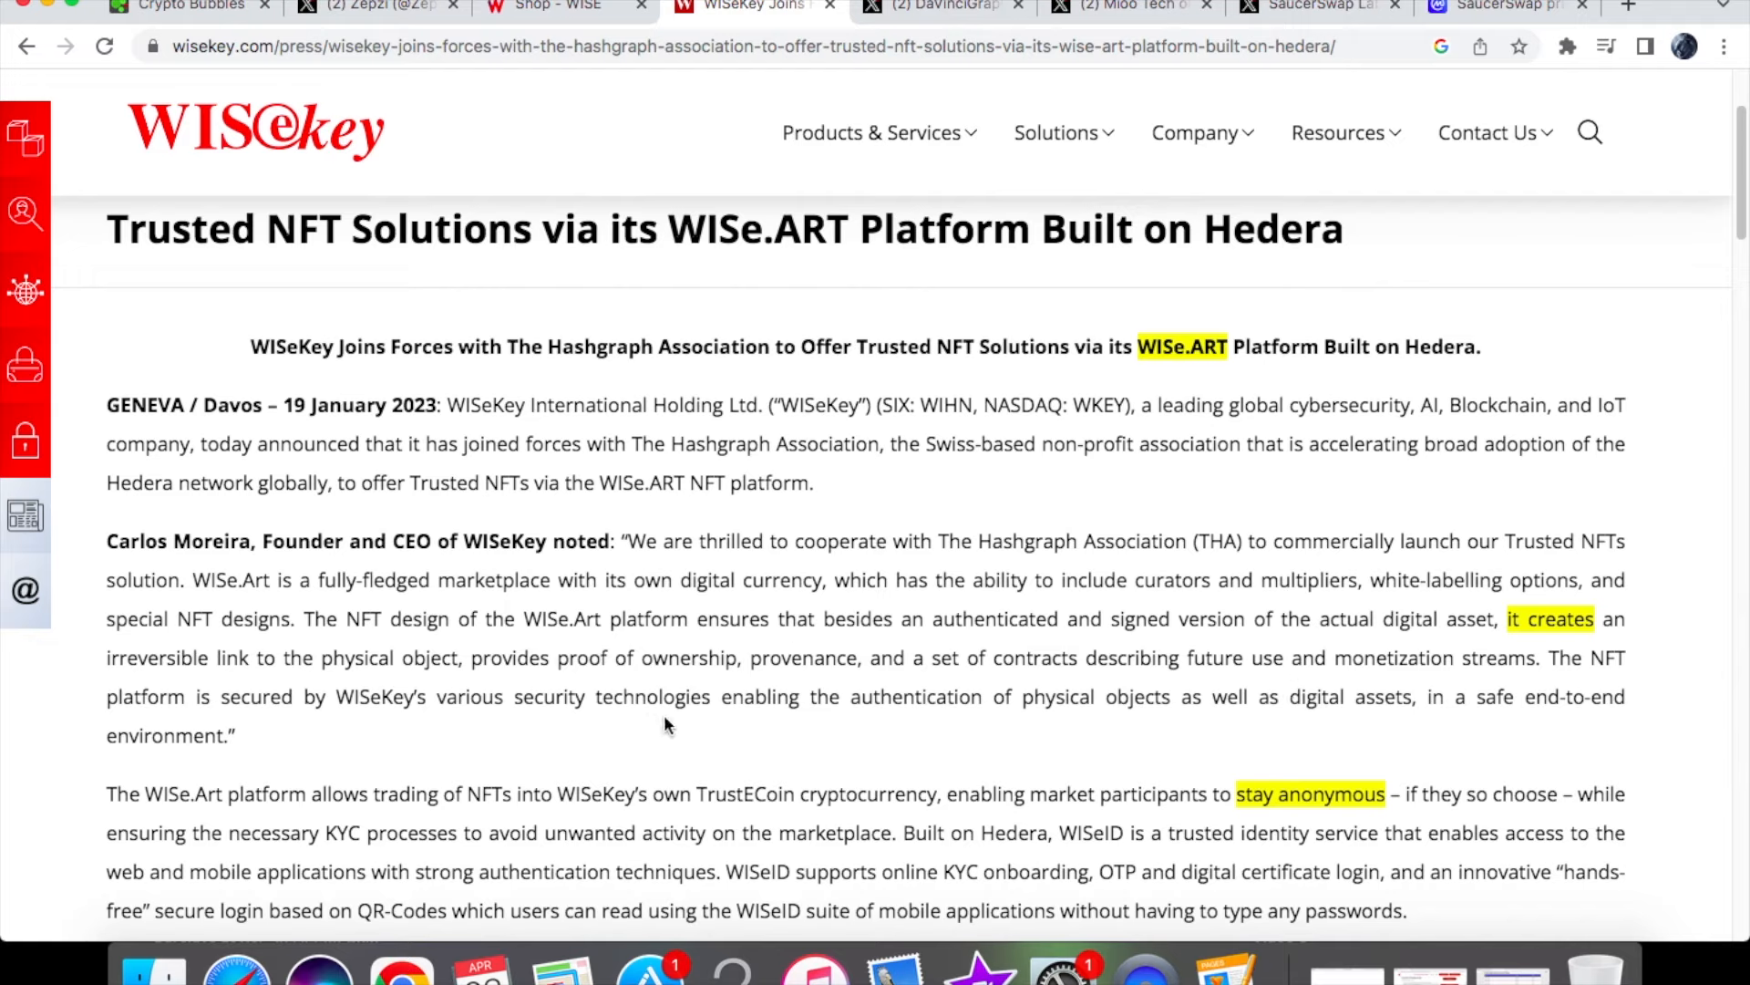
mouse_move(845, 697)
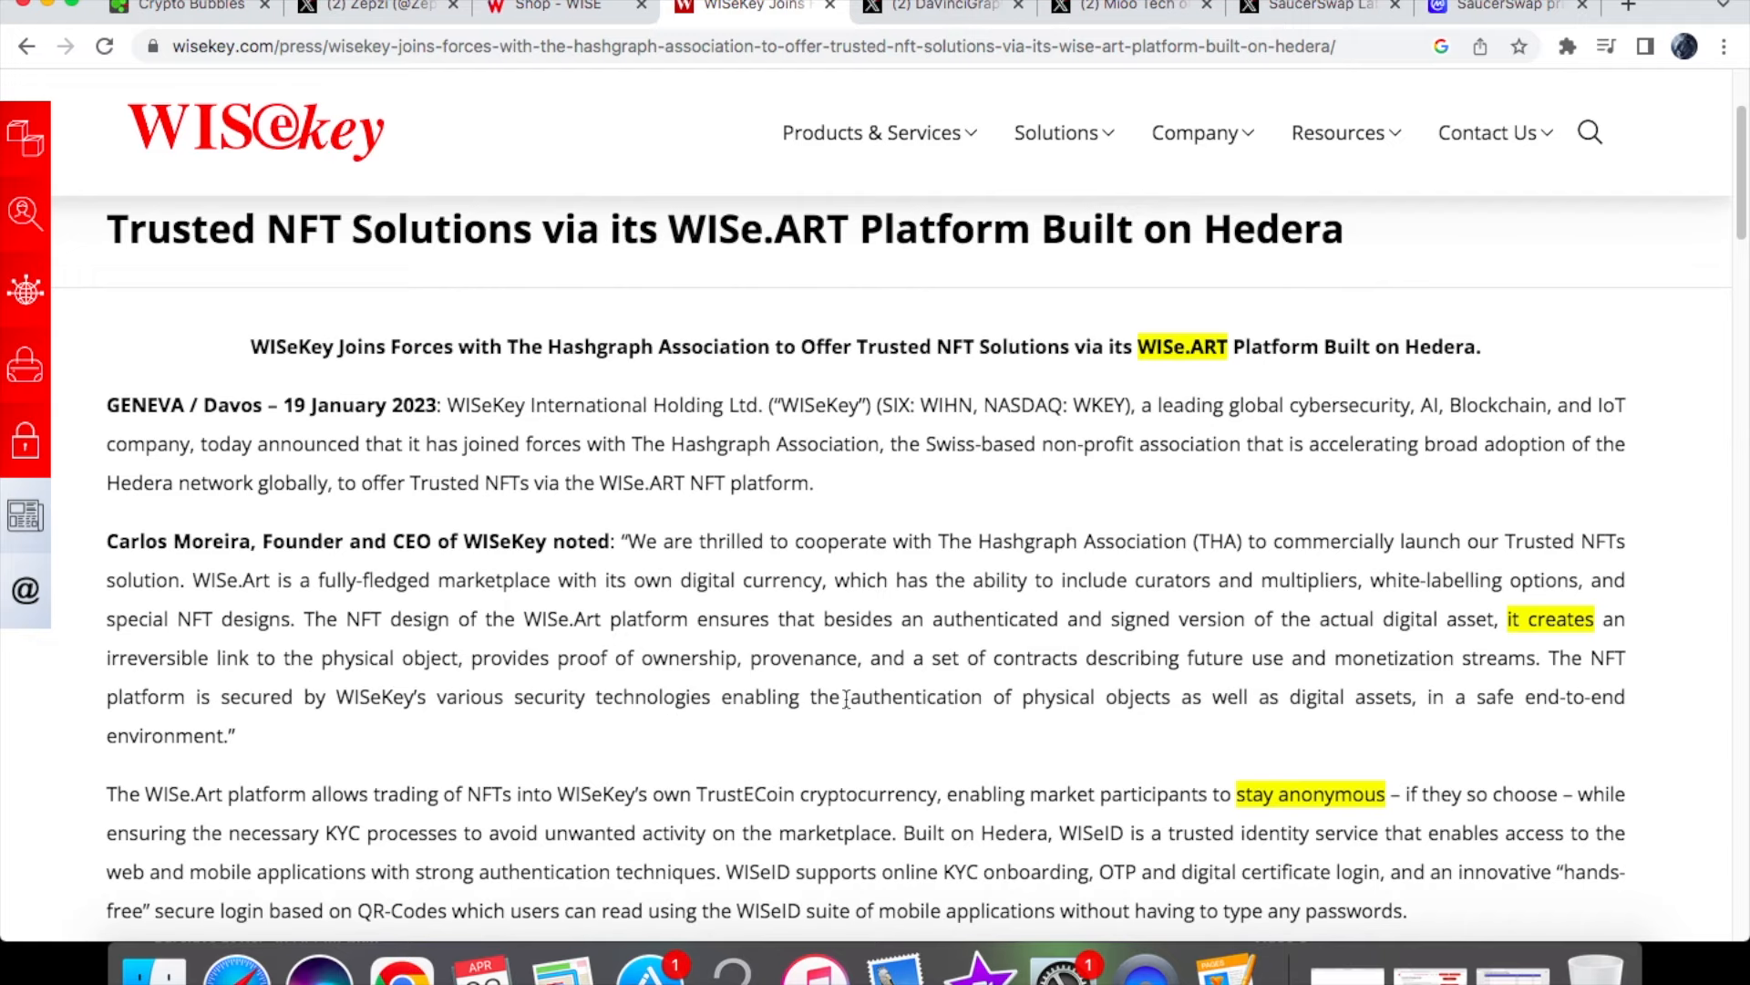
drag(843, 696, 1066, 697)
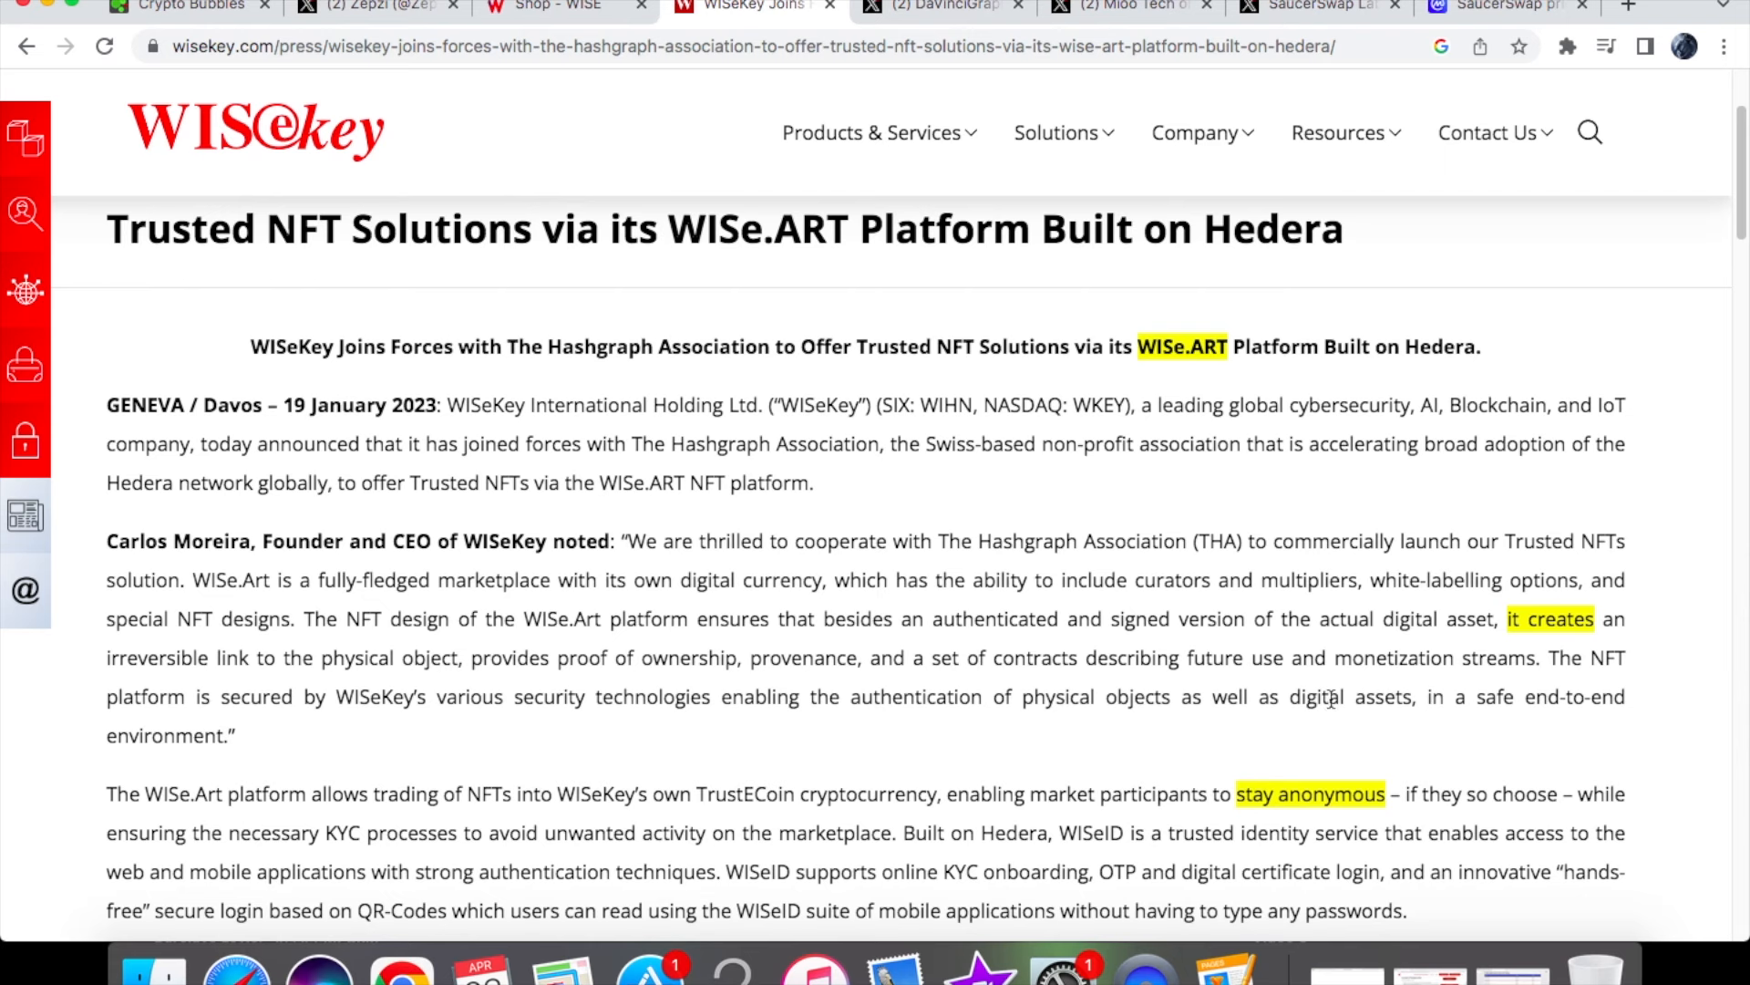
mouse_move(1041, 704)
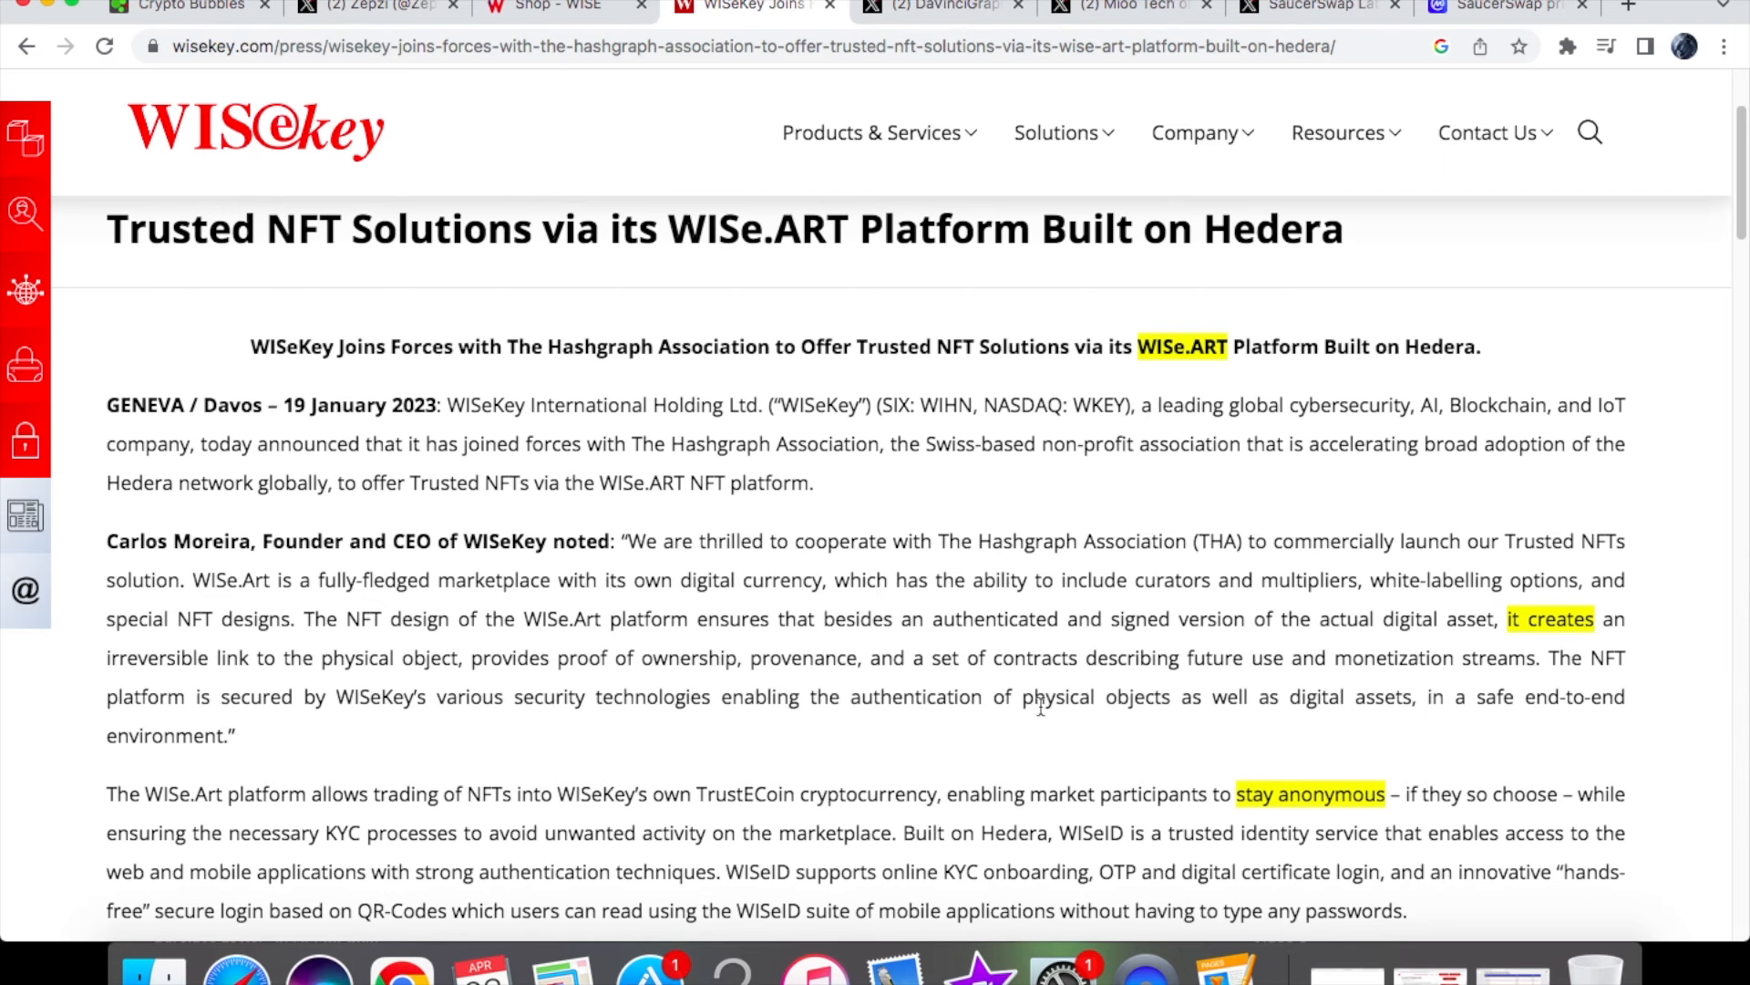
- Scroll down to the TrustECoin, WISeID and Hedera ledger paragraphs
scroll(down, 3)
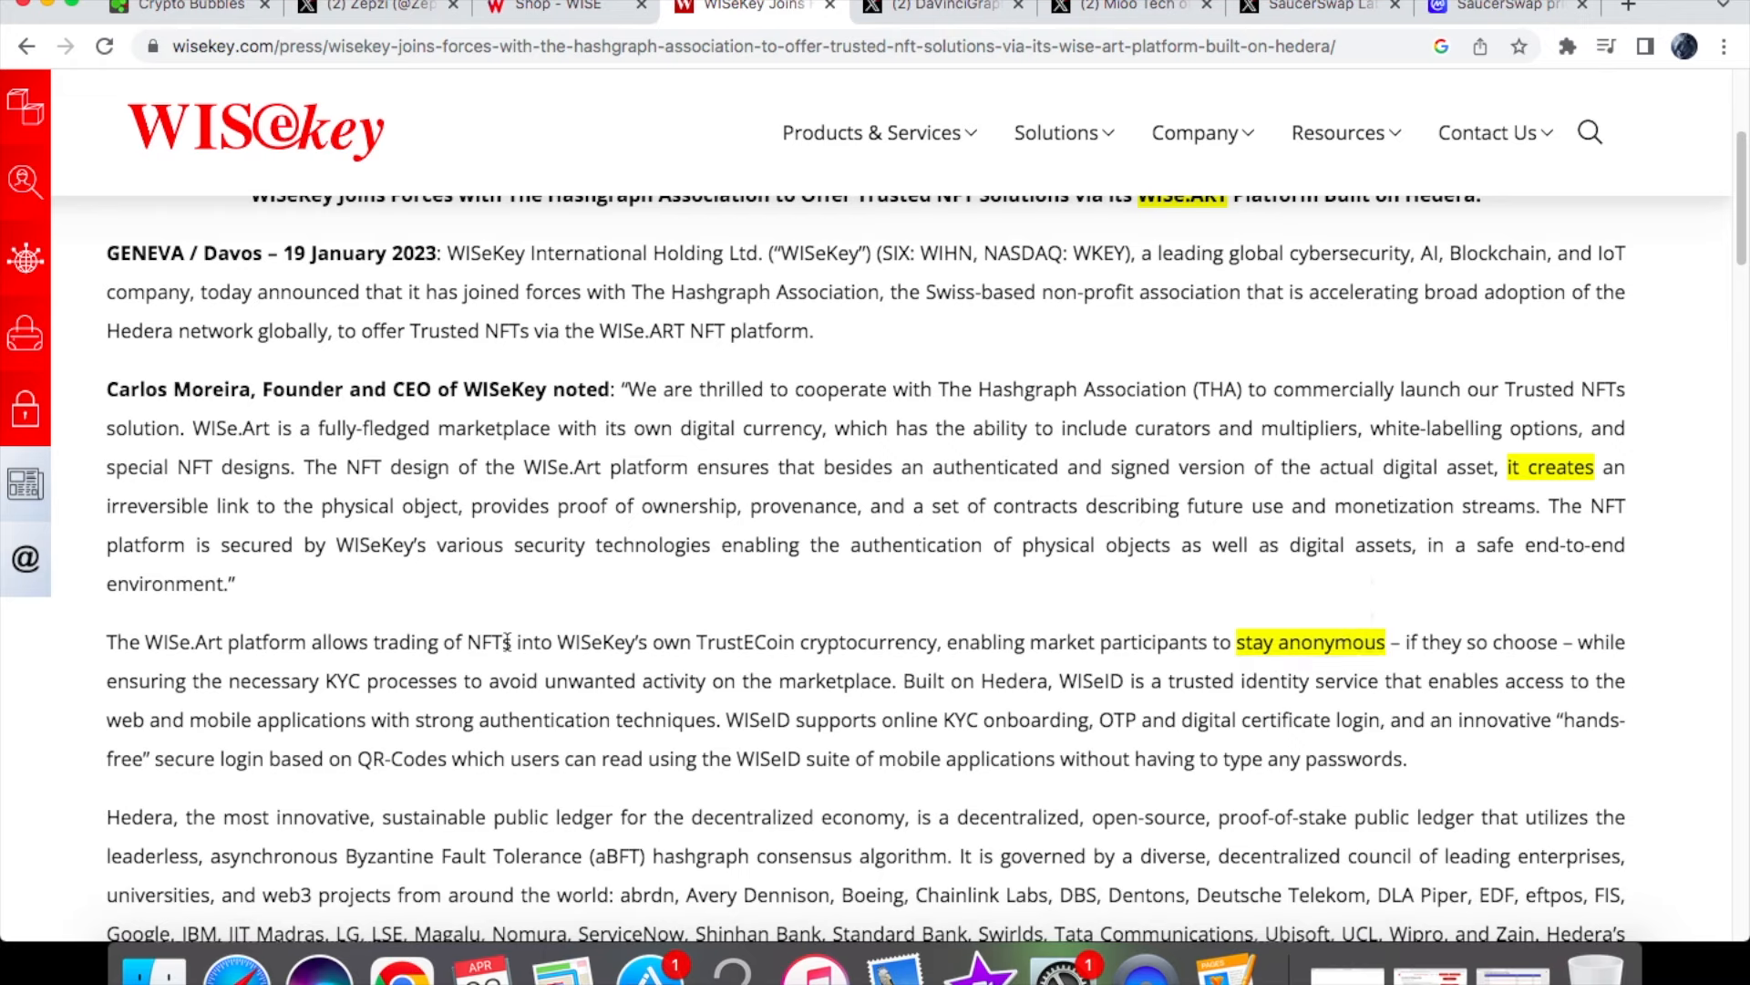
mouse_move(519, 642)
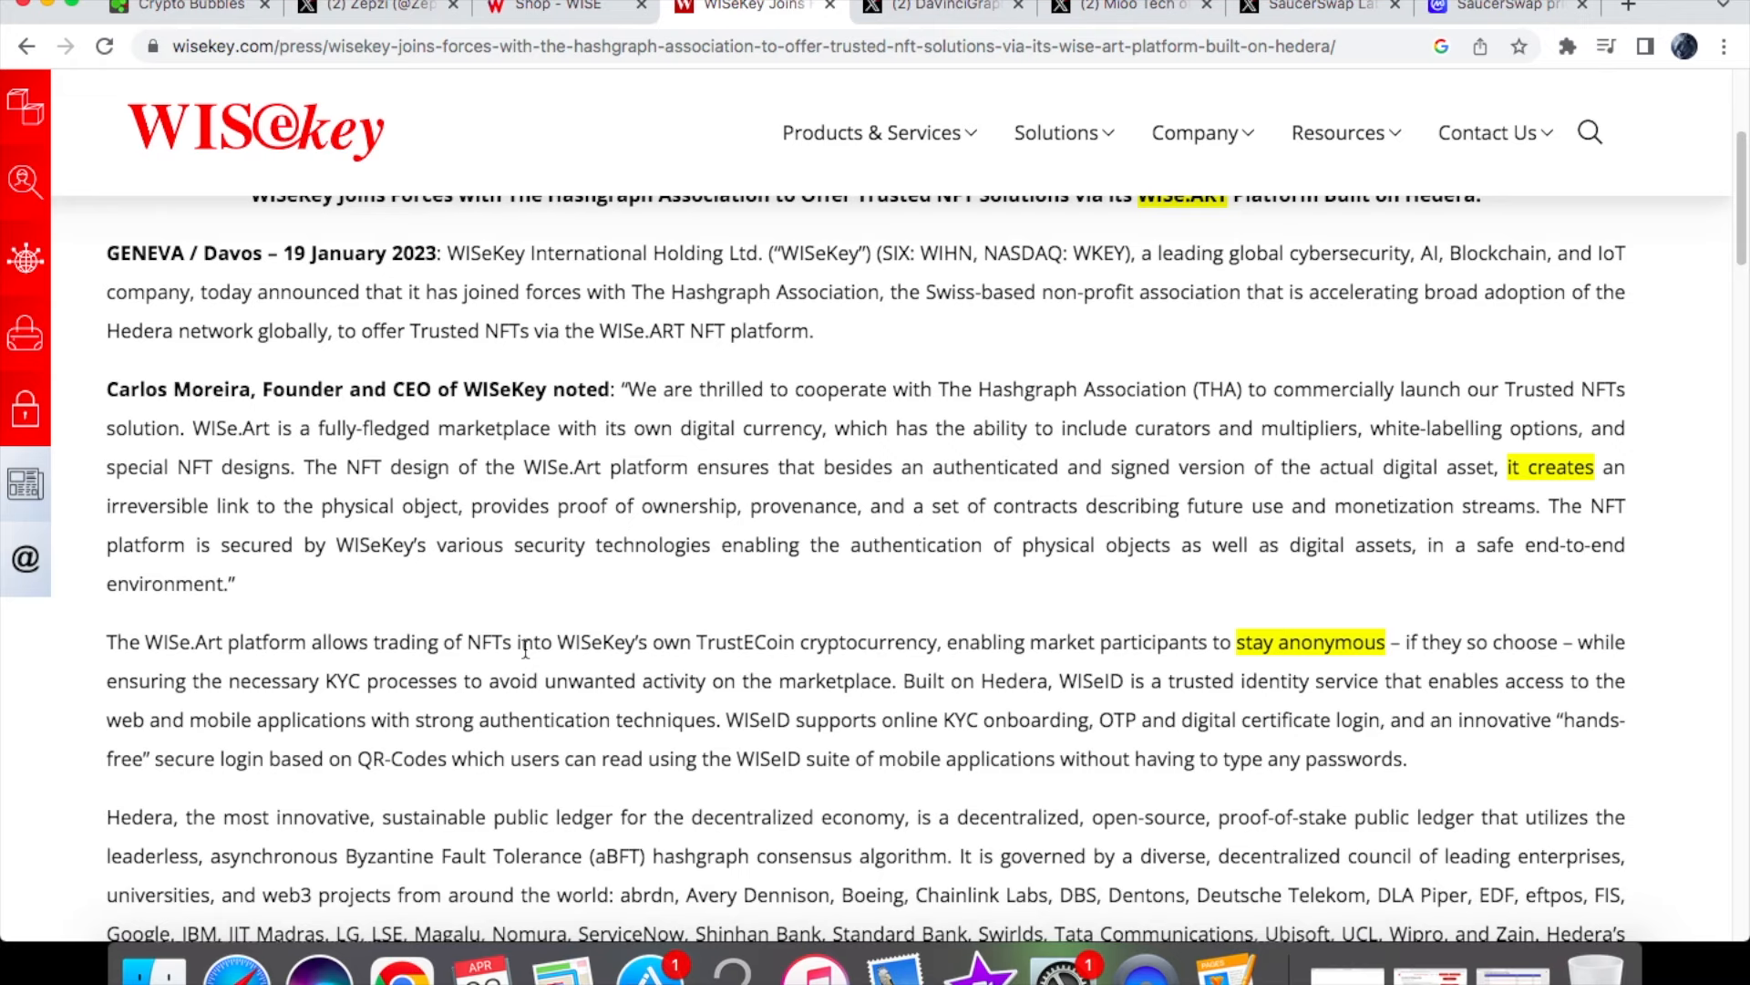
mouse_move(766, 675)
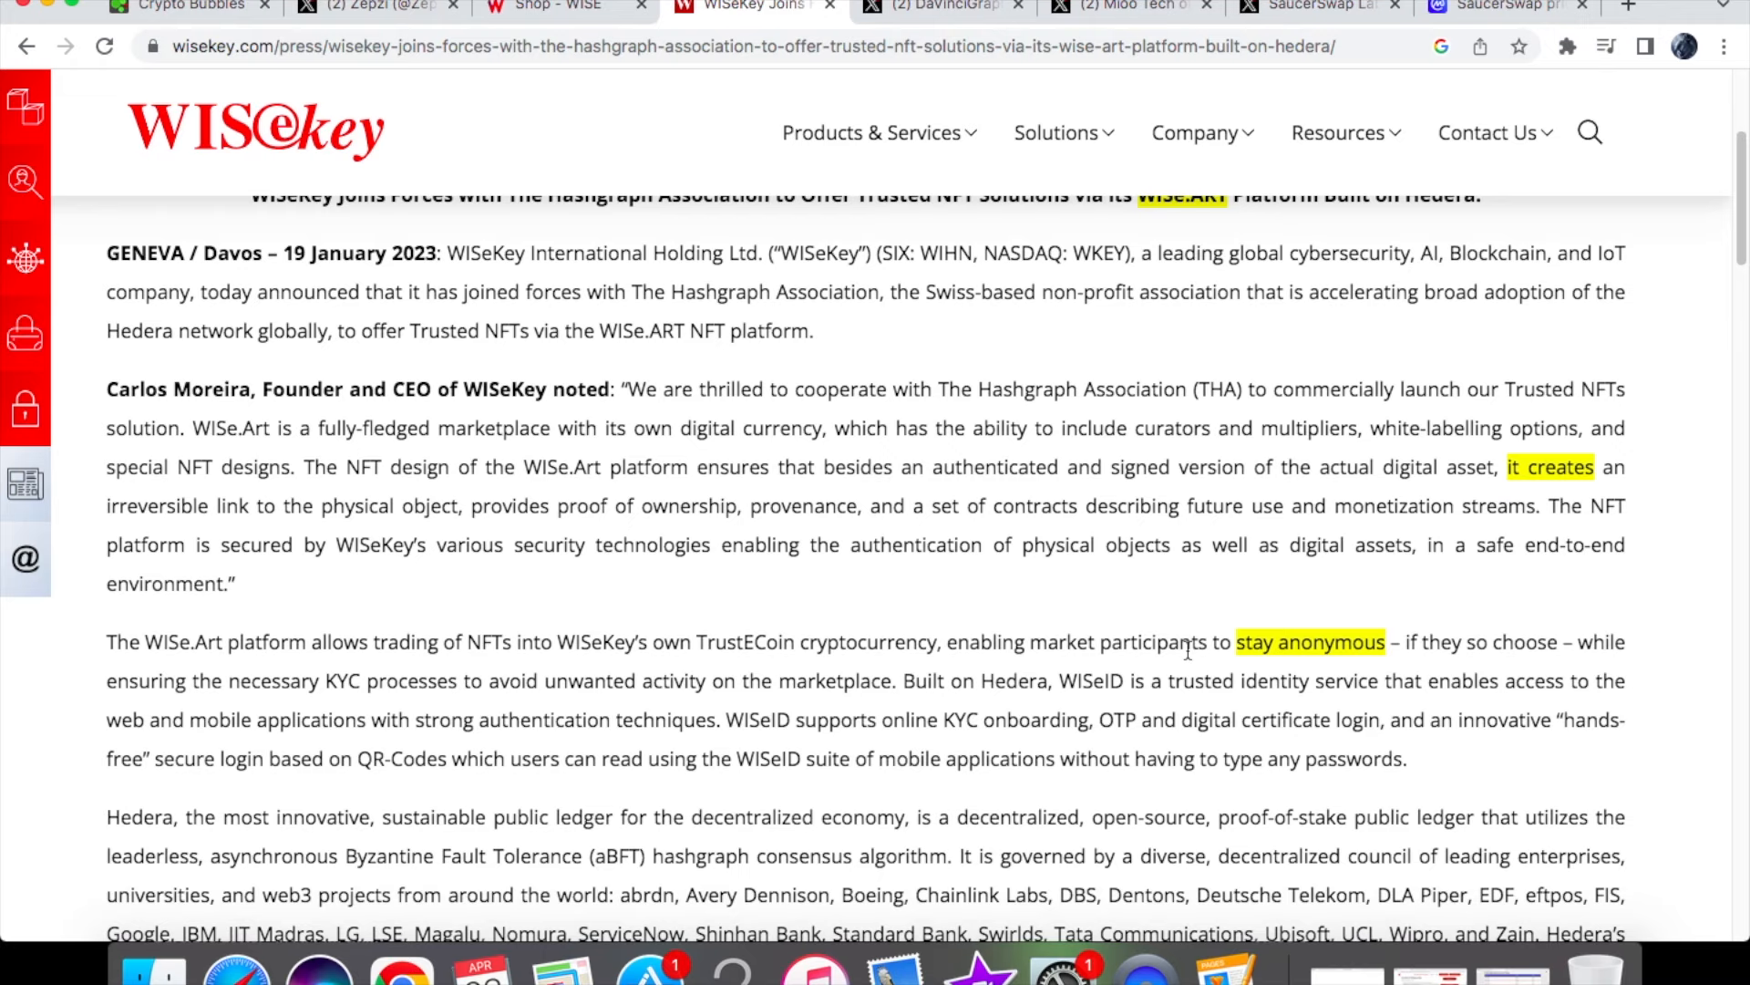
mouse_move(1496, 616)
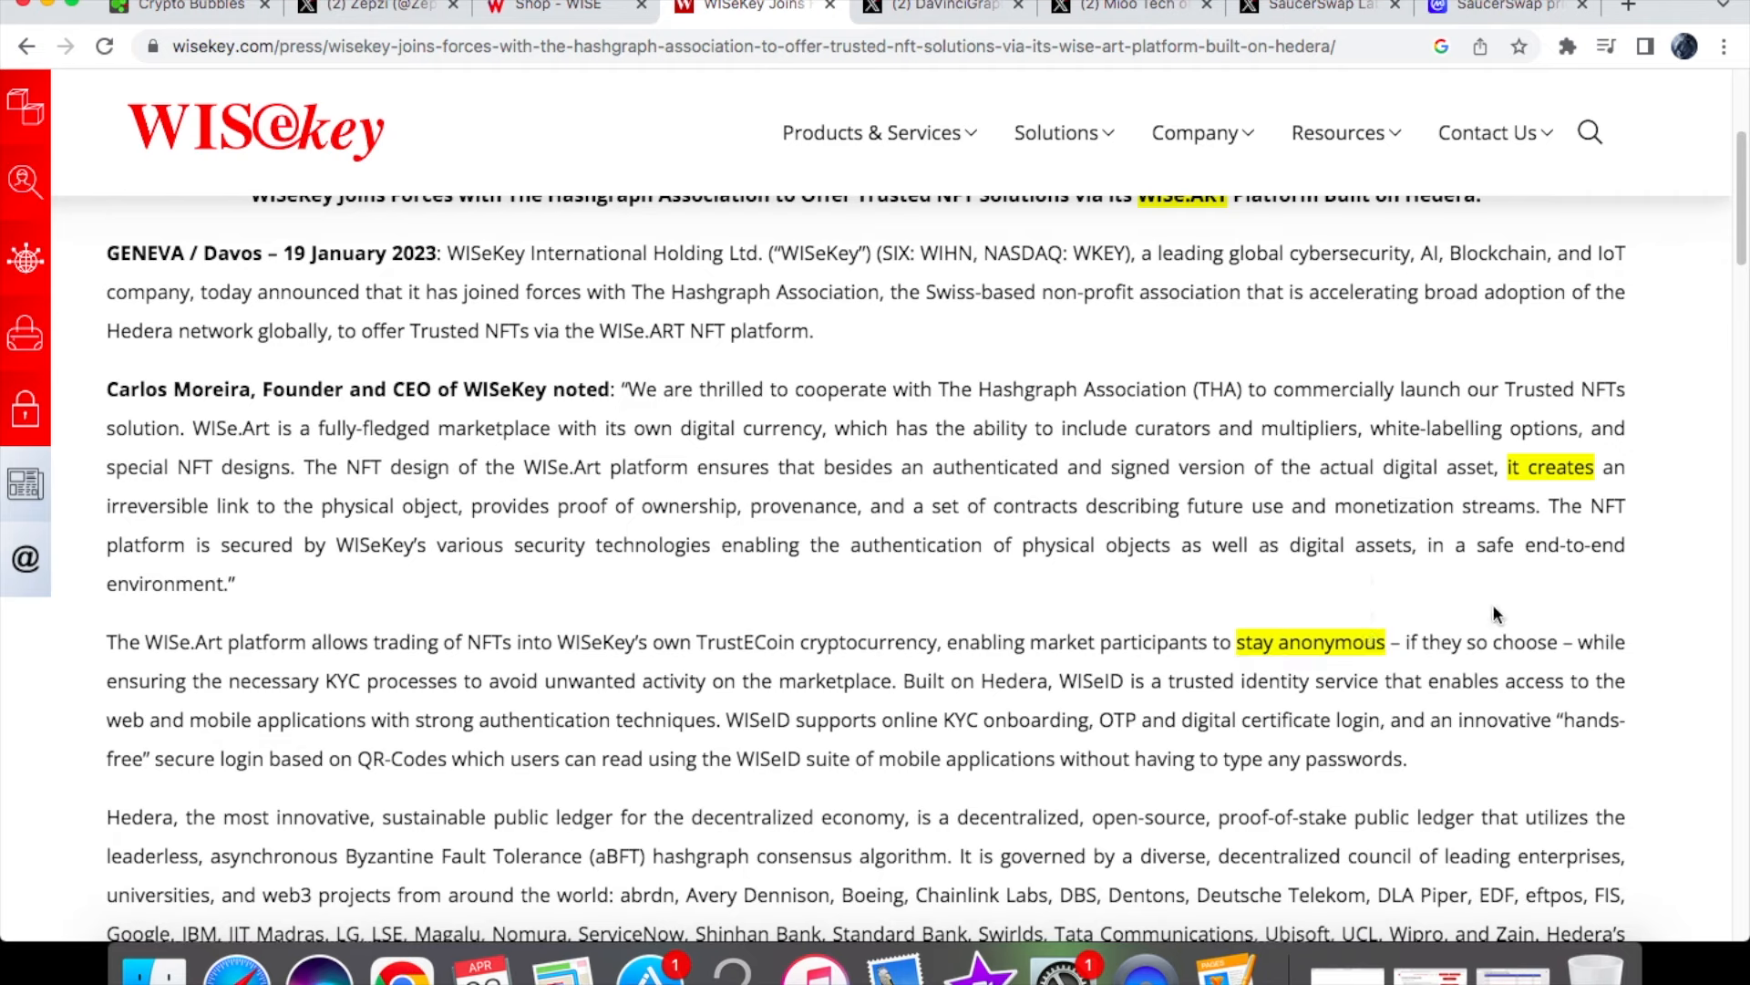
mouse_move(1486, 636)
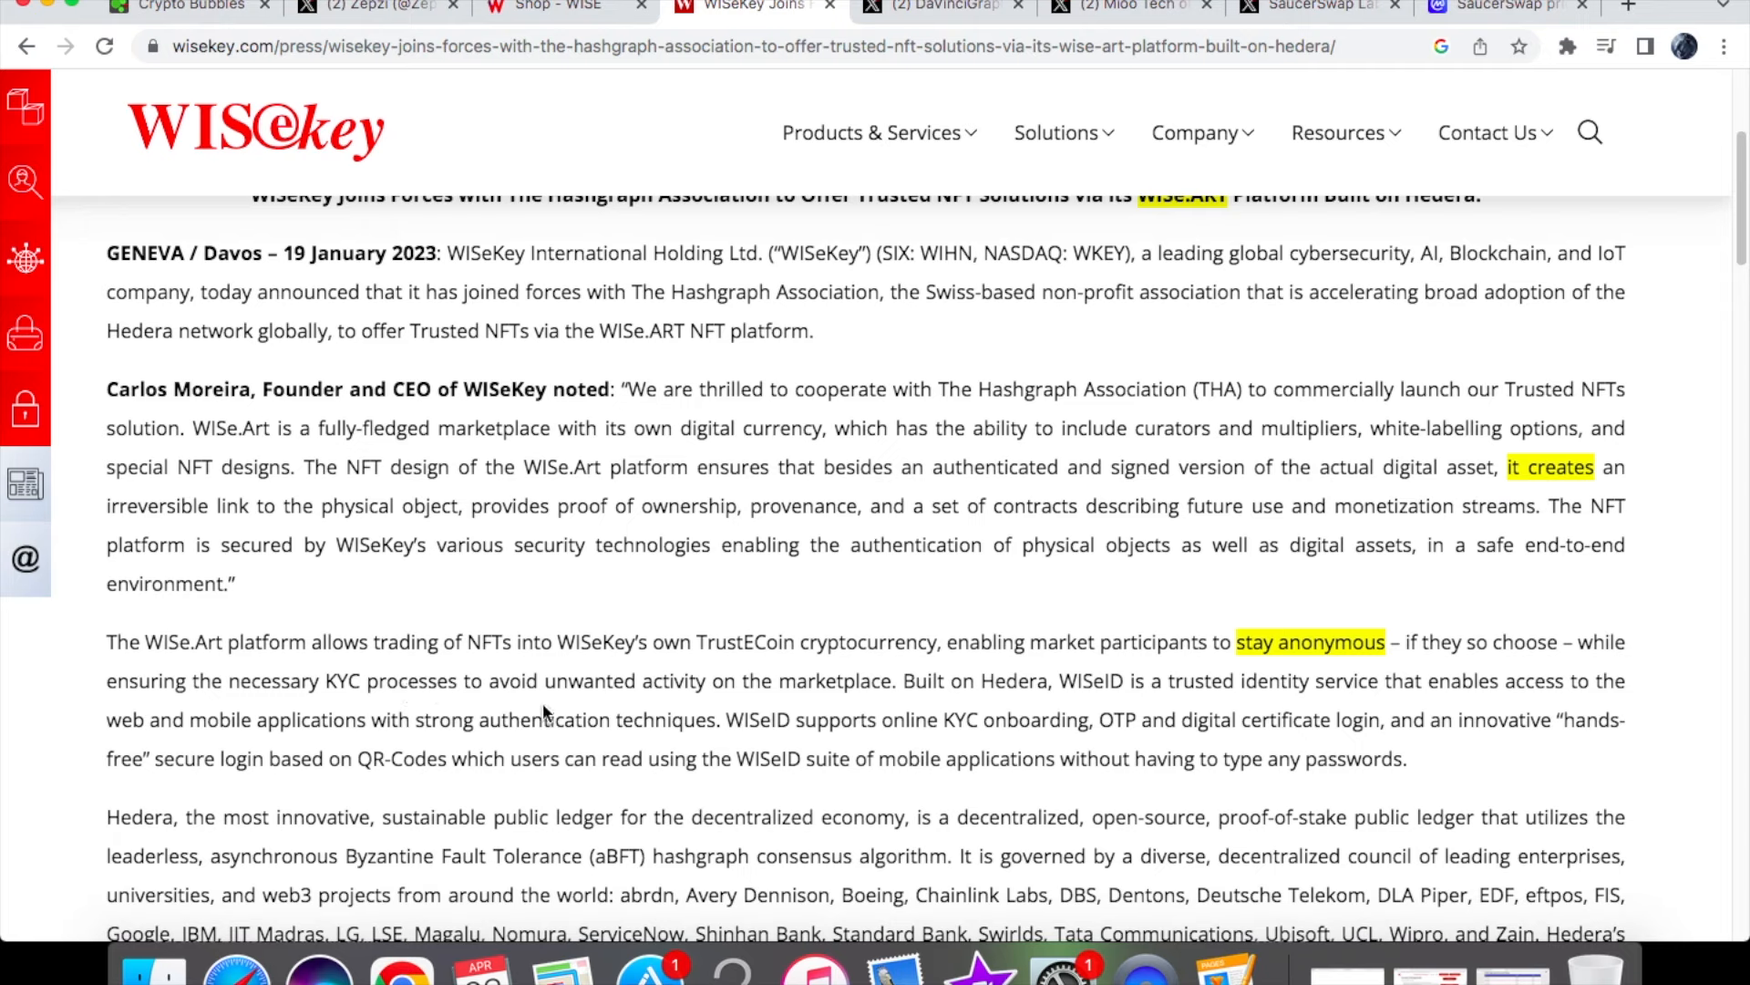
mouse_move(640, 706)
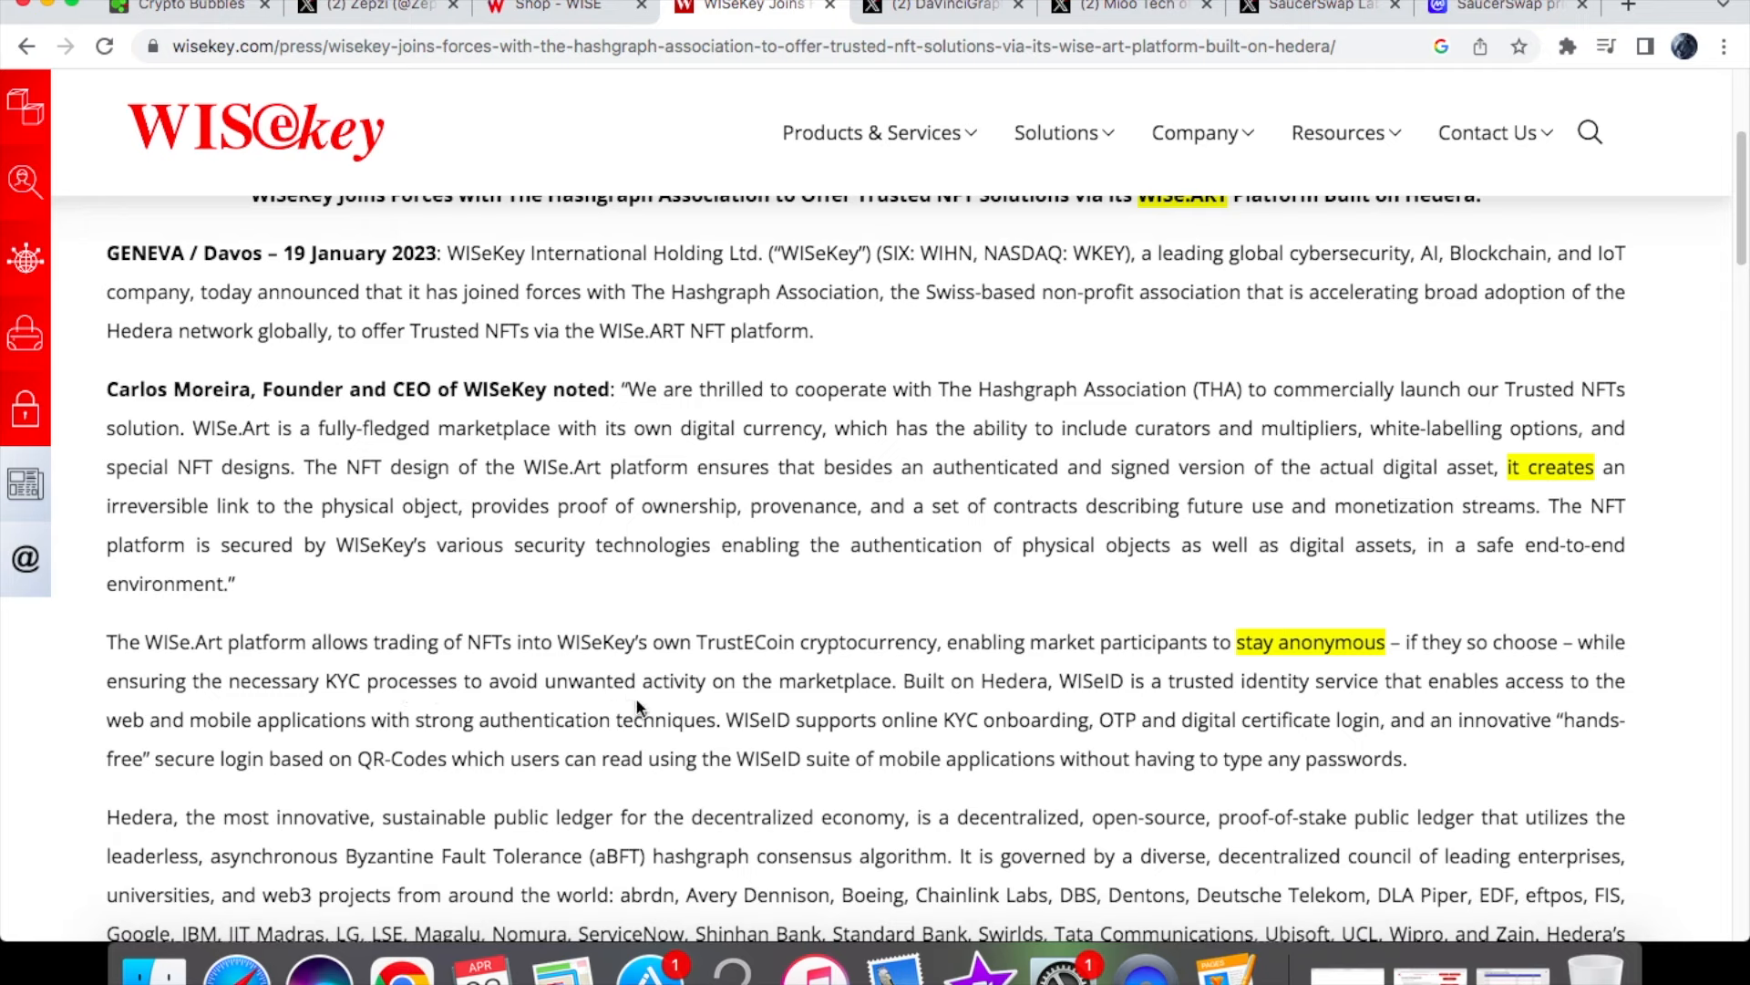
mouse_move(976, 703)
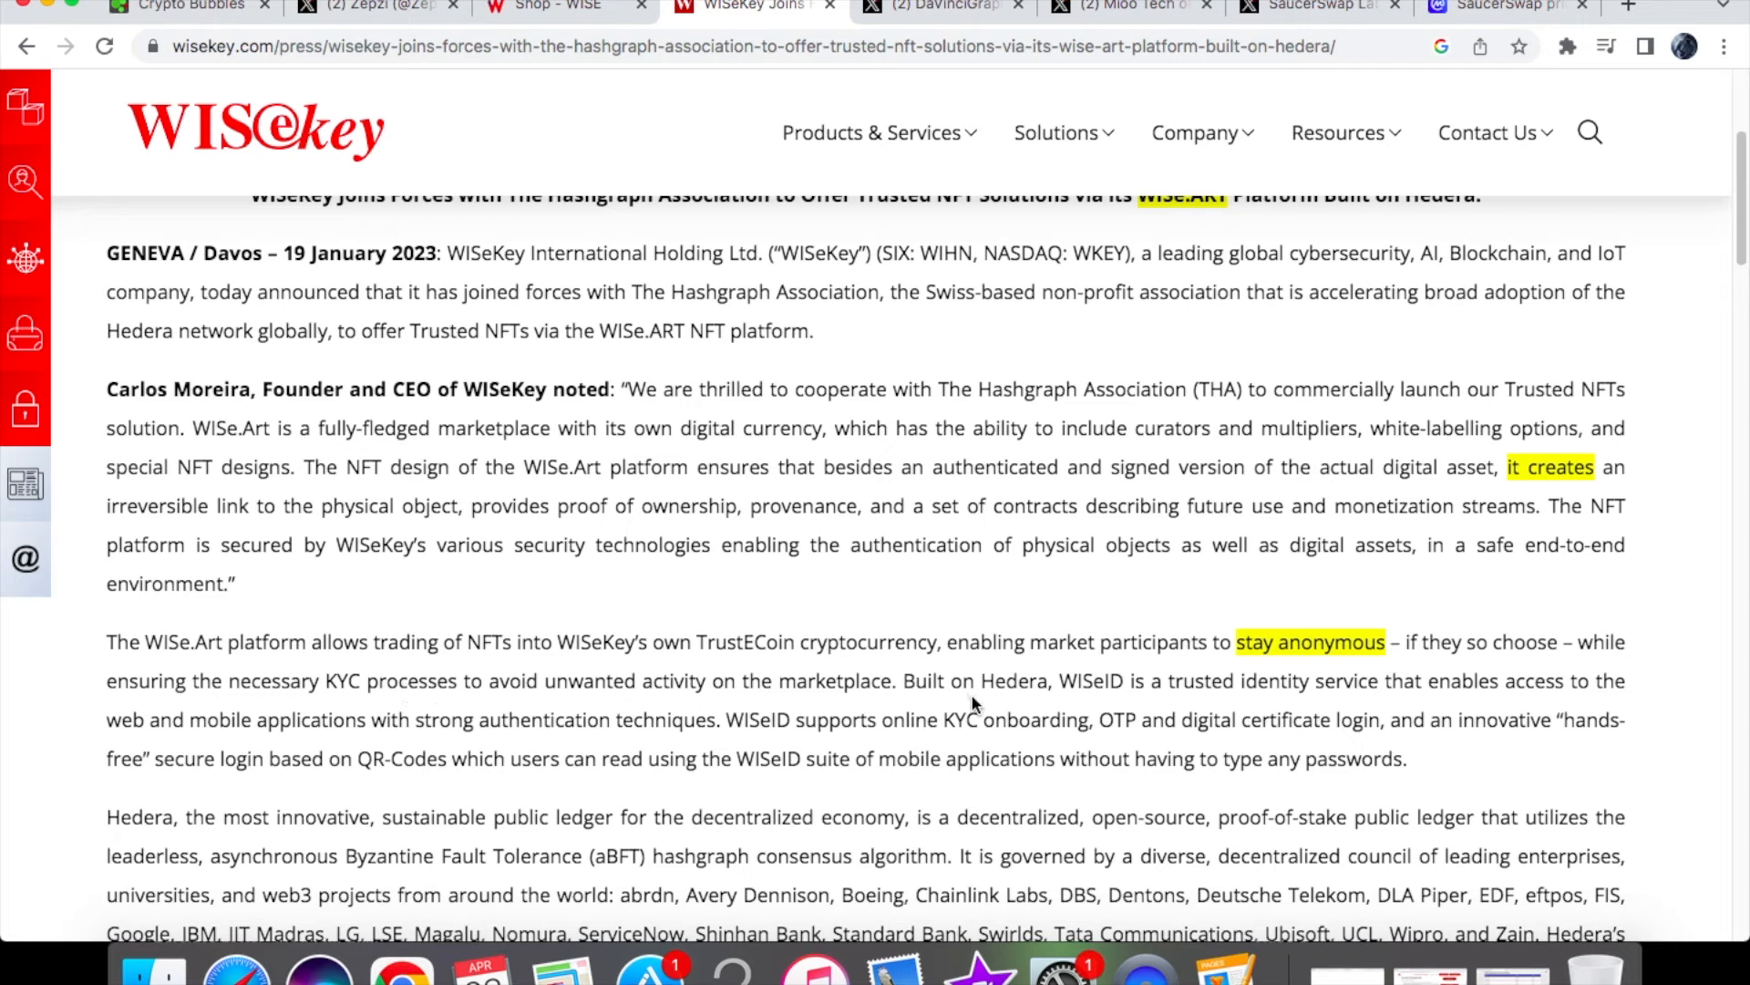
mouse_move(1185, 711)
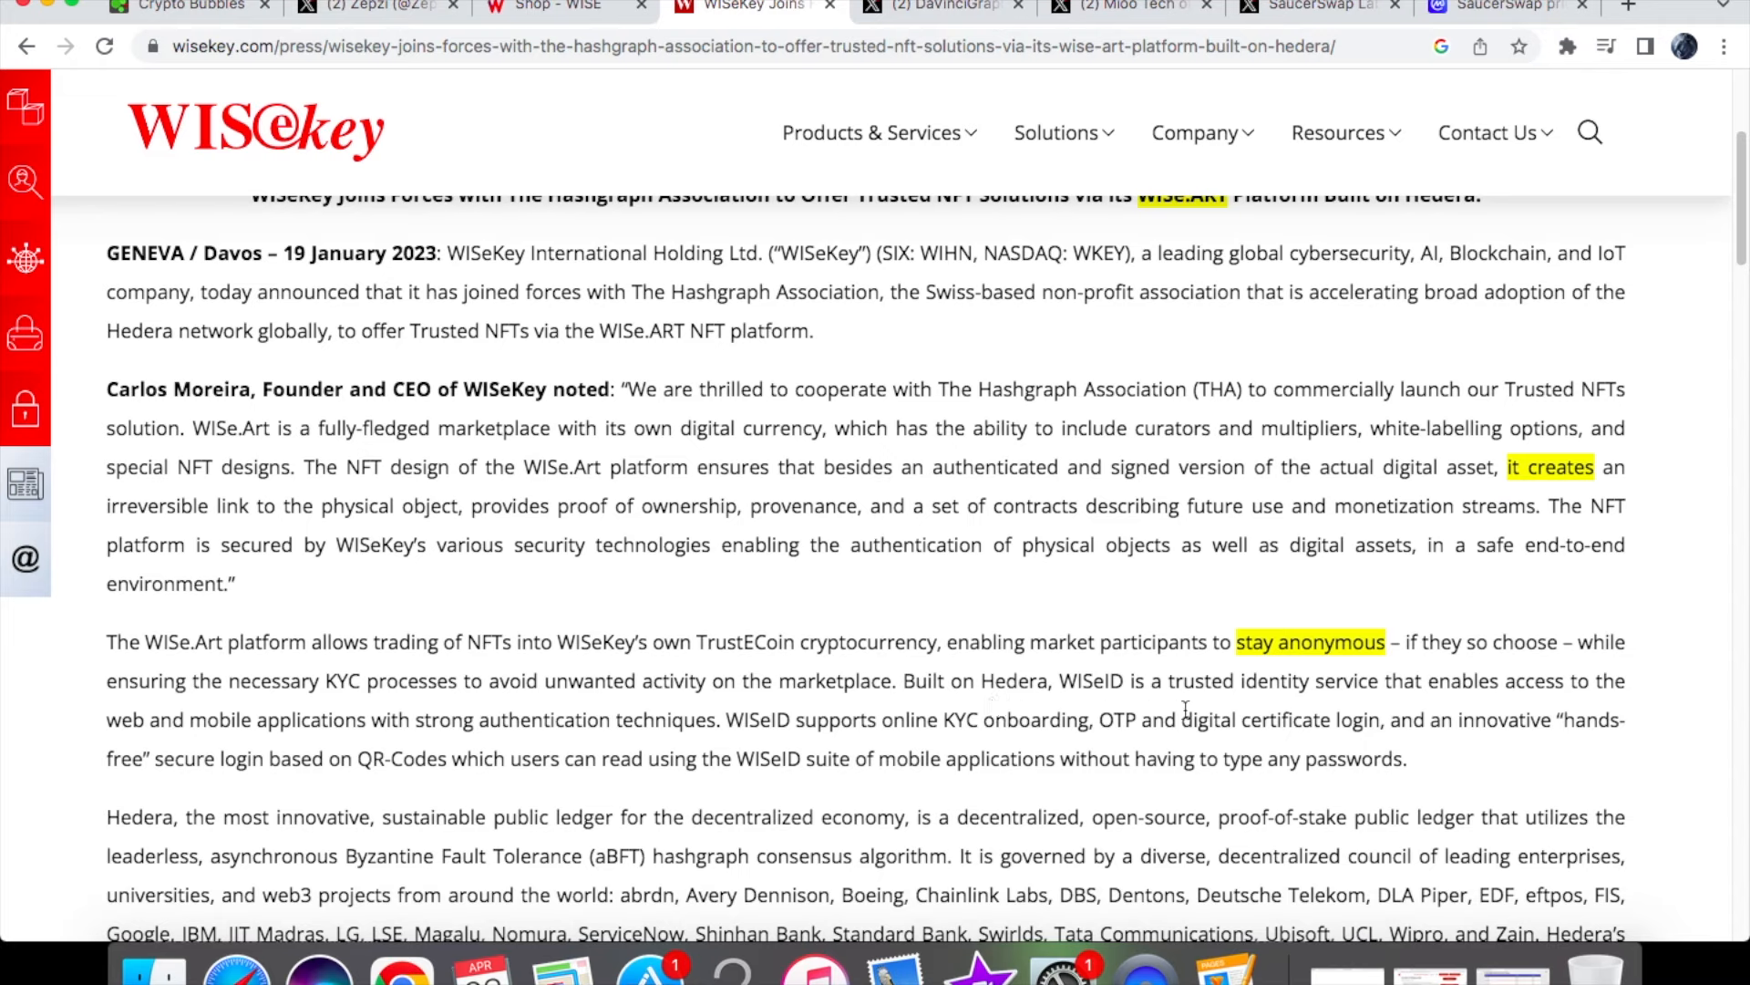
mouse_move(1454, 712)
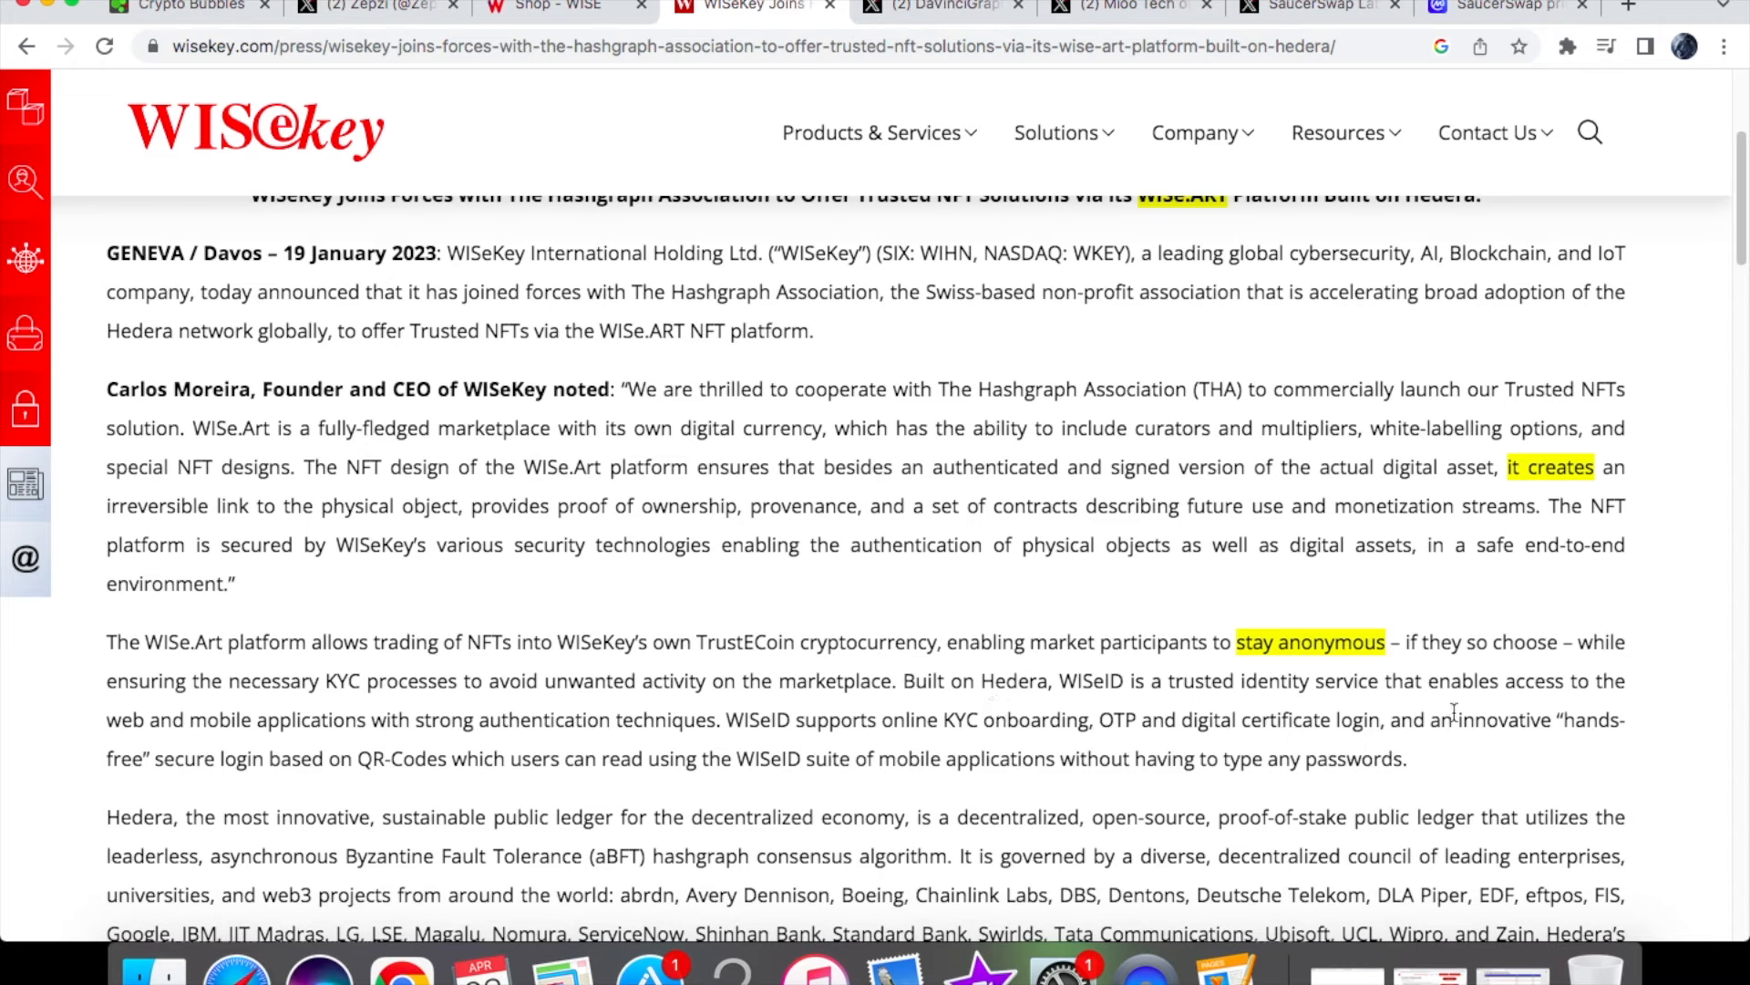
mouse_move(295, 731)
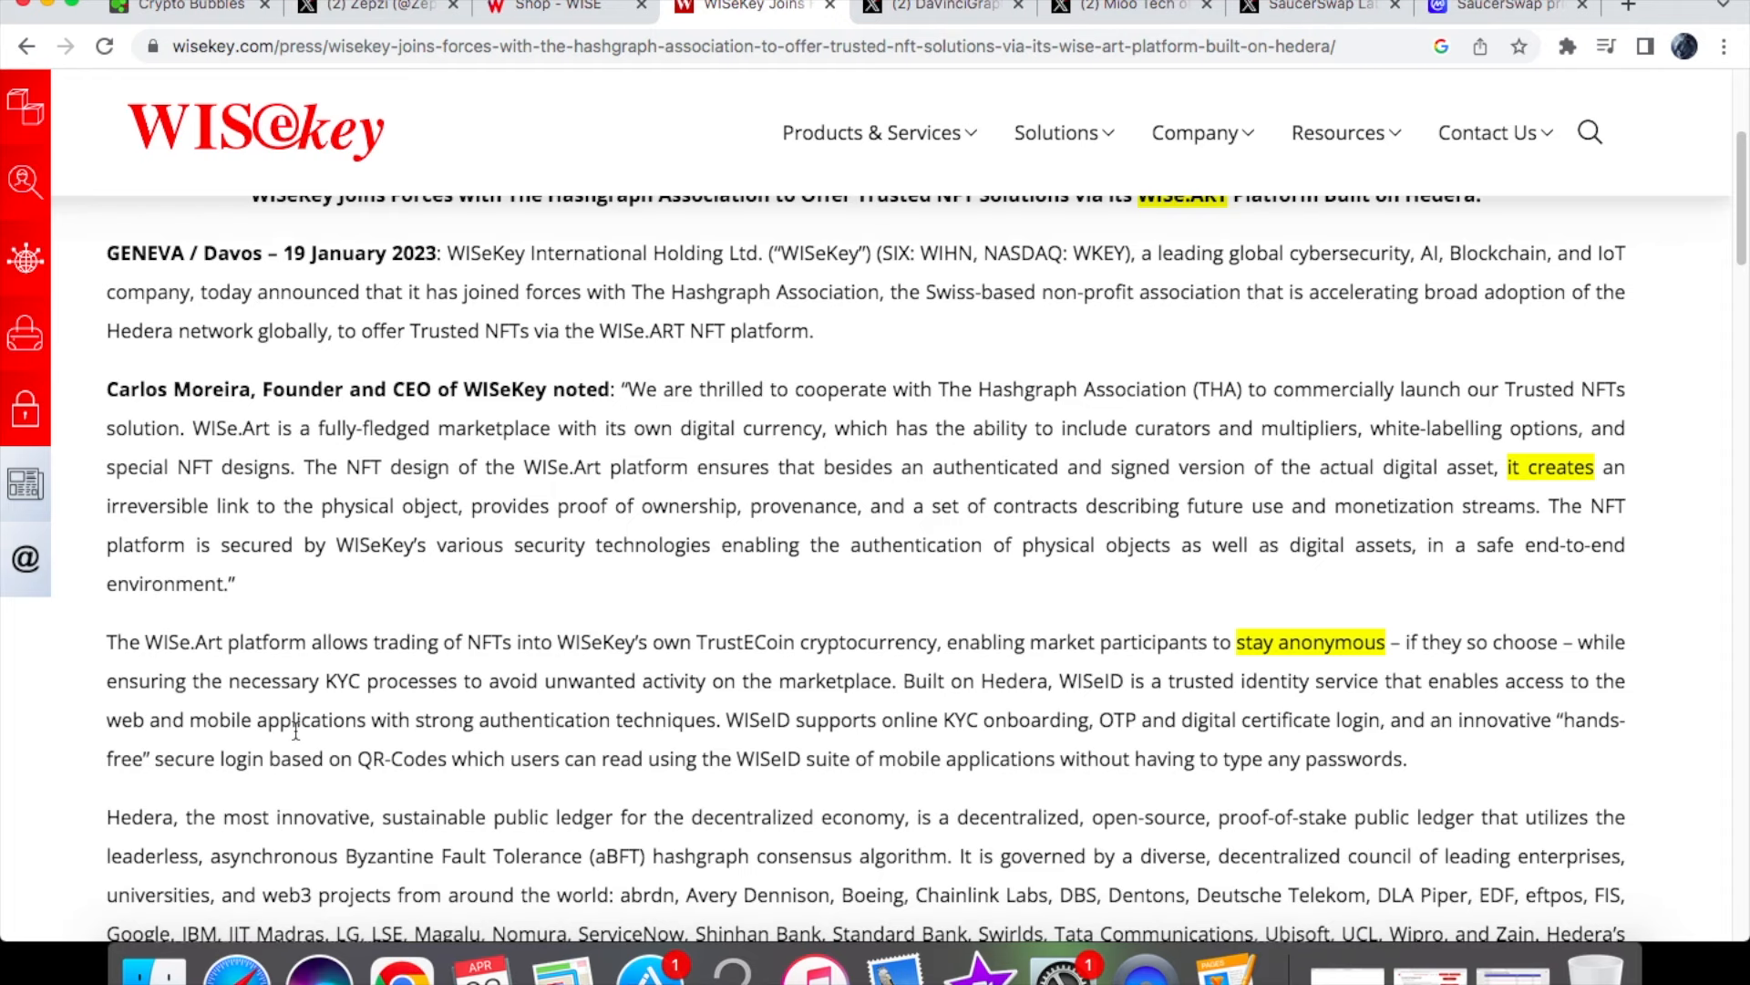
mouse_move(497, 746)
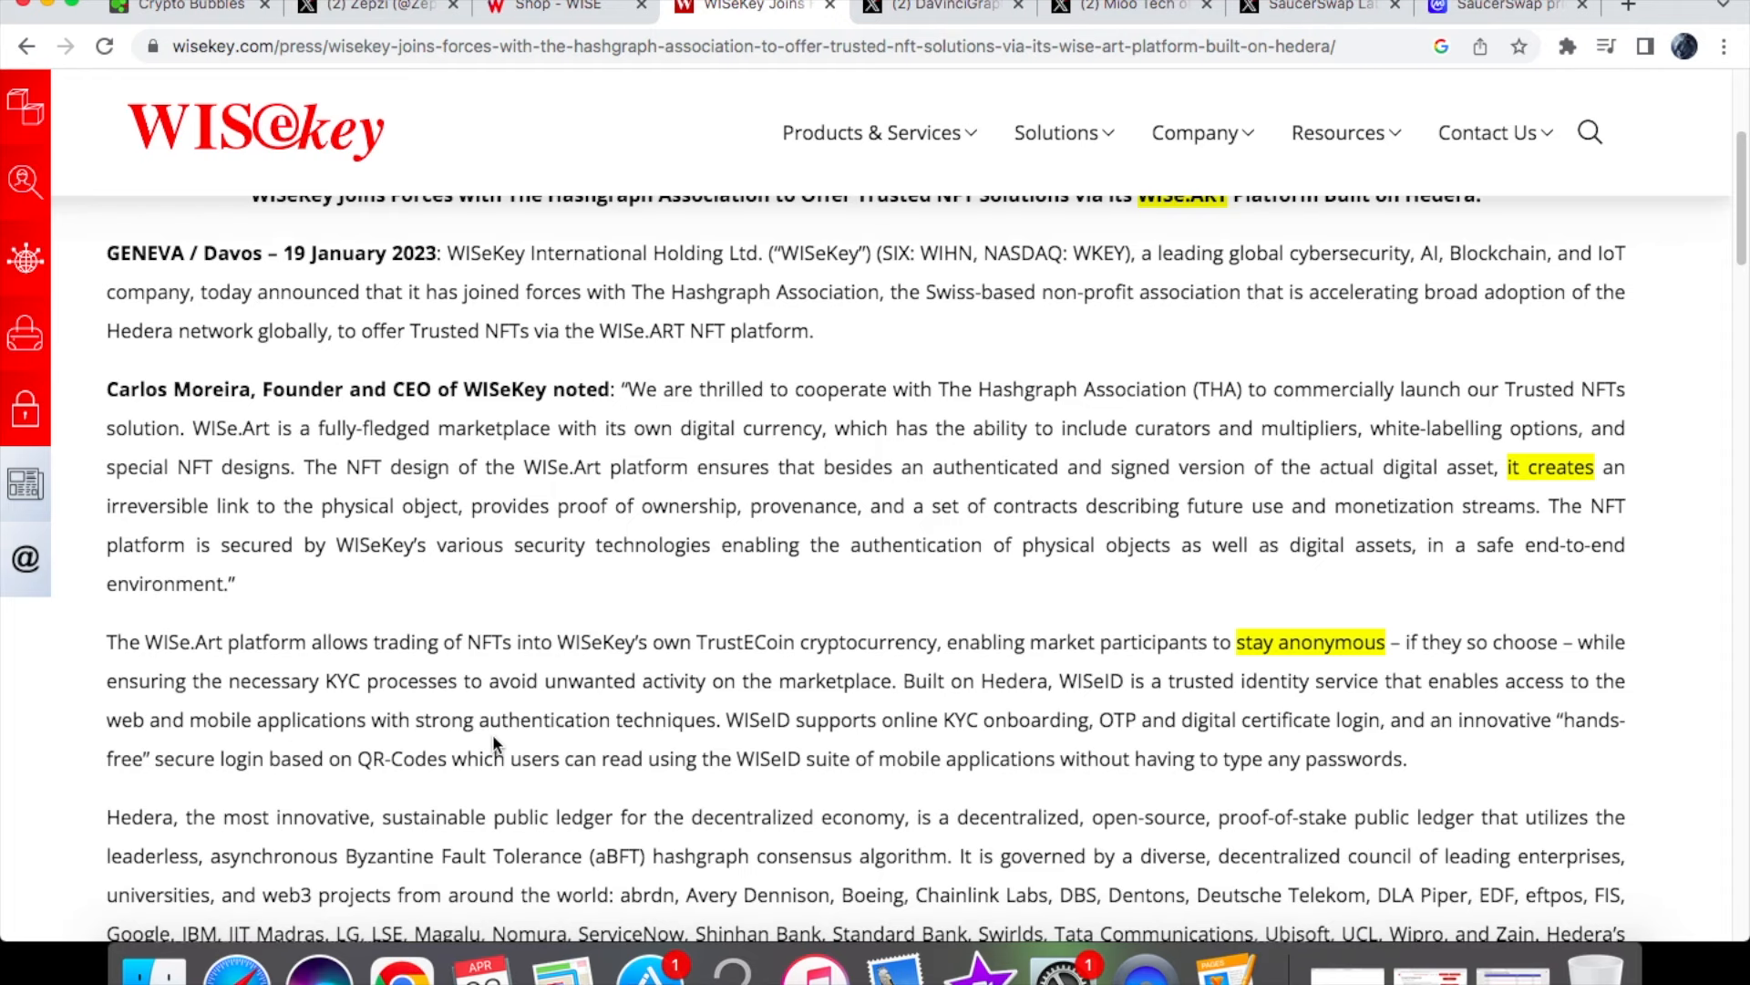
mouse_move(582, 701)
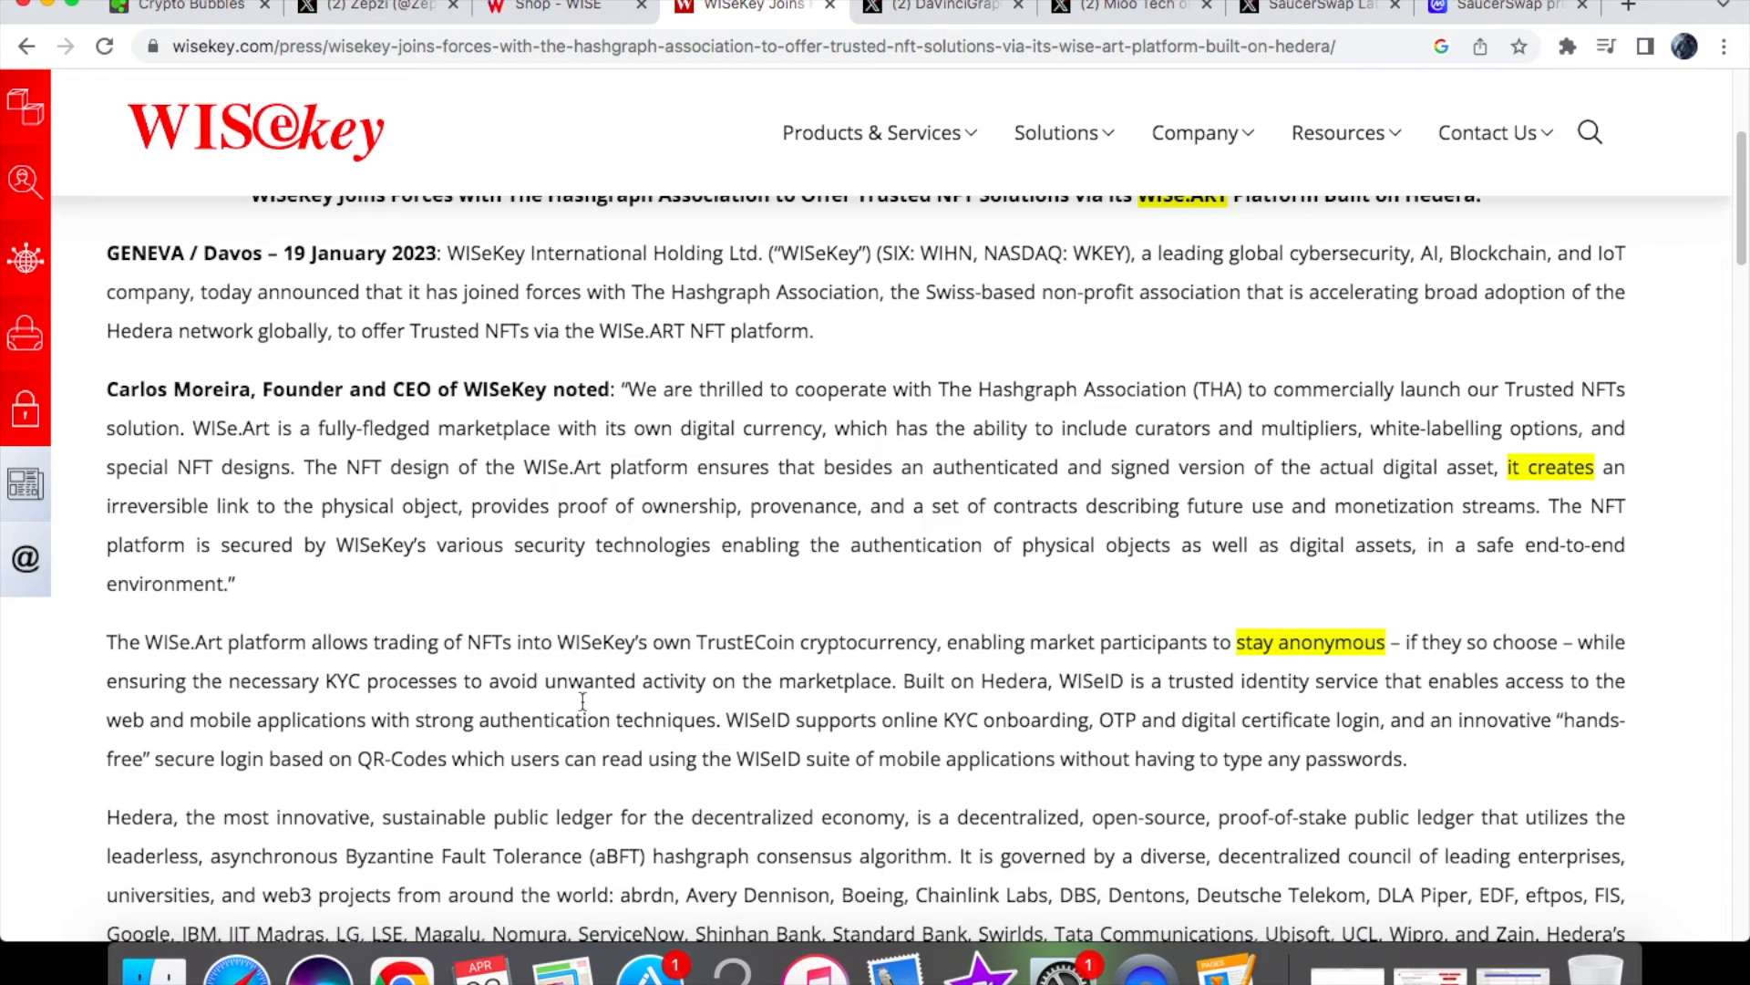
- Read the rest of the press release, then switch to the 'Shop - WISE' tab
scroll(down, 3)
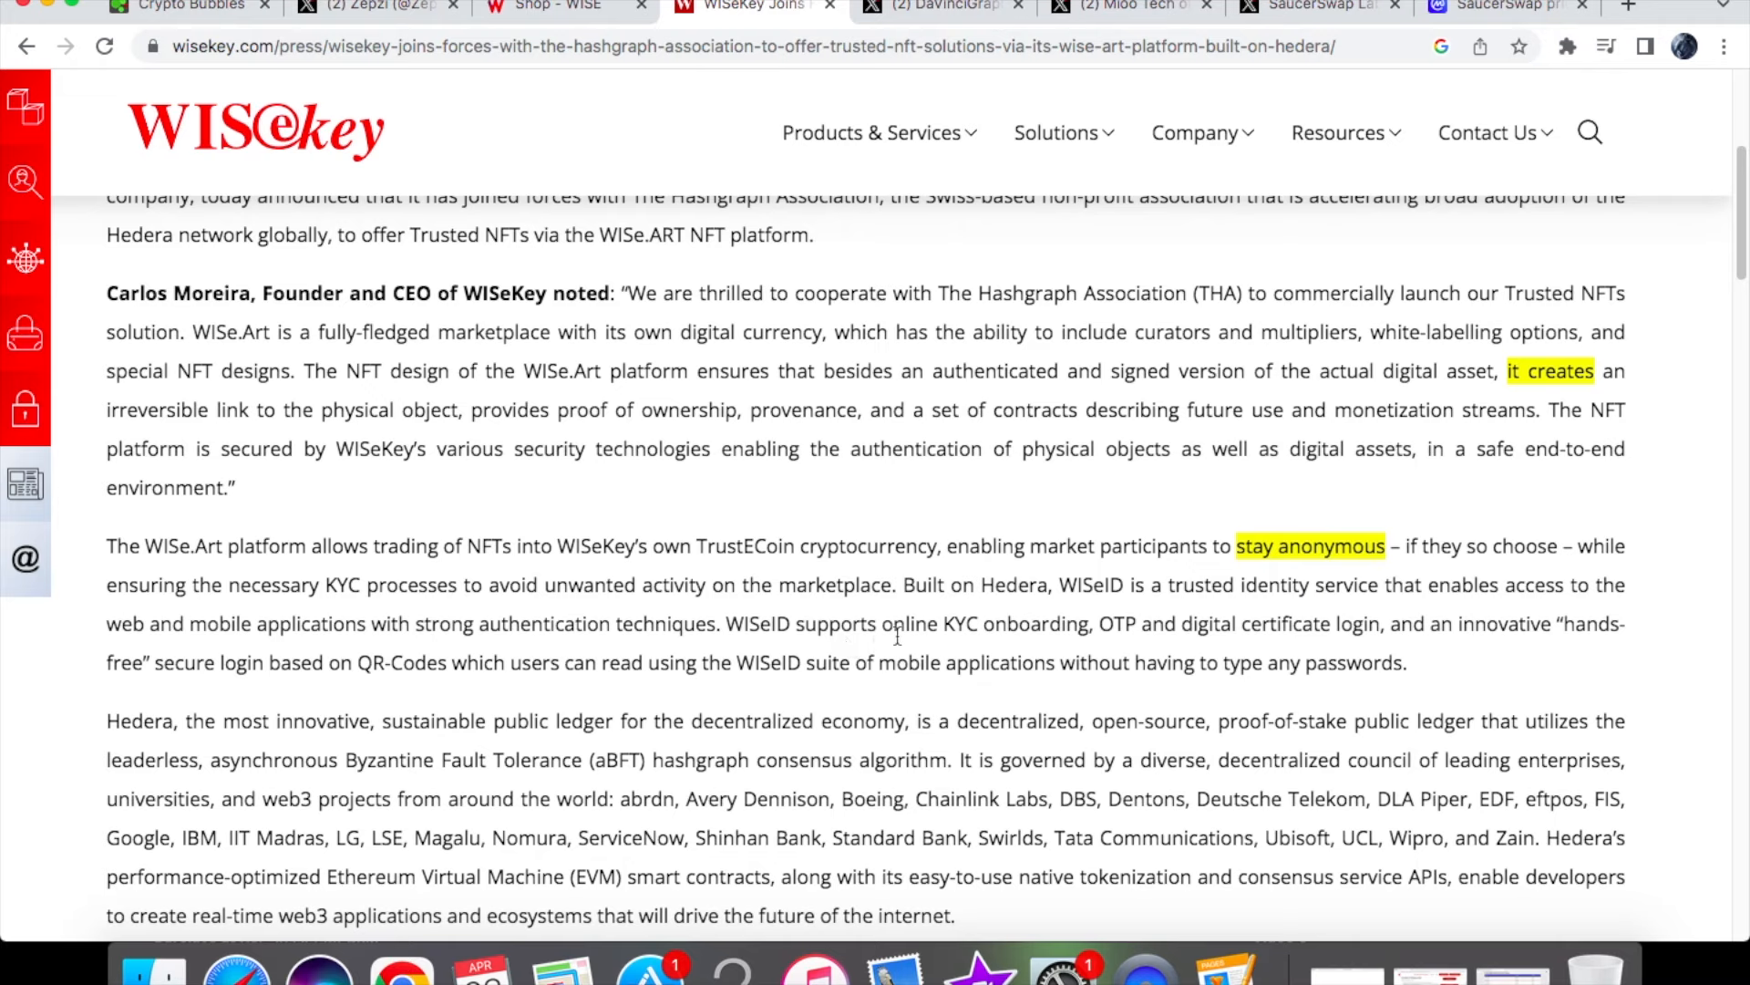
mouse_move(1142, 648)
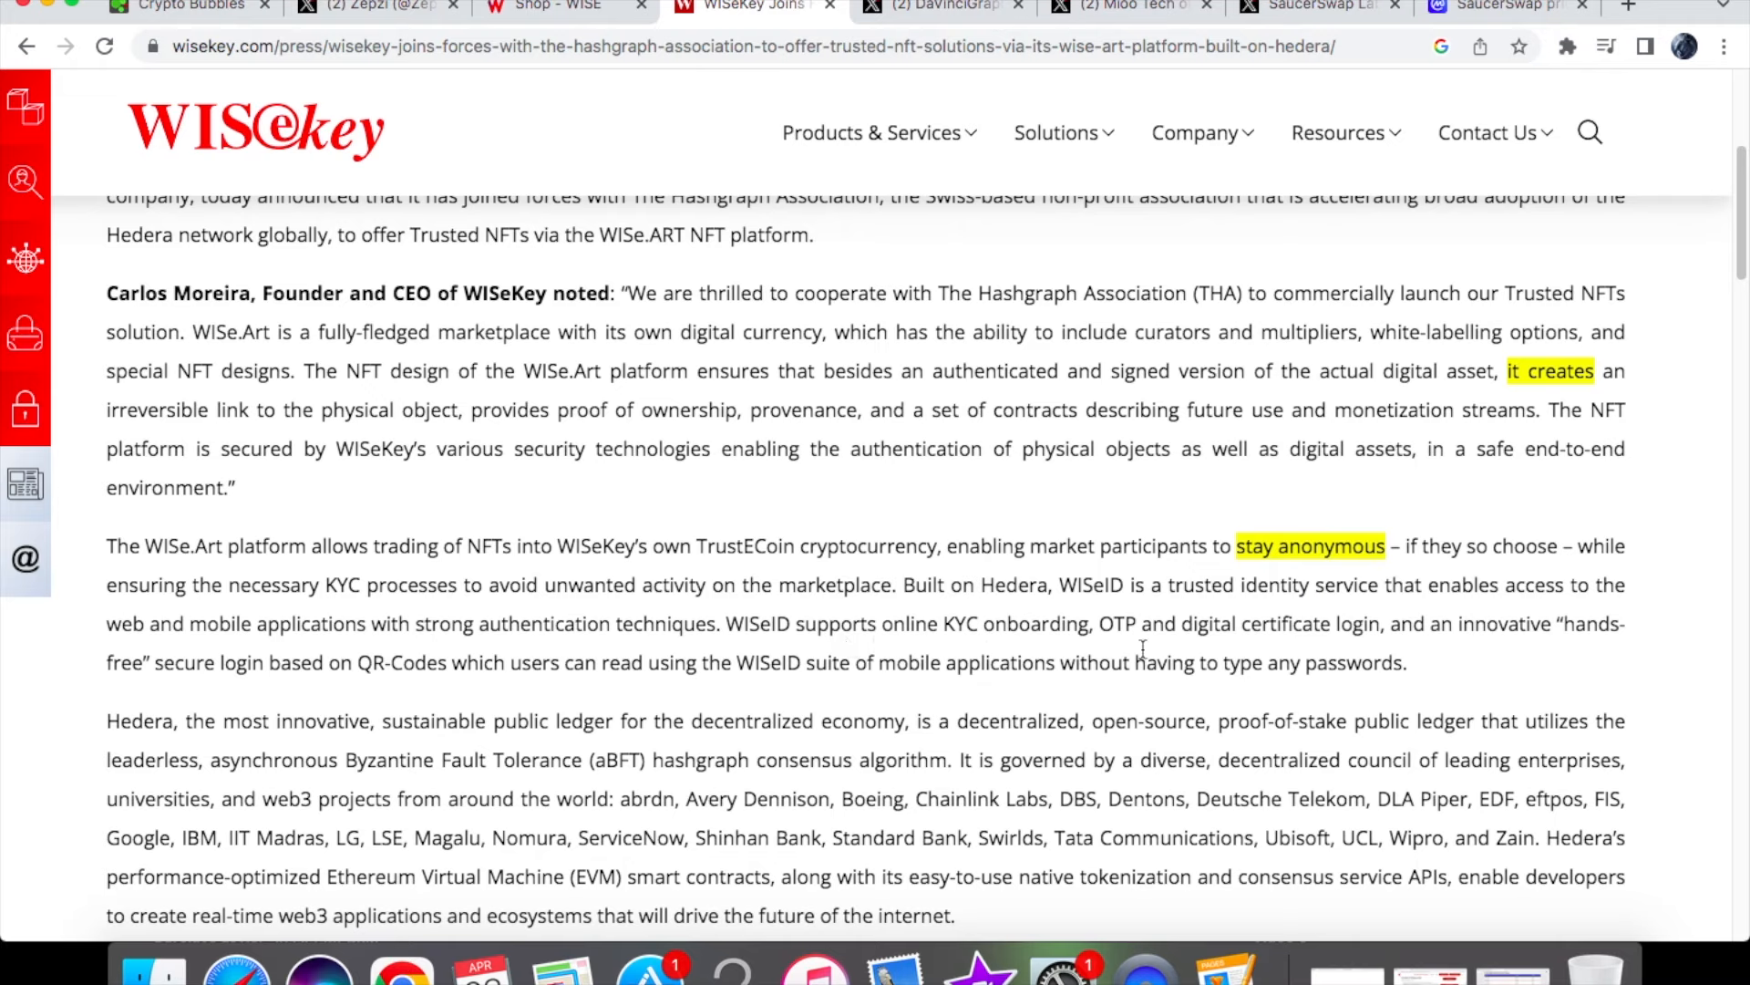
mouse_move(1243, 650)
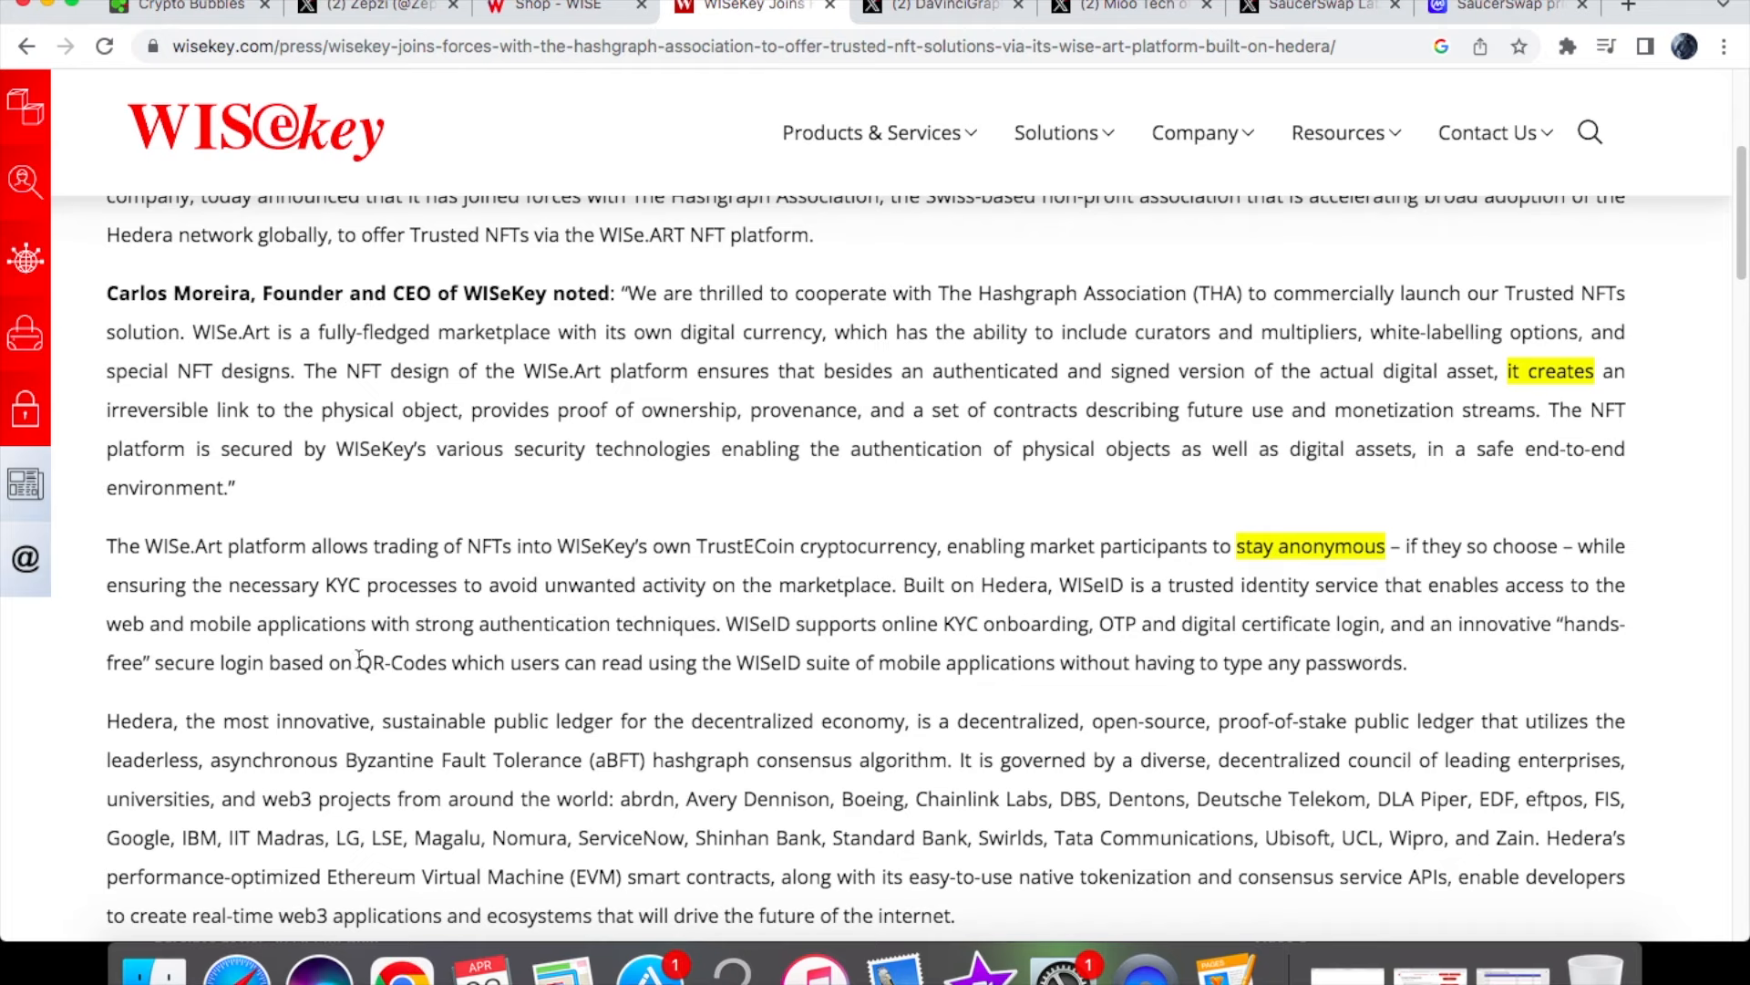
double_click(399, 662)
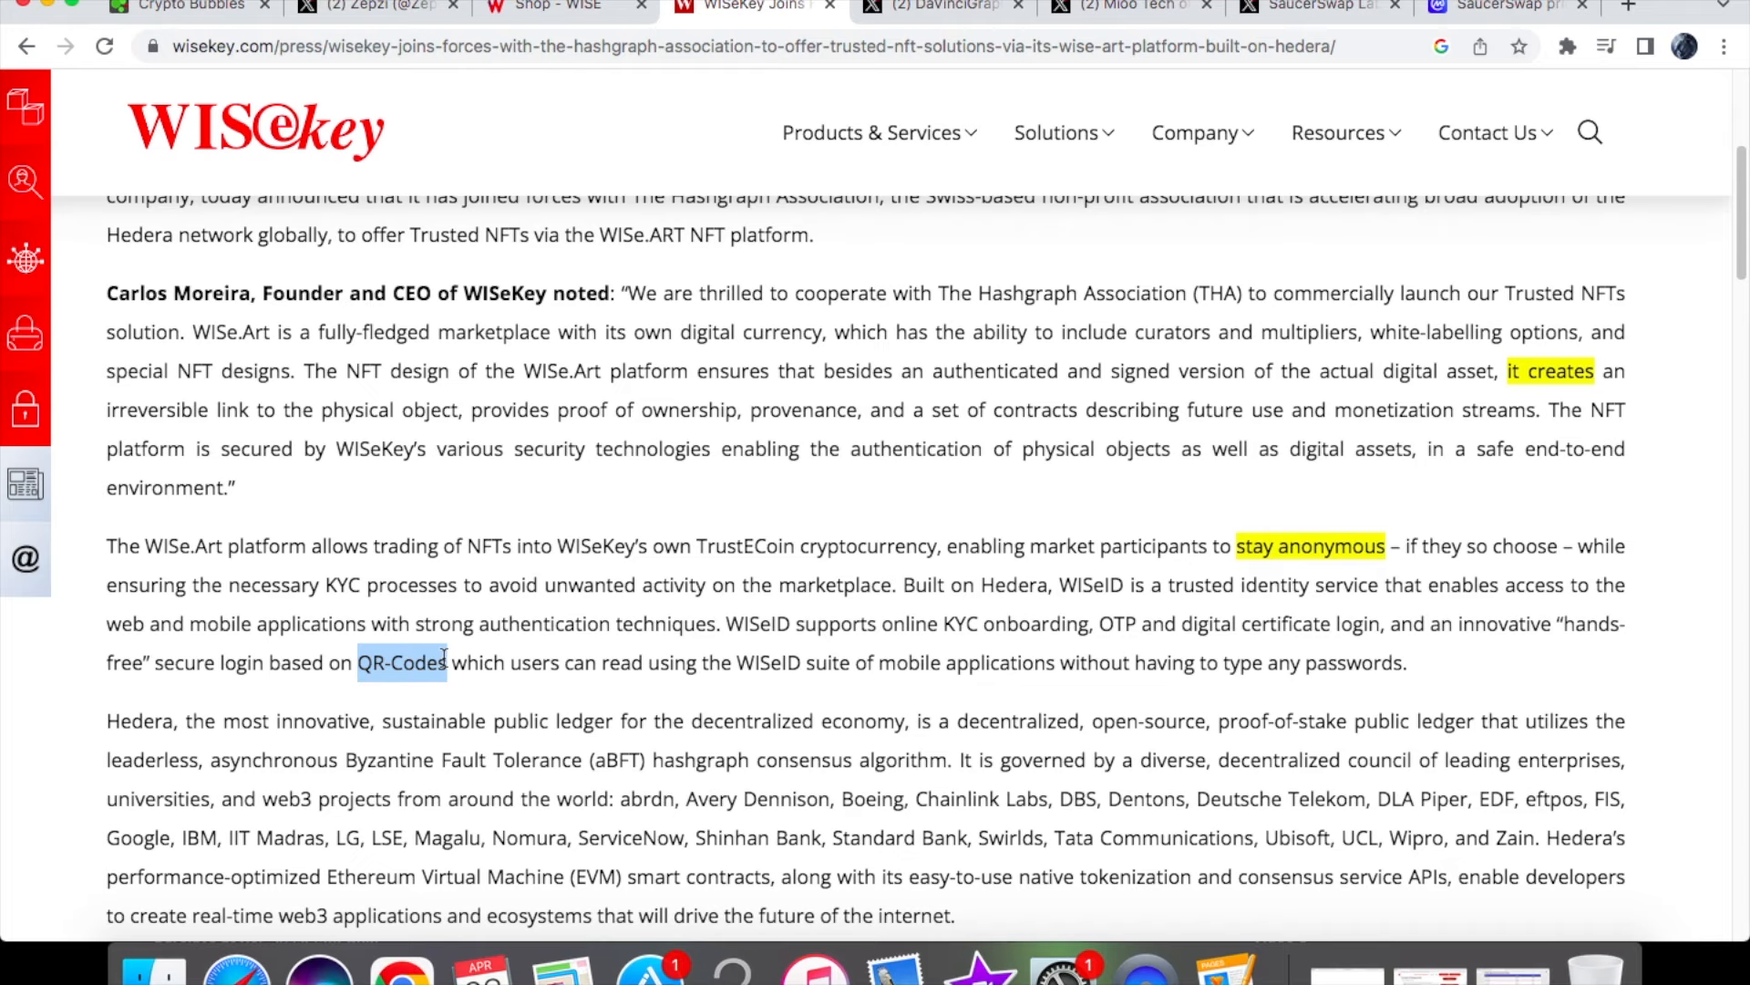
scroll(down, 3)
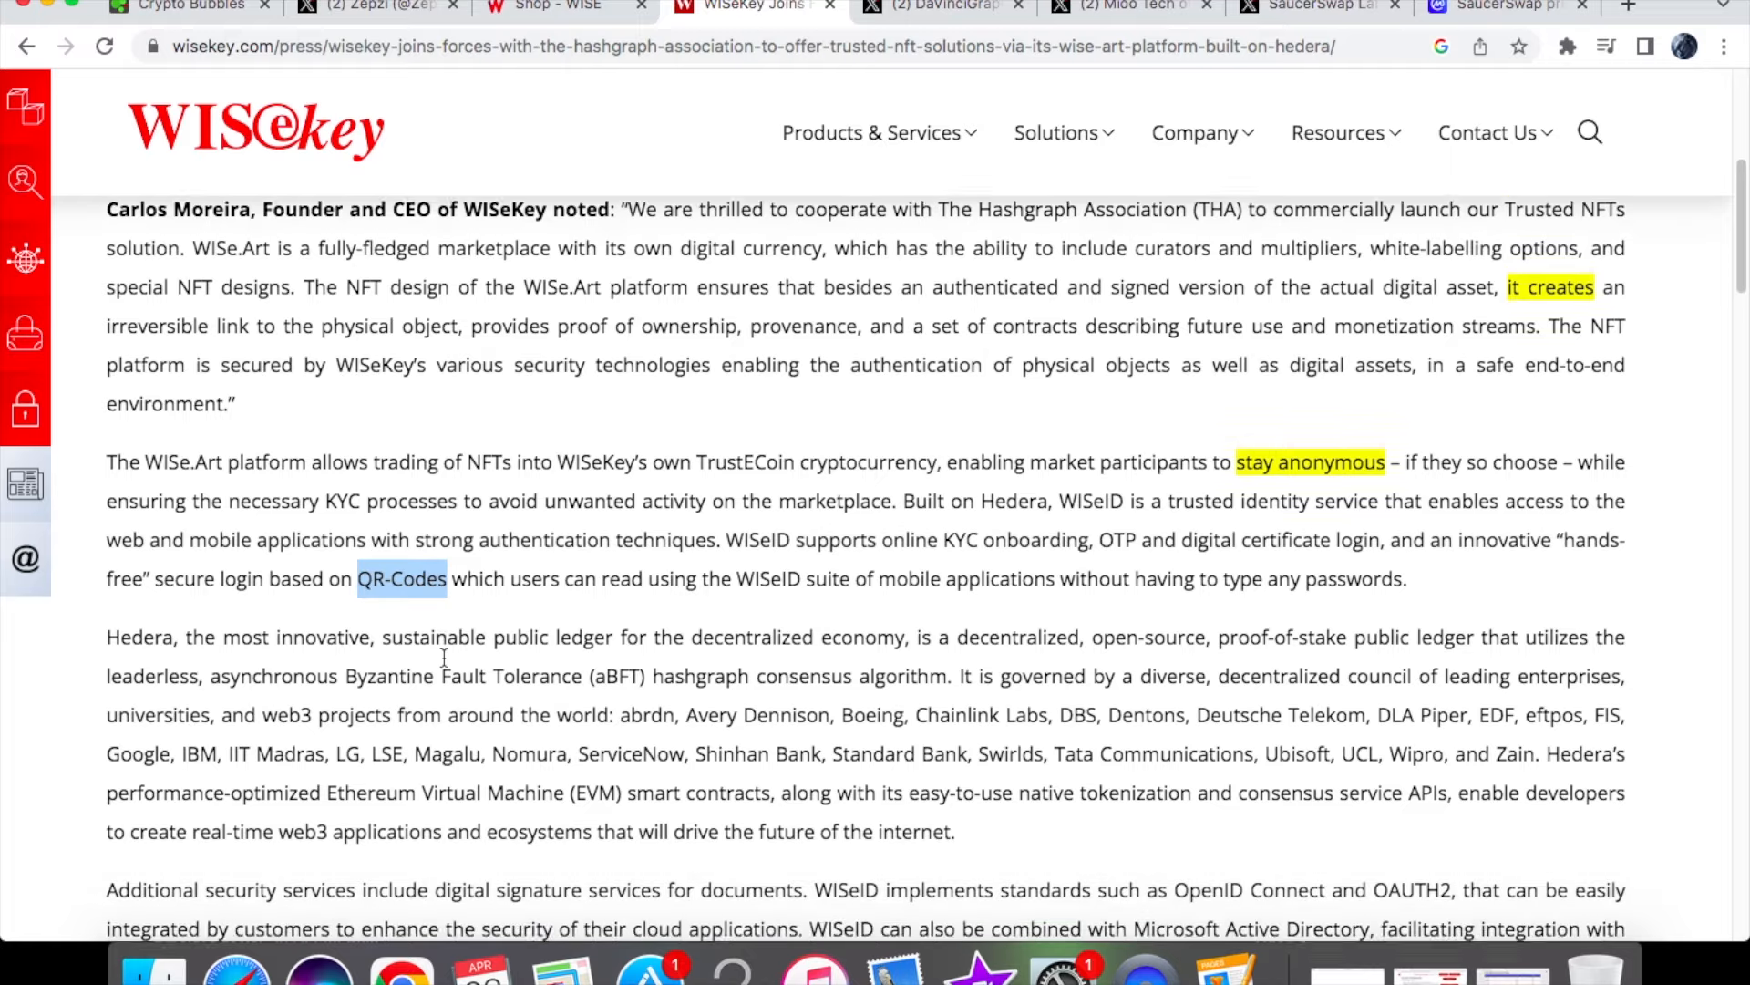
click(558, 9)
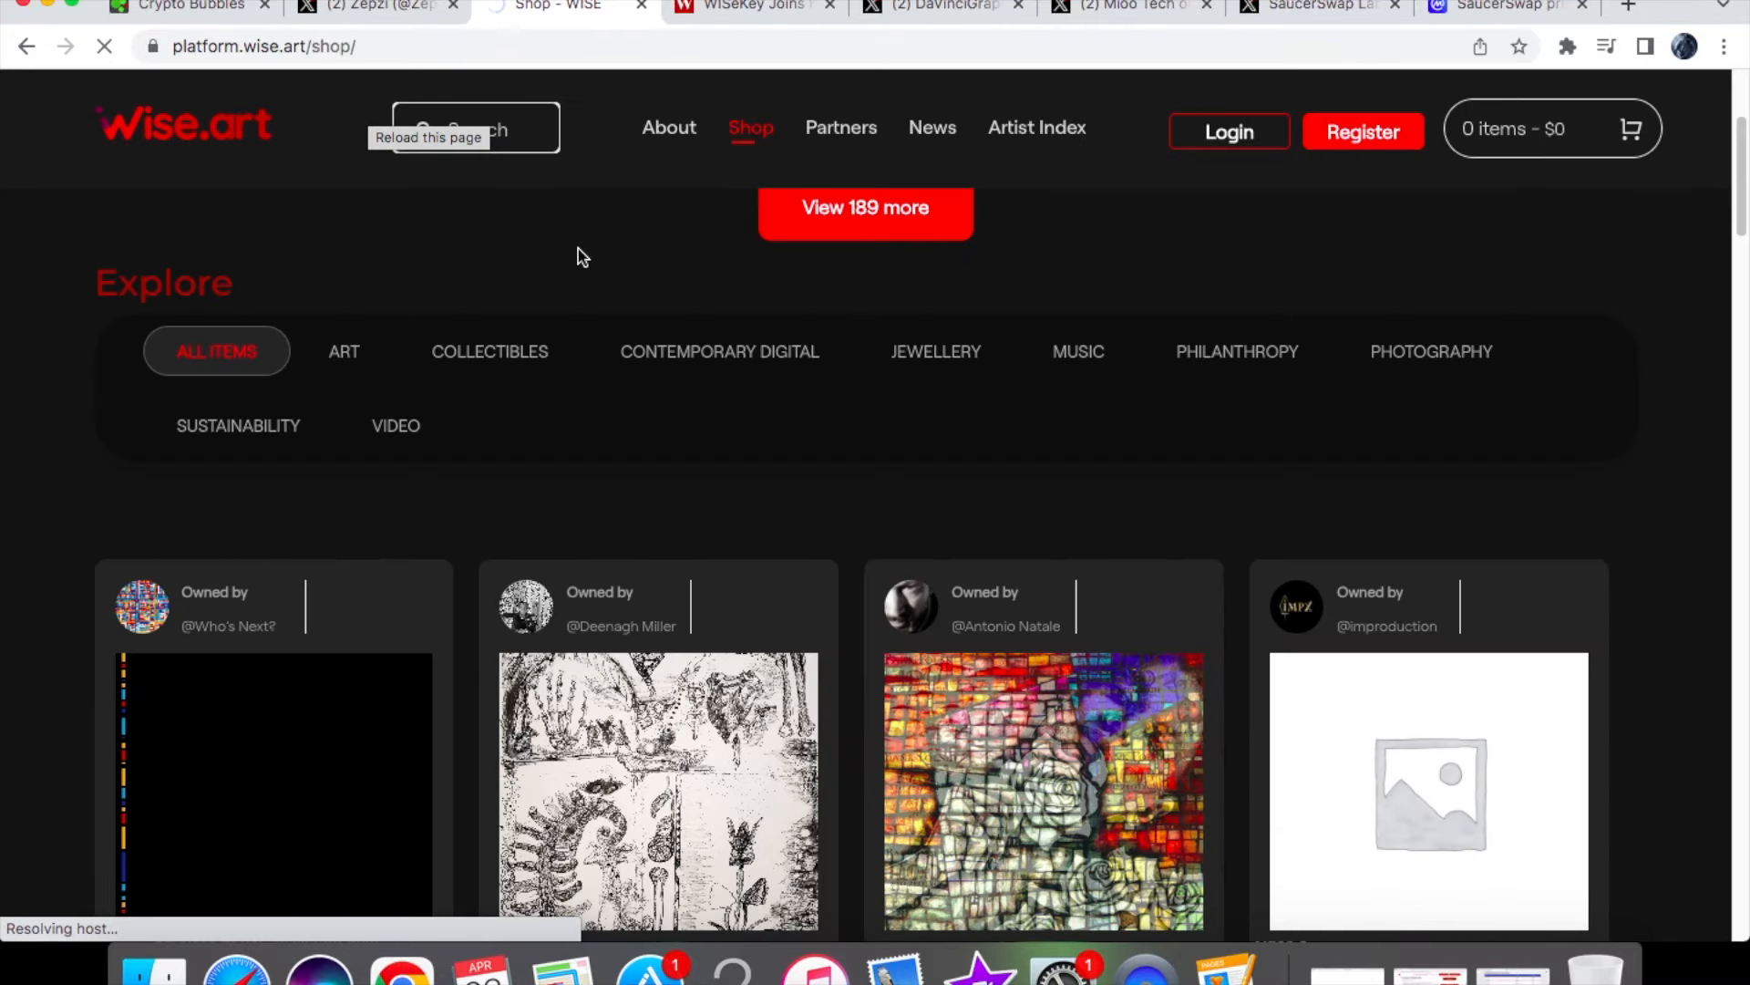
mouse_move(341, 244)
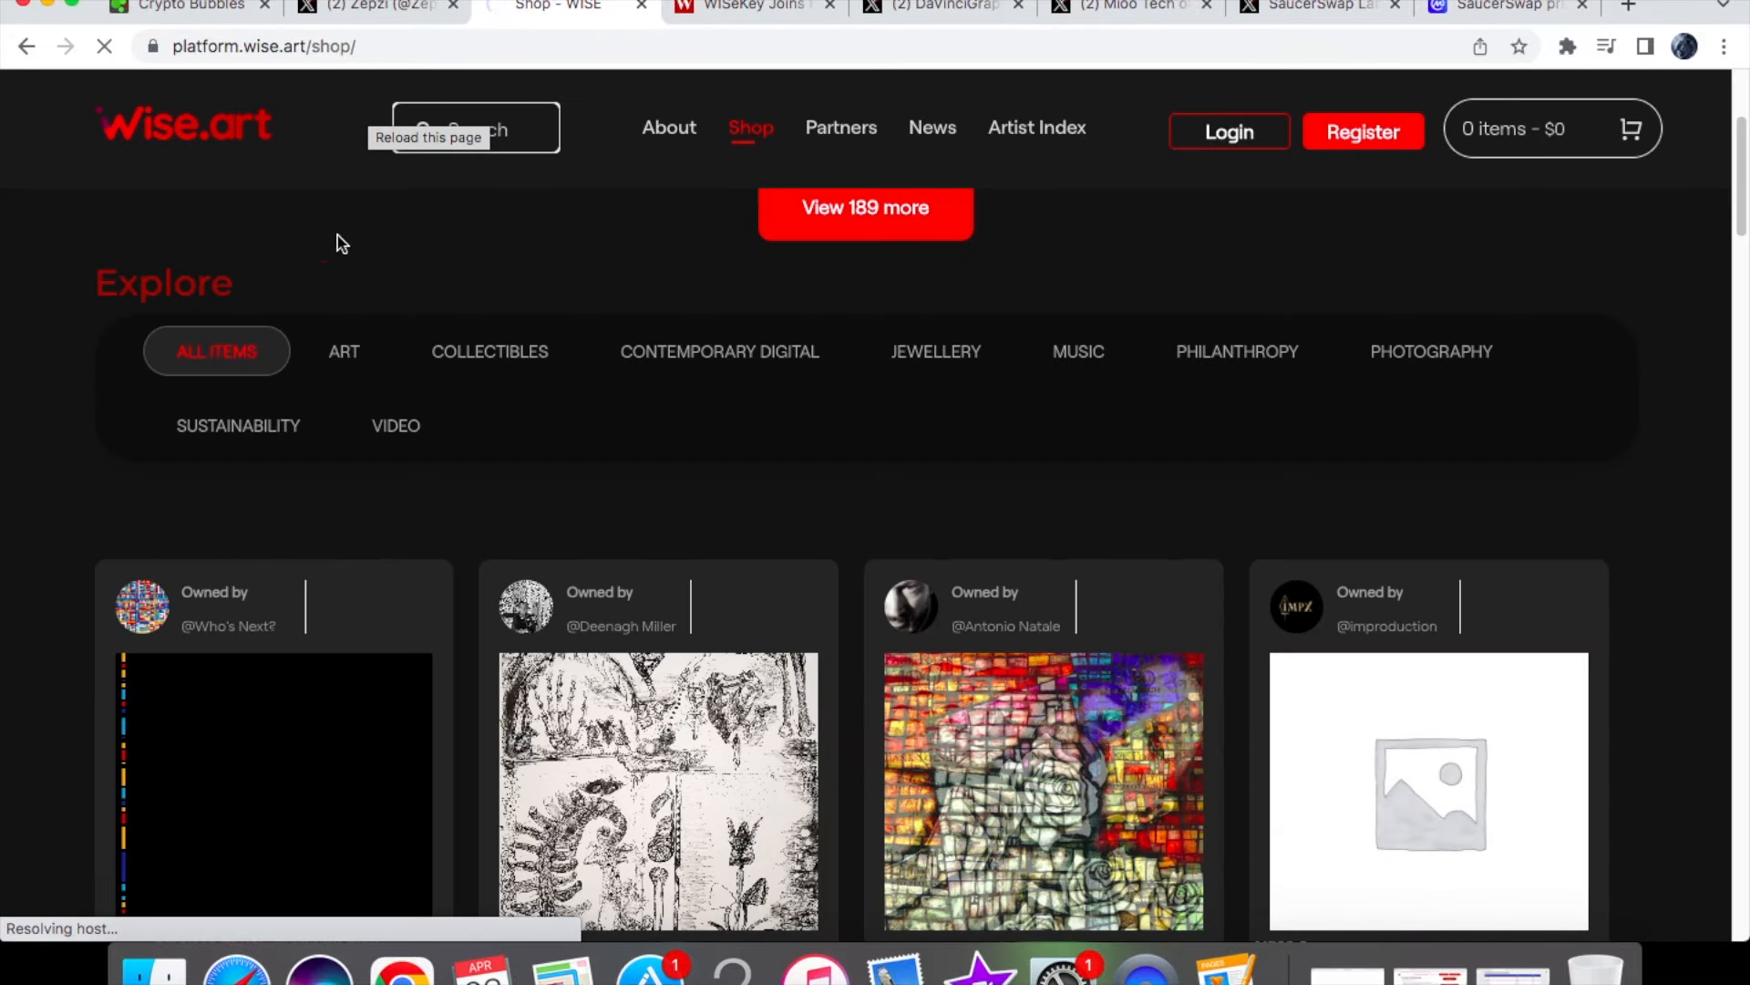
mouse_move(447, 389)
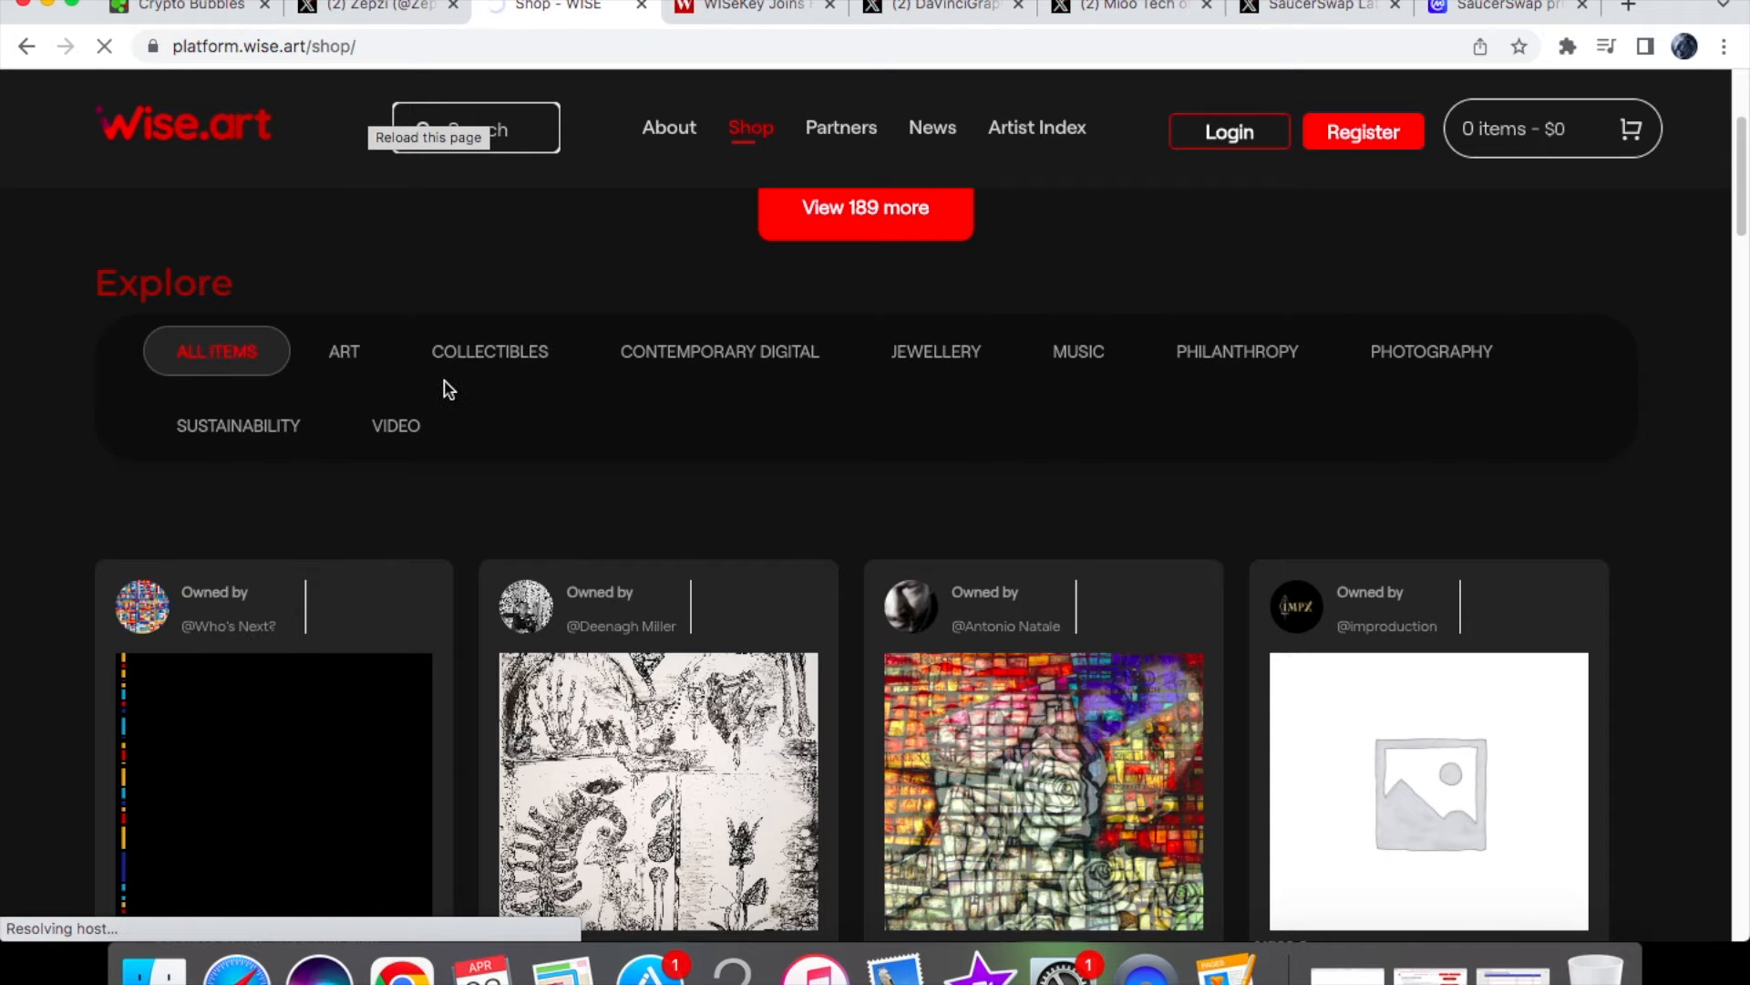
mouse_move(979, 397)
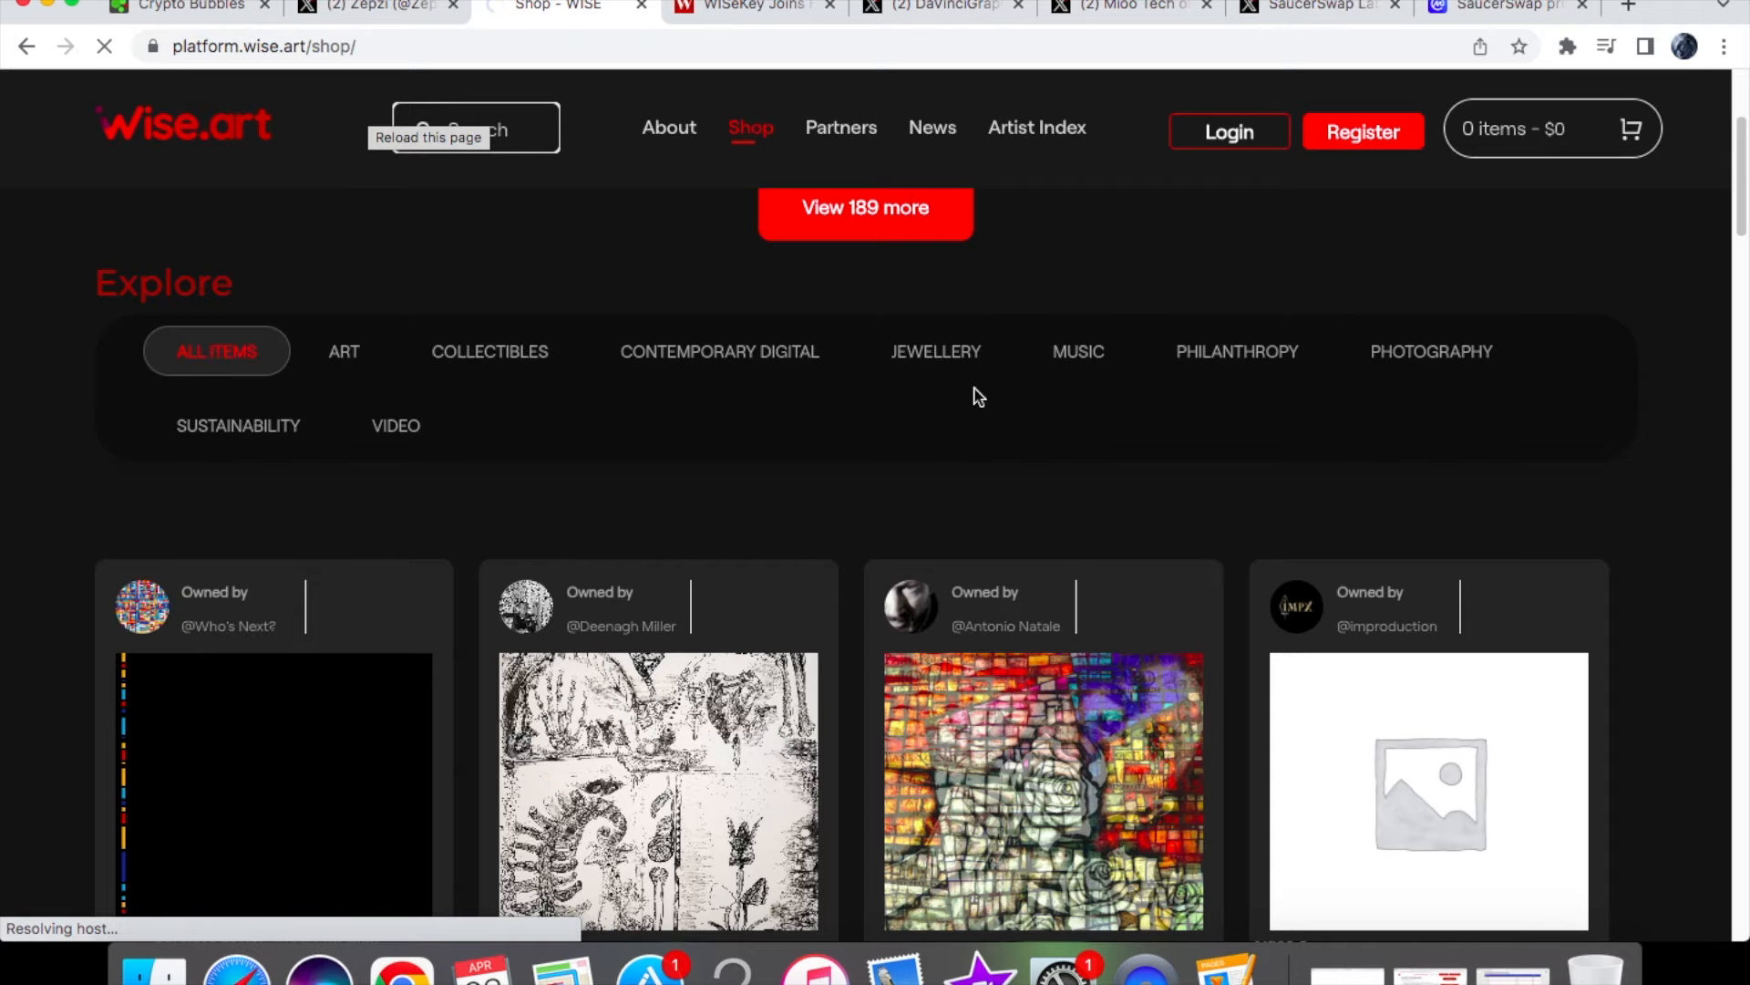
- Scroll past the Explore filters to listings like Playground and KISS MY SKULL – 2023
scroll(down, 3)
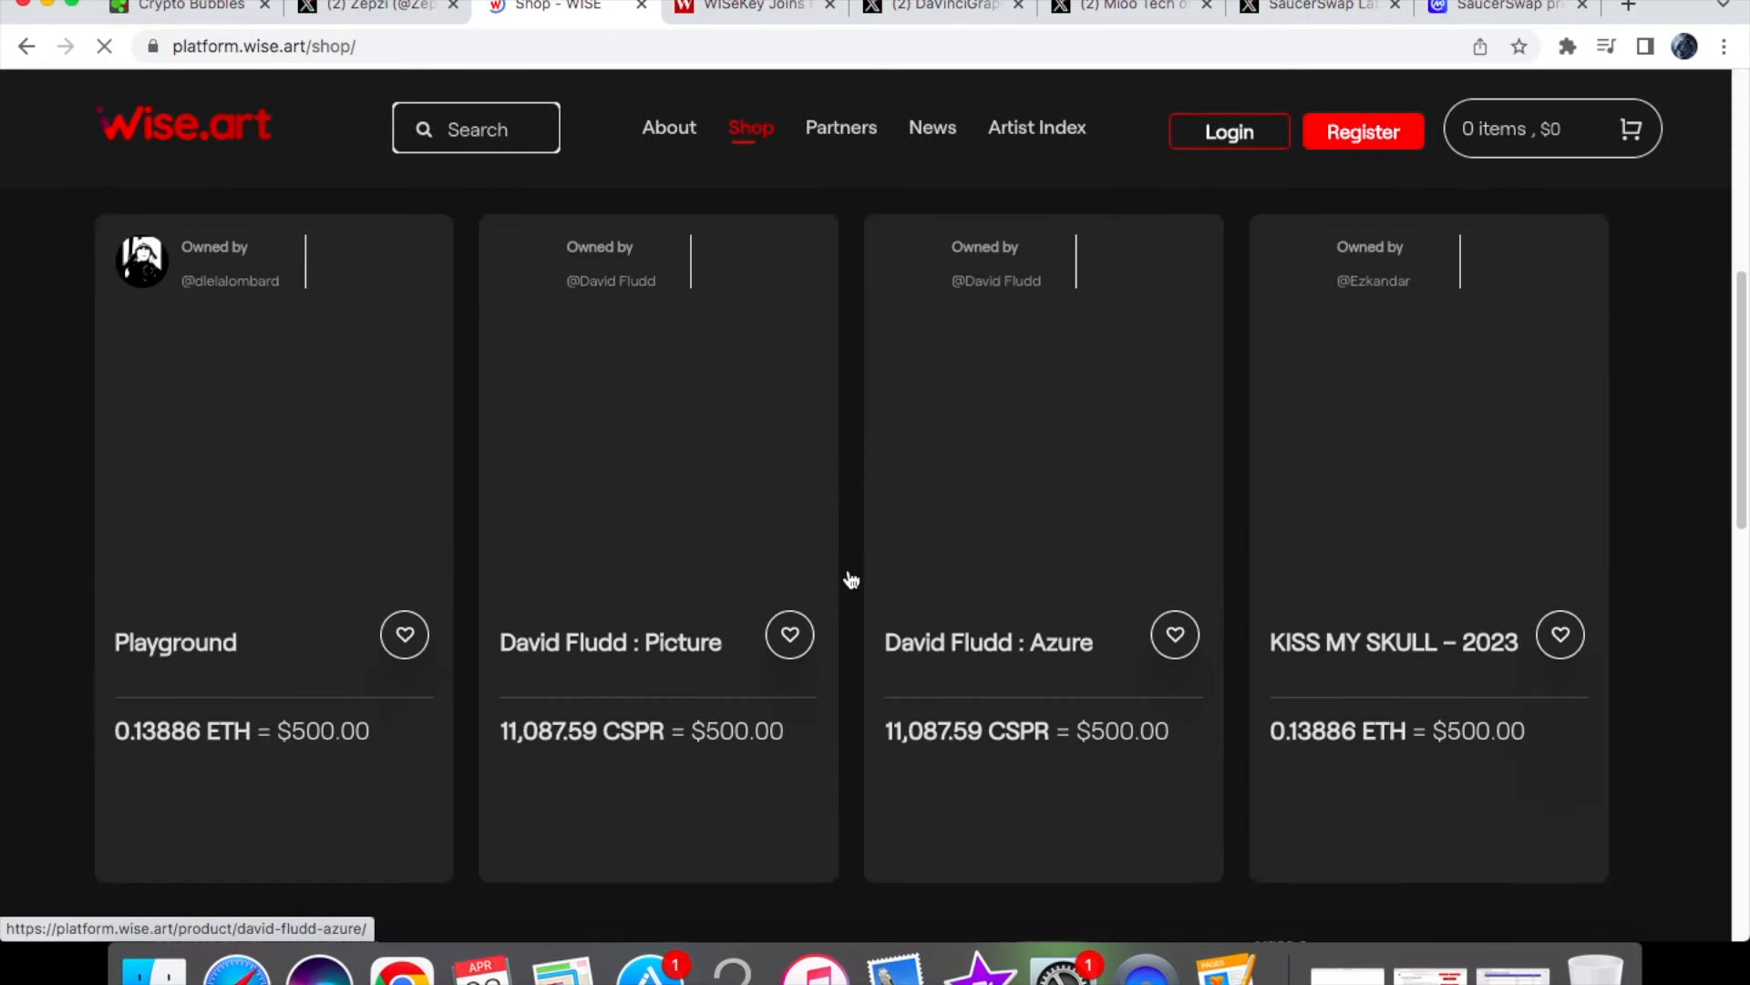
- Scroll through listings including CHICA CUERVO, Angel de Luz ($10,000) and Hyjab Influence
scroll(down, 3)
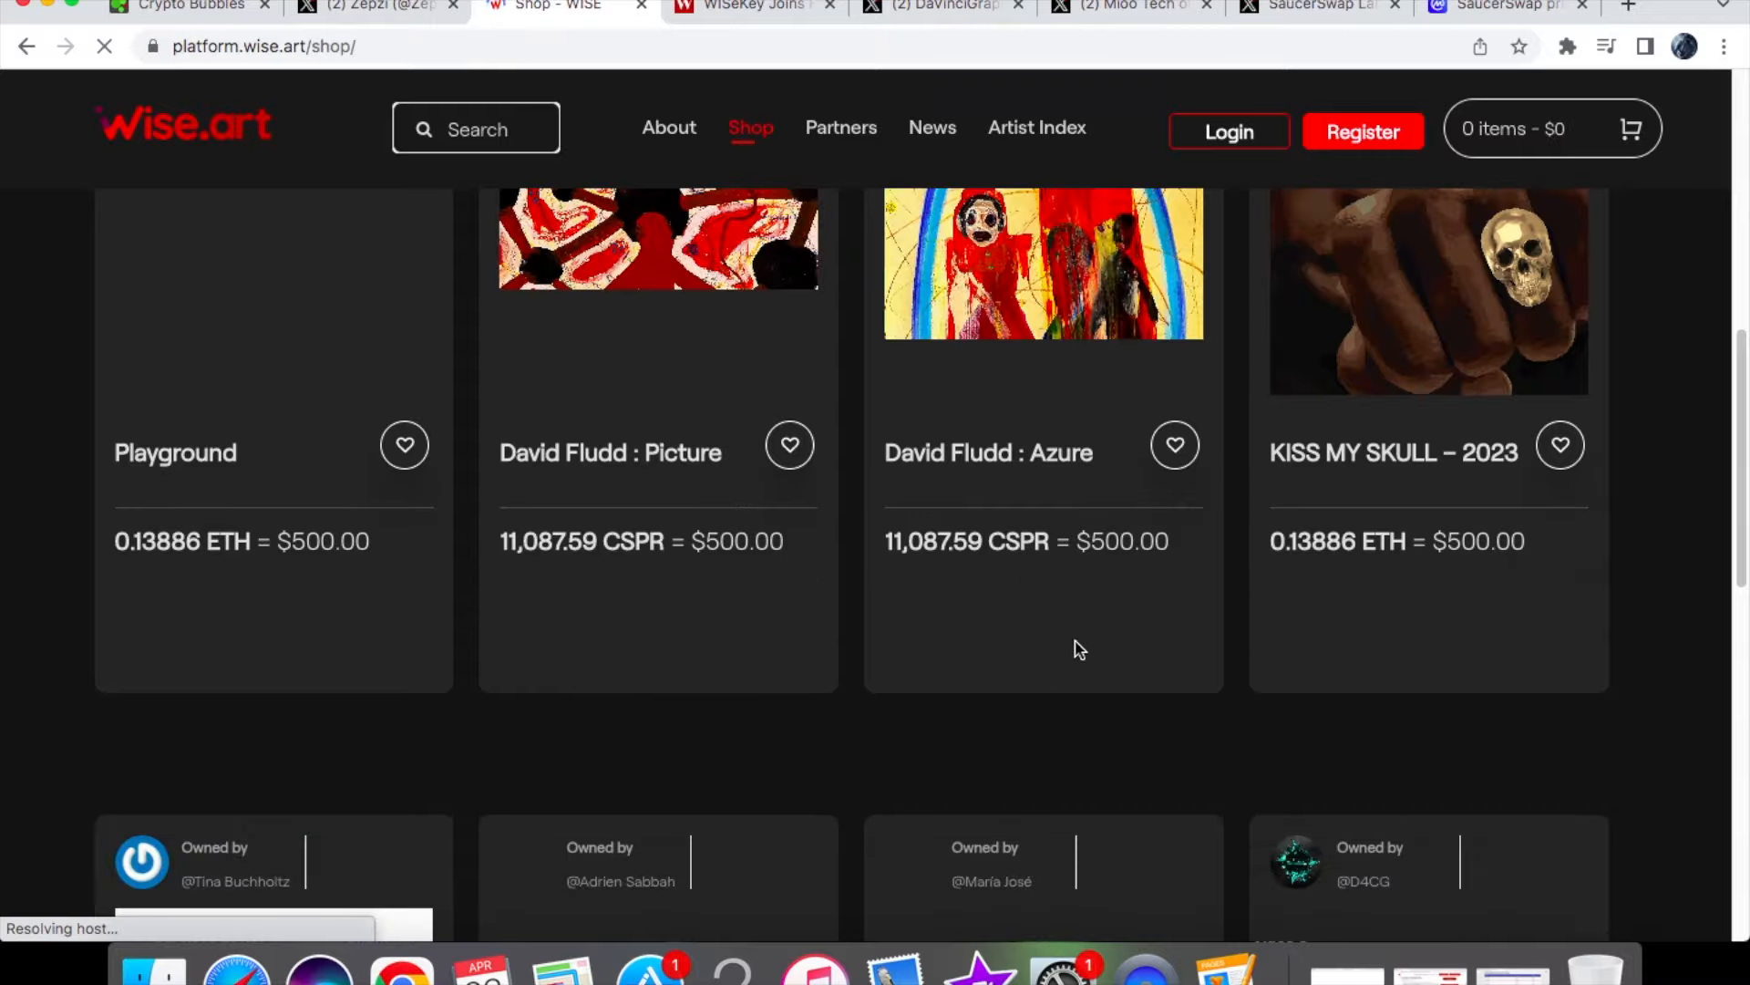
scroll(down, 3)
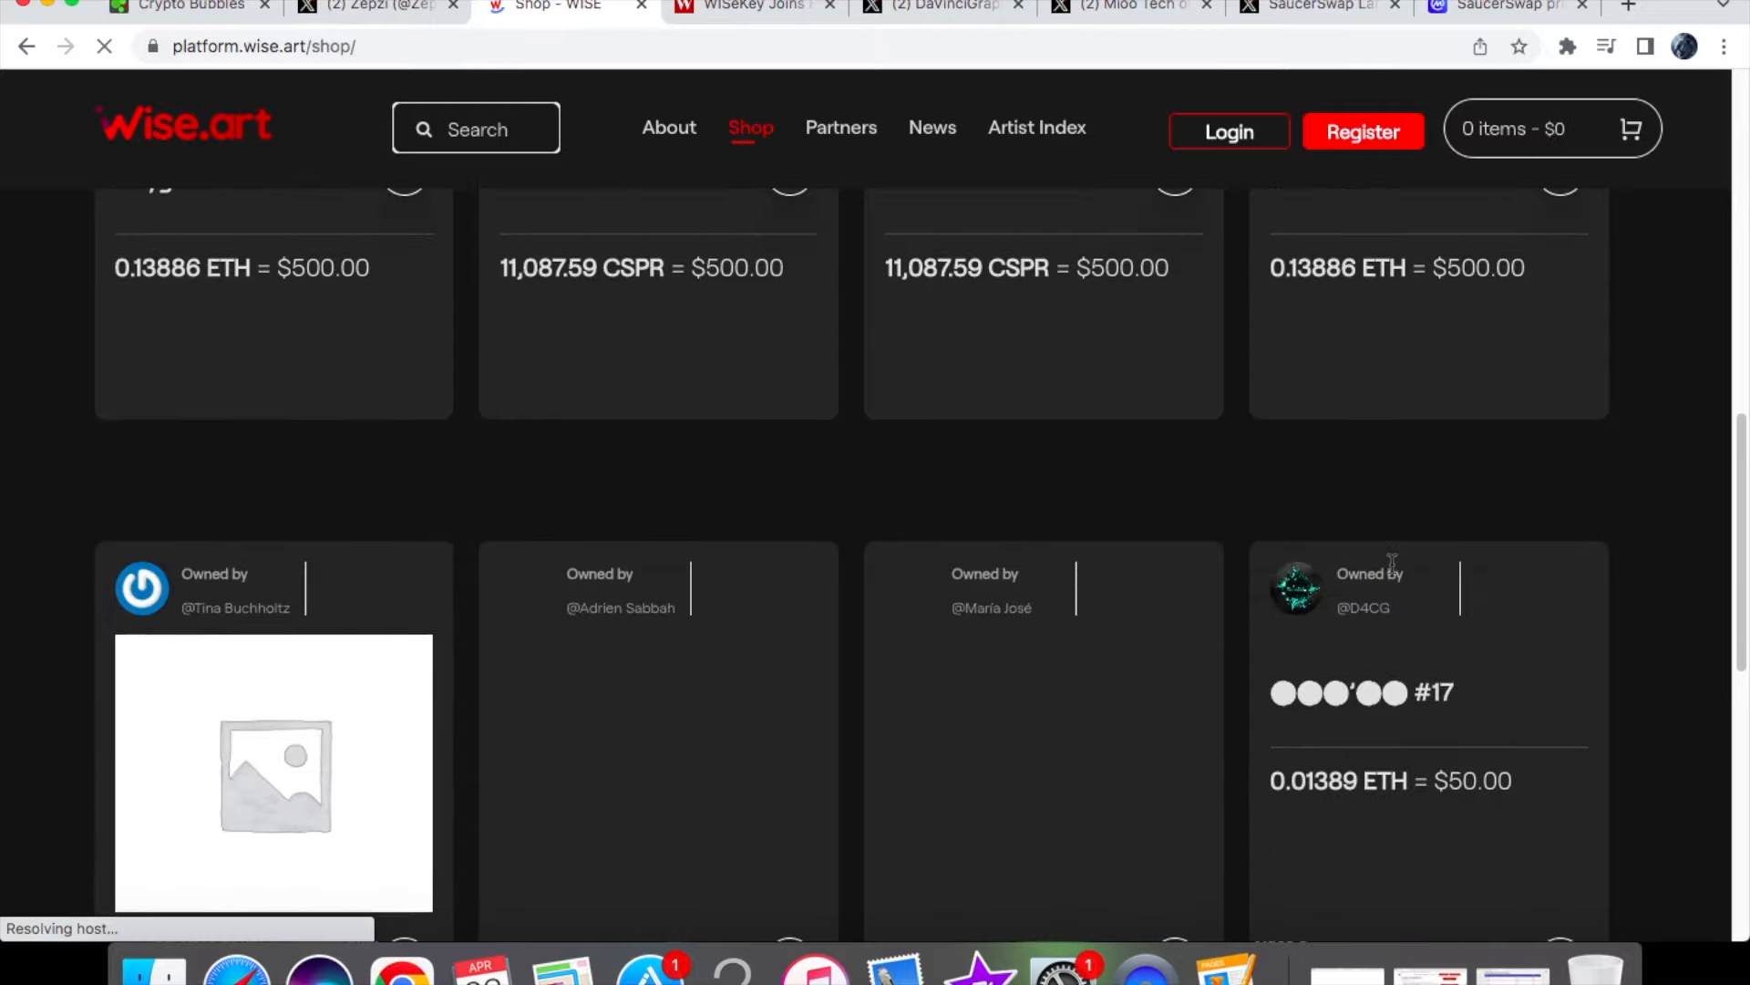
scroll(down, 3)
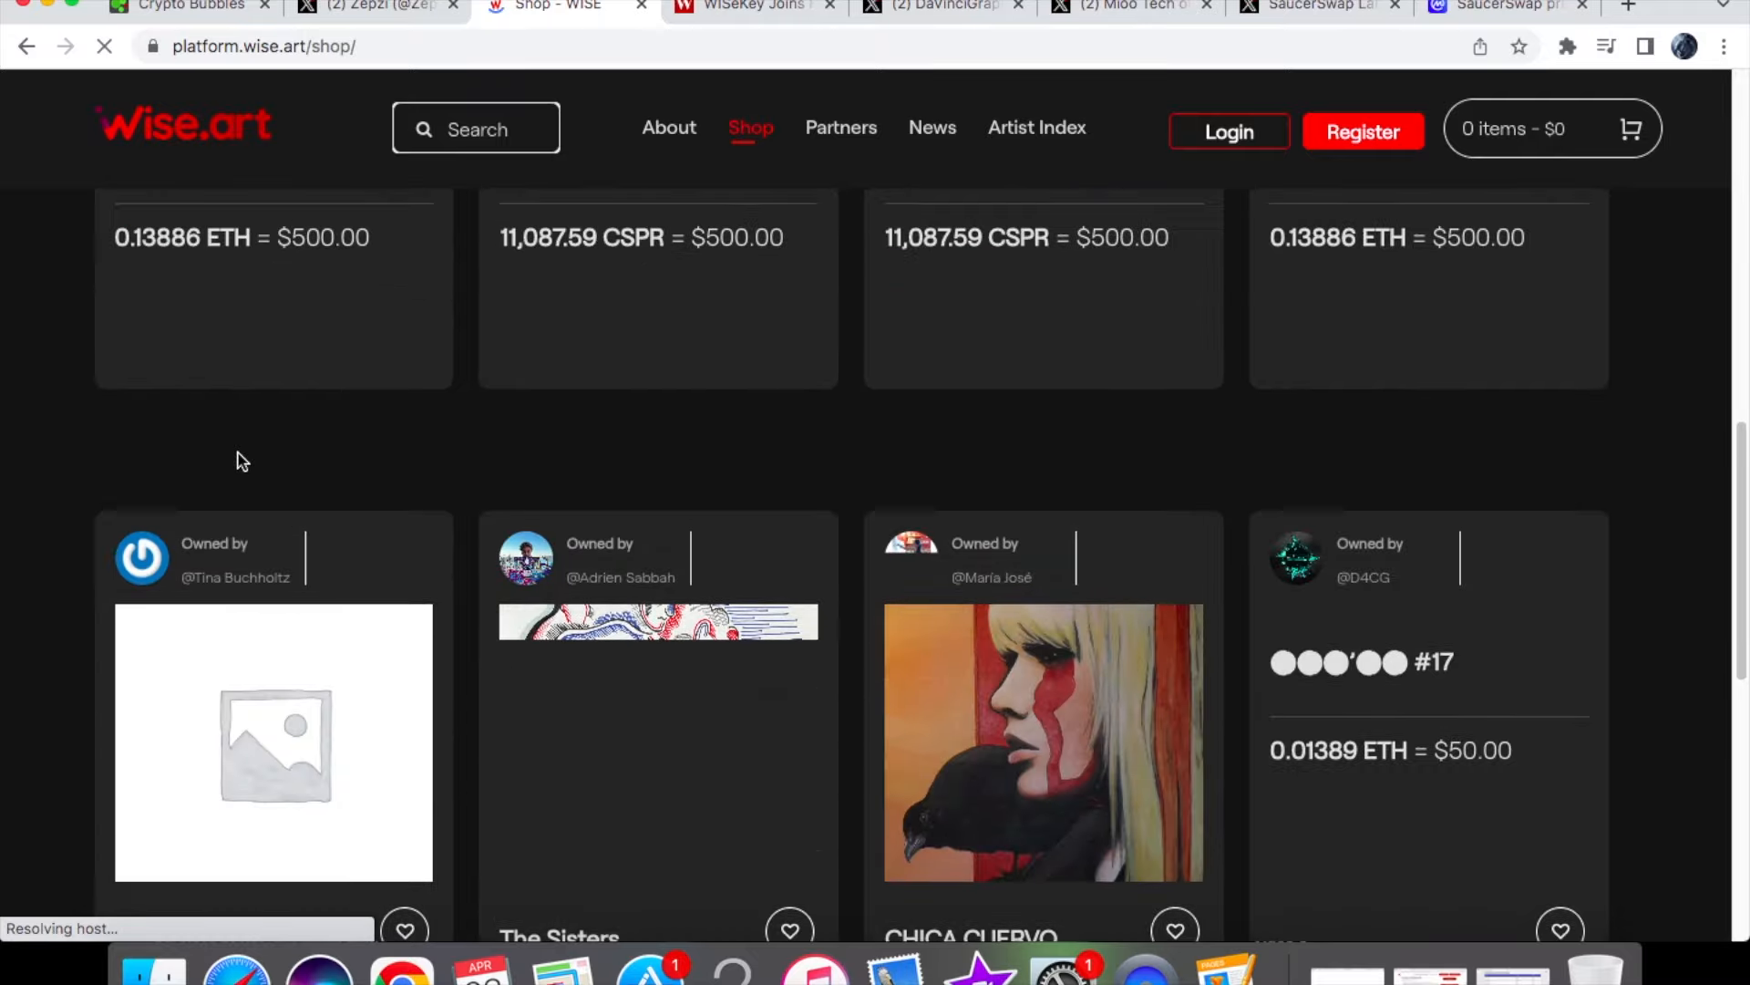
scroll(down, 3)
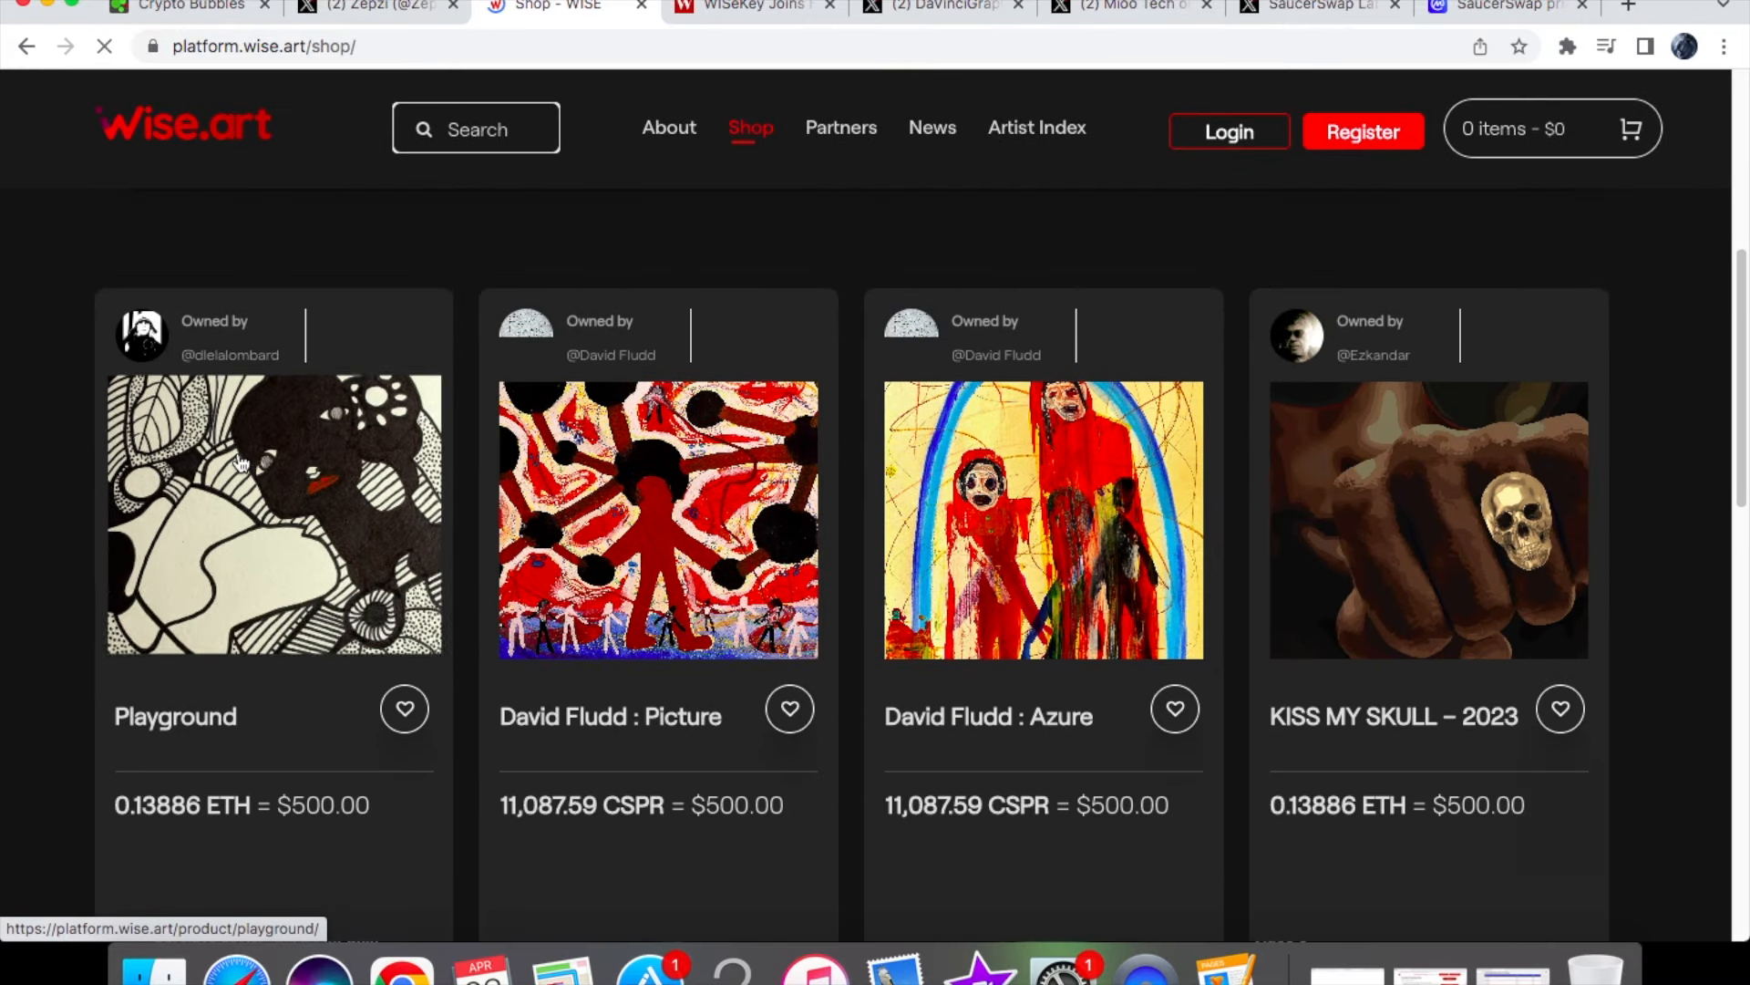
scroll(down, 3)
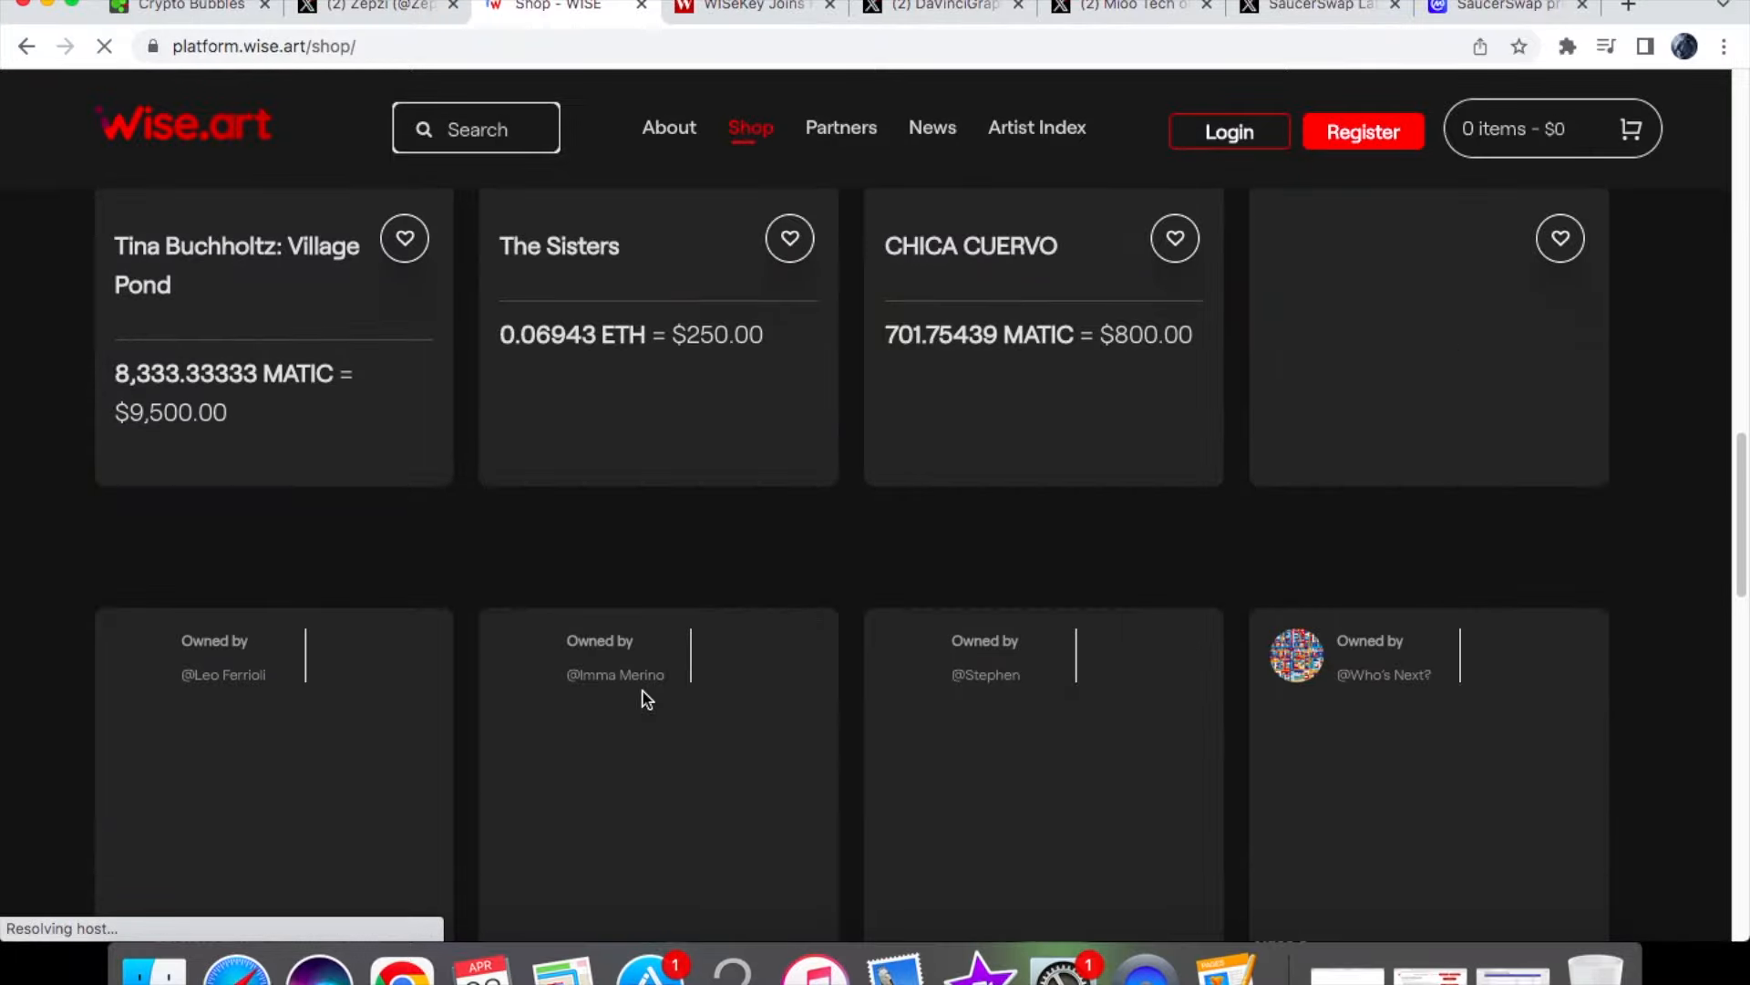
scroll(down, 3)
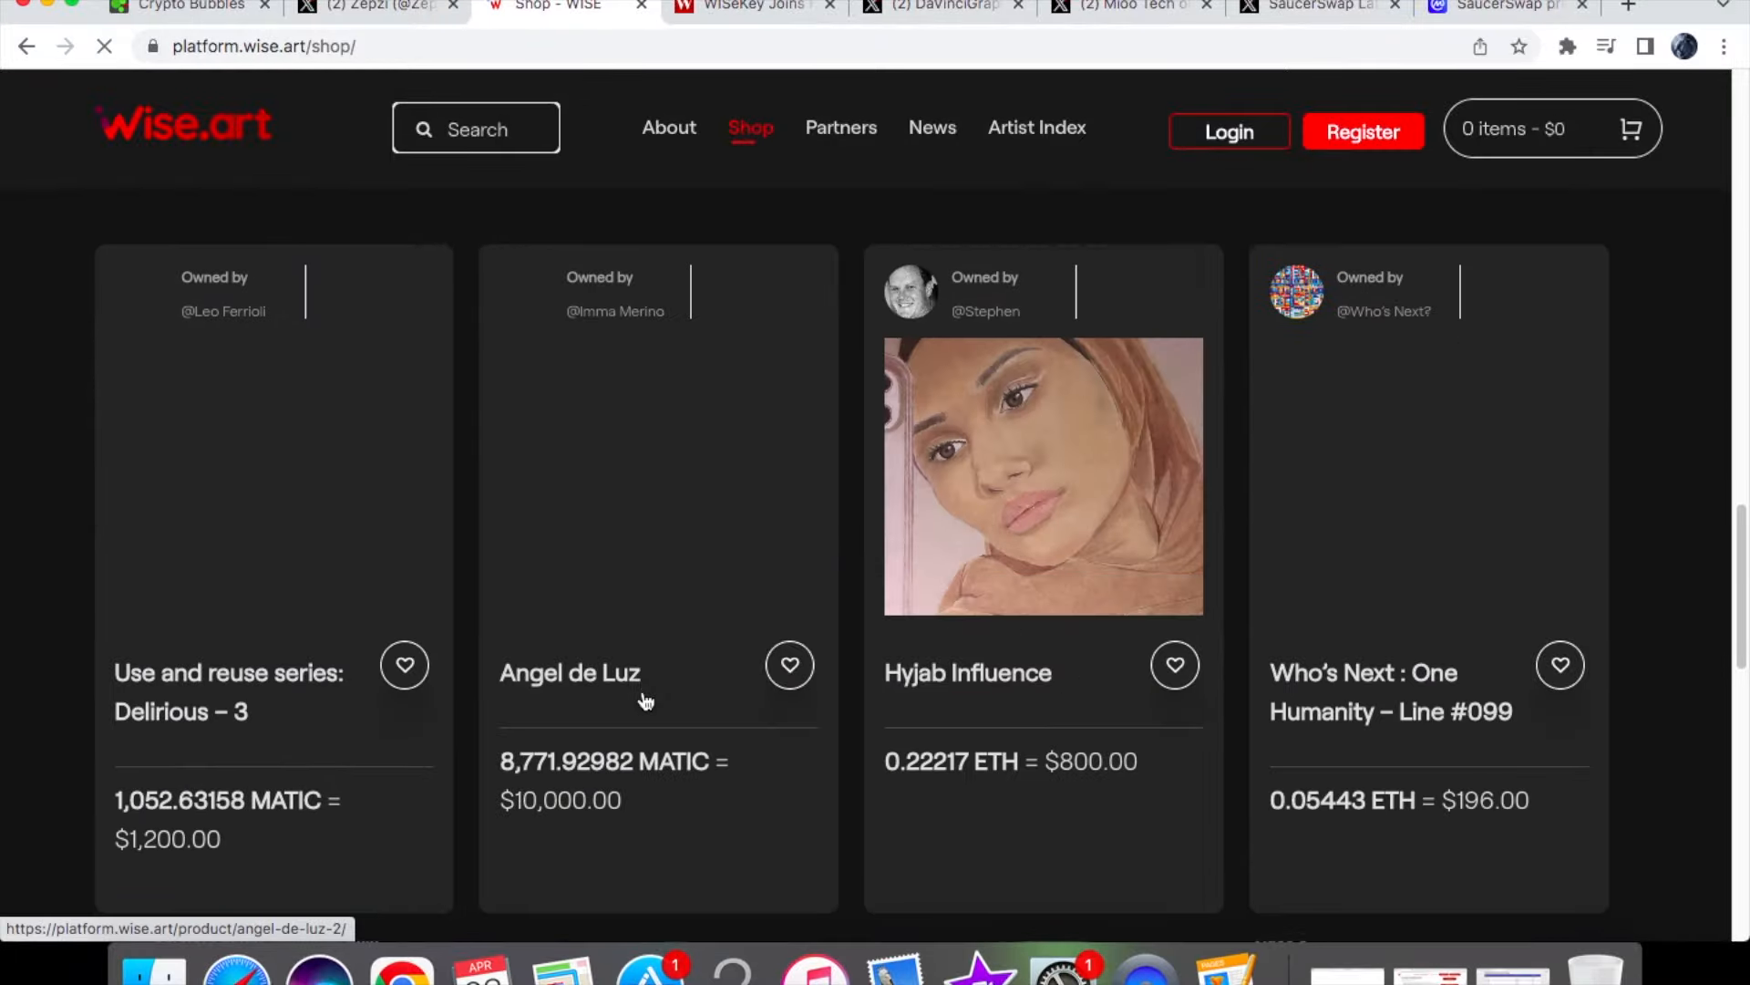
scroll(down, 3)
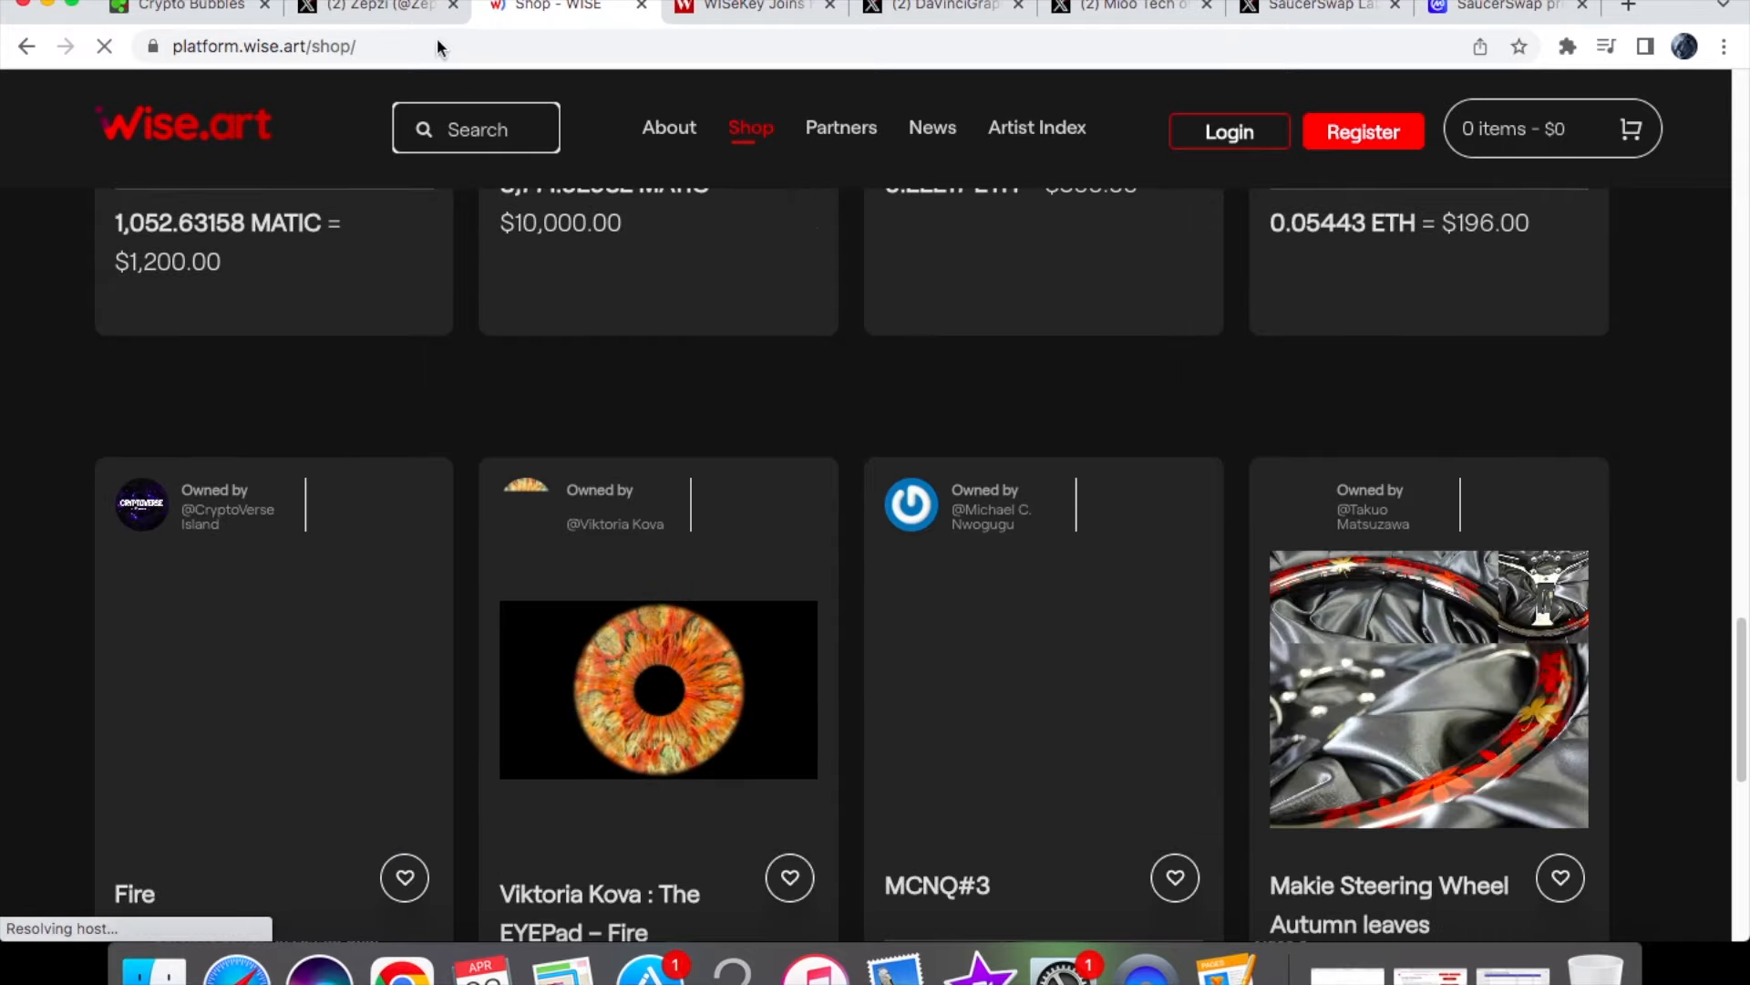
- Switch to Zepzi's X profile and watch The HBAR Bull's reposted WISeKey video
click(368, 6)
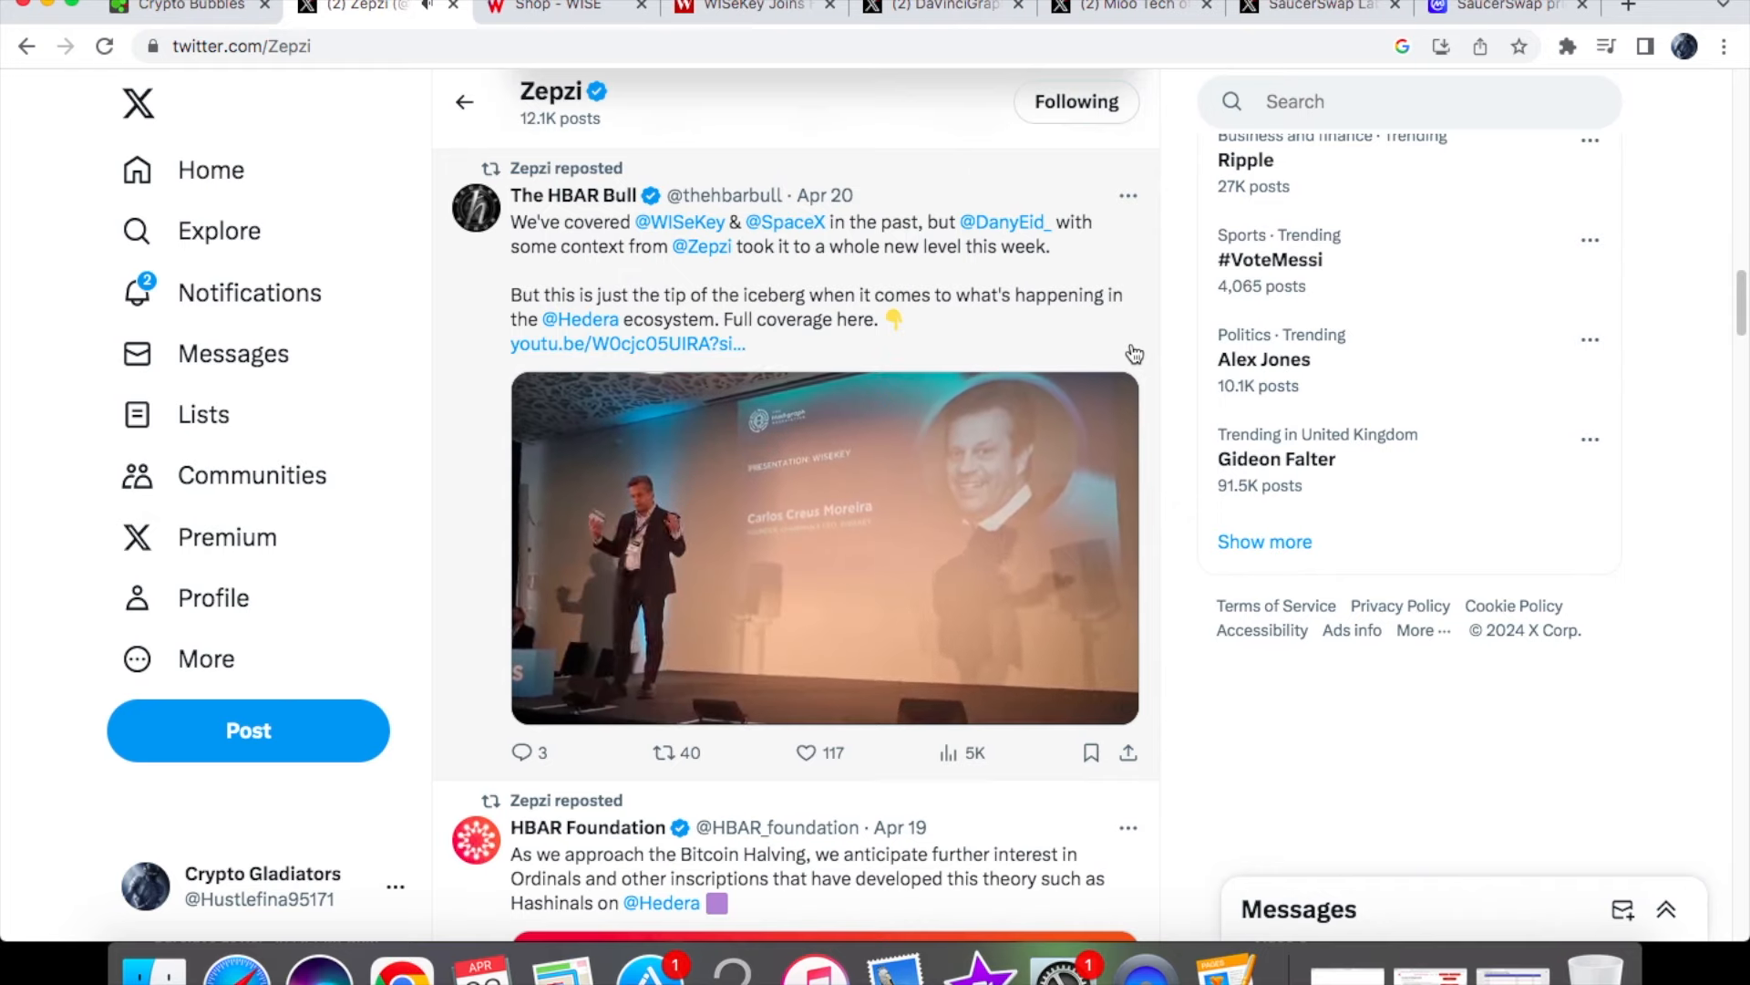
- Pause the WISeKey video at 2:57, glance at the press release, then return to X
click(825, 547)
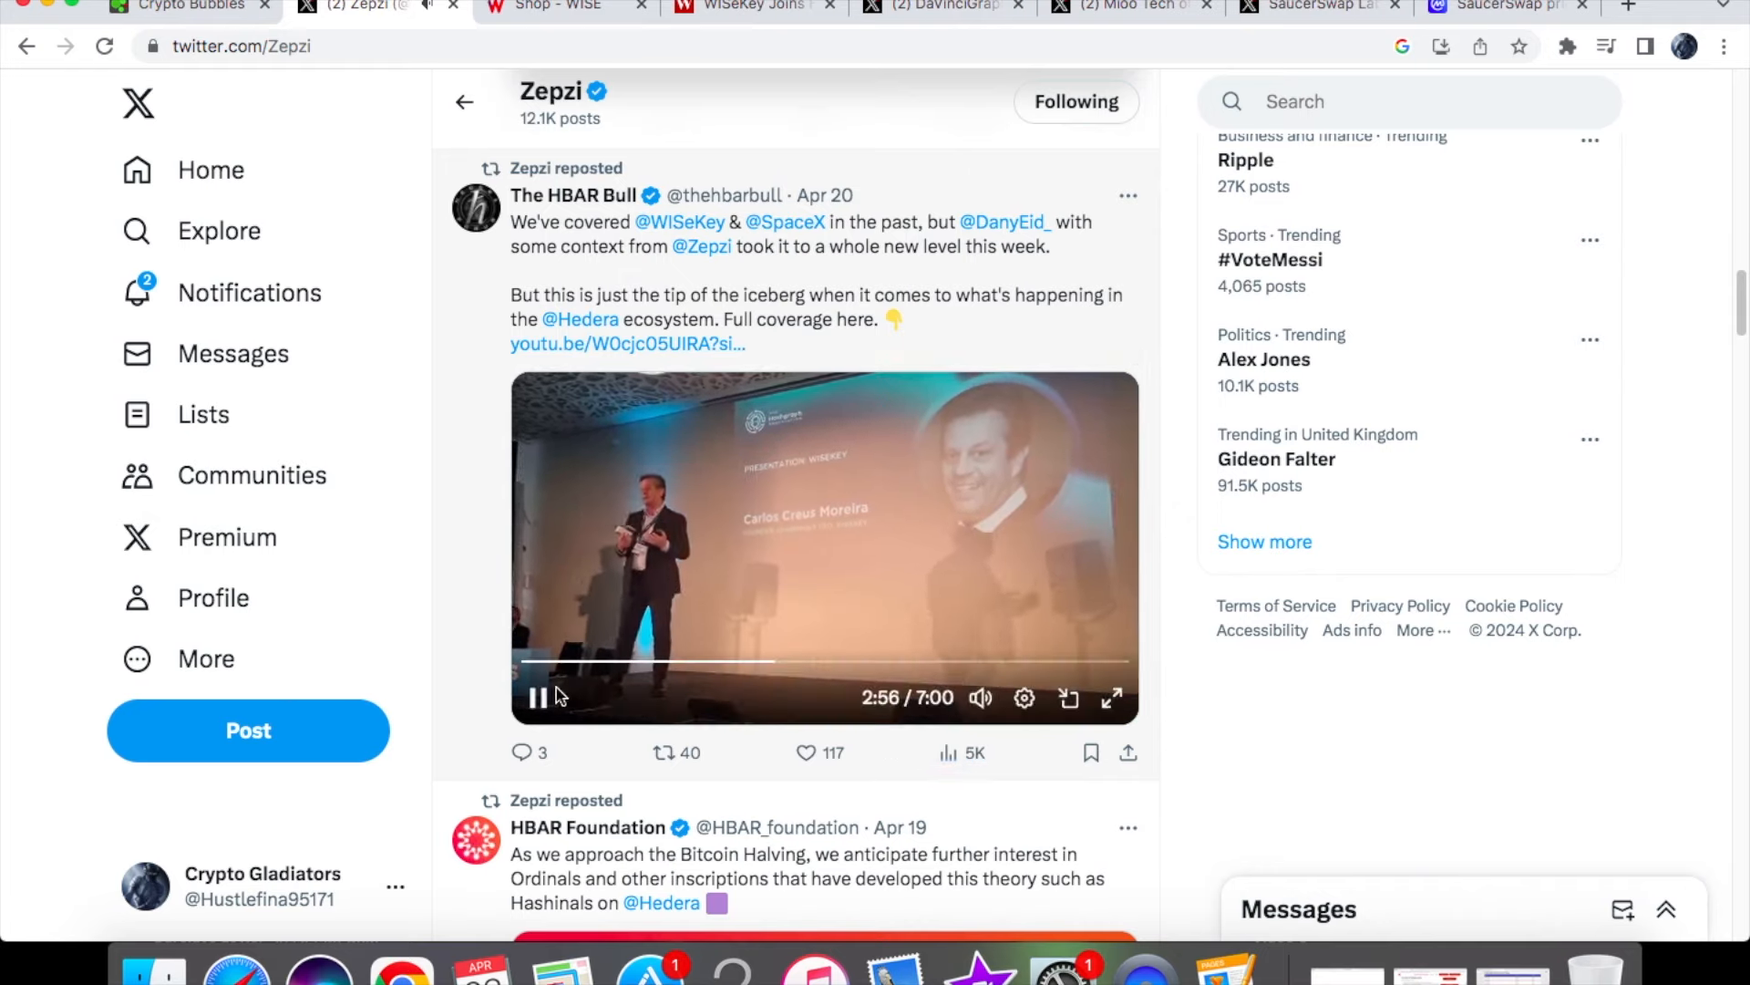
click(537, 699)
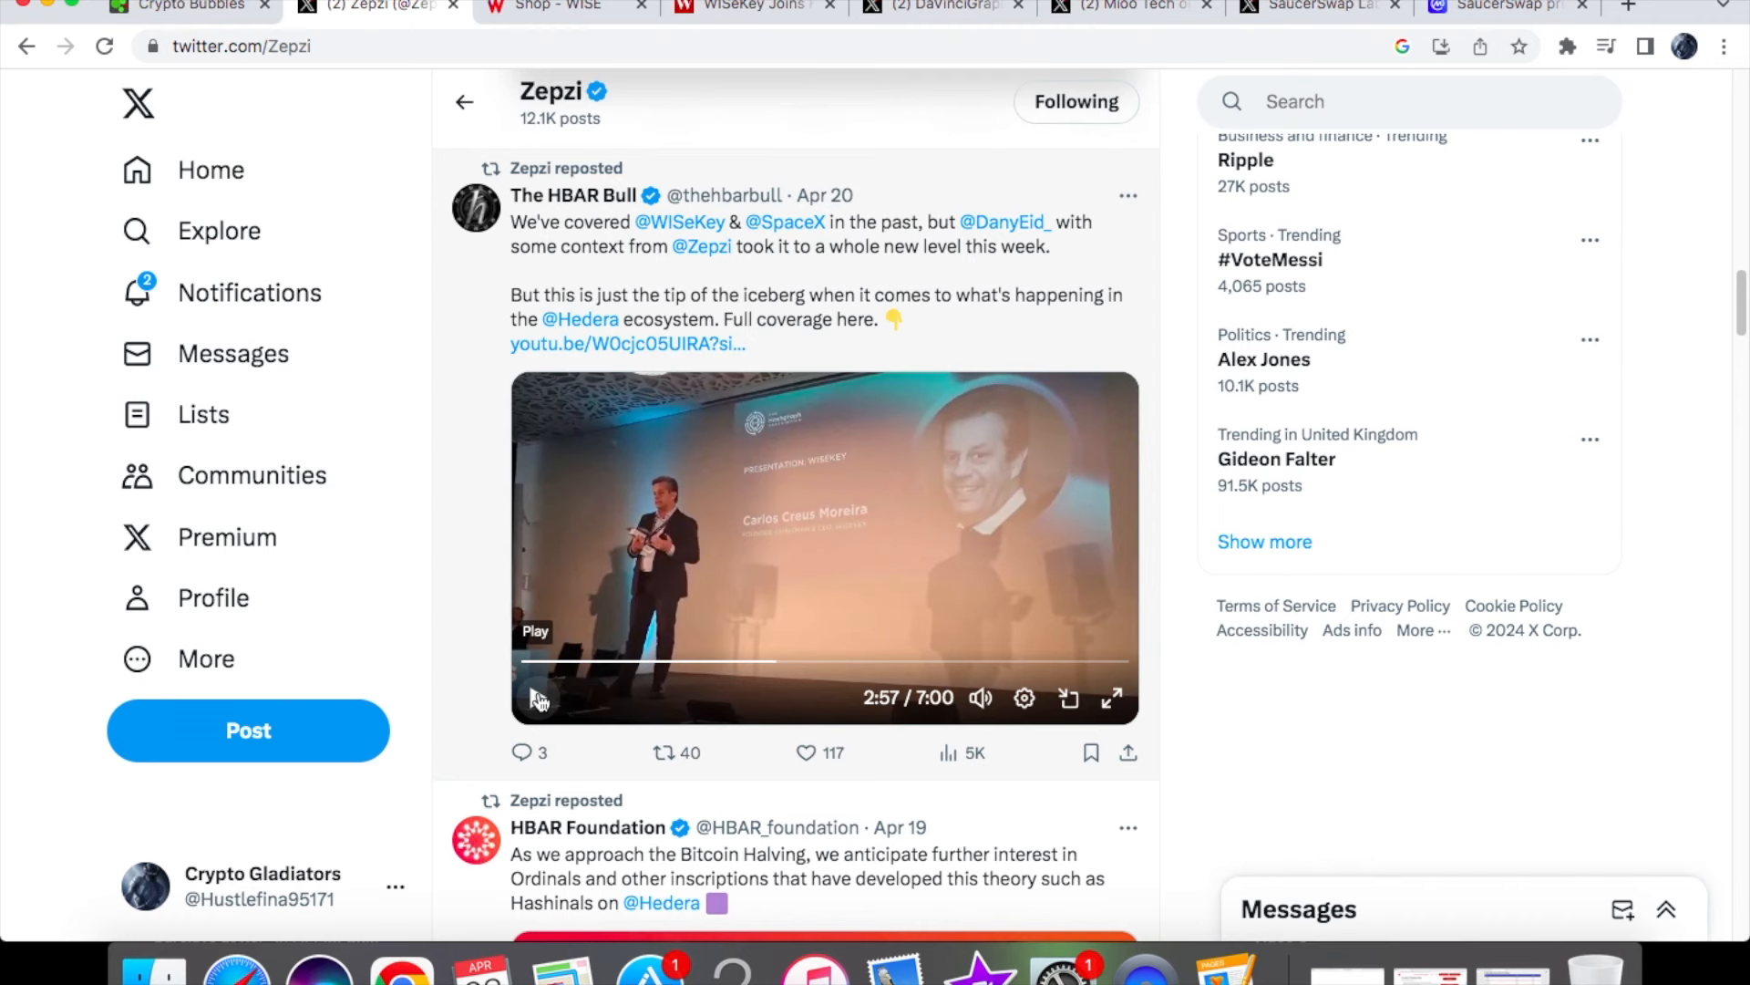
click(536, 696)
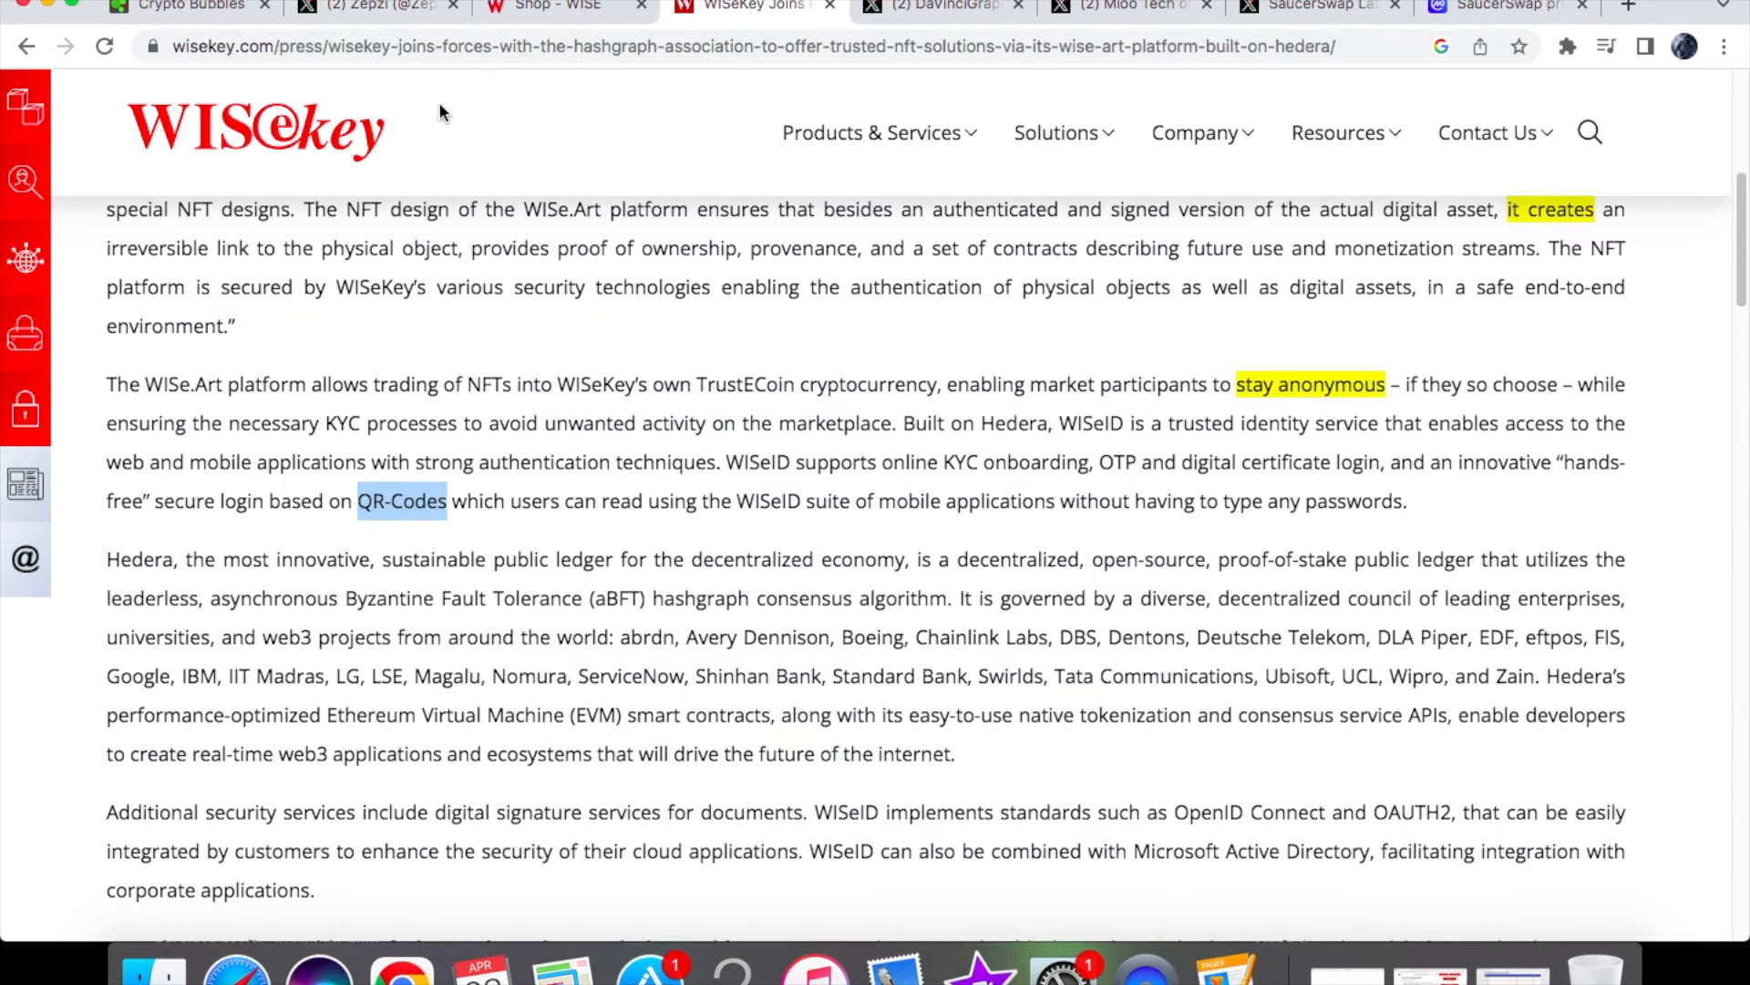
click(374, 6)
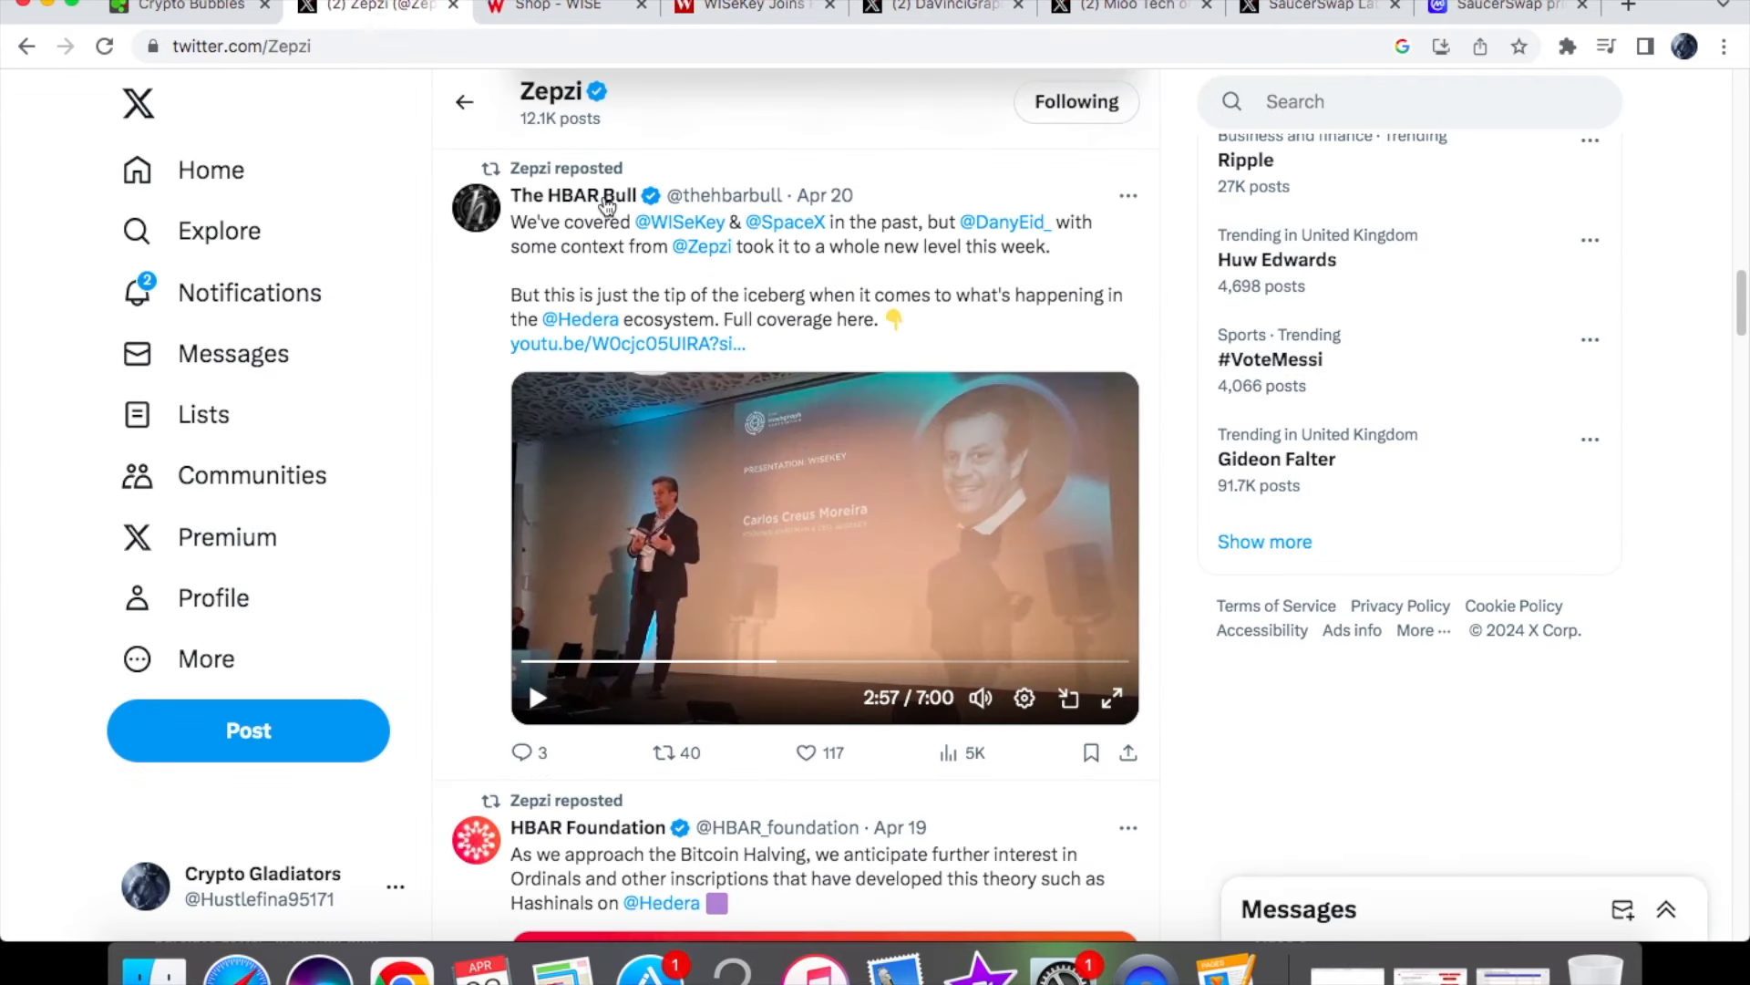
mouse_move(774, 361)
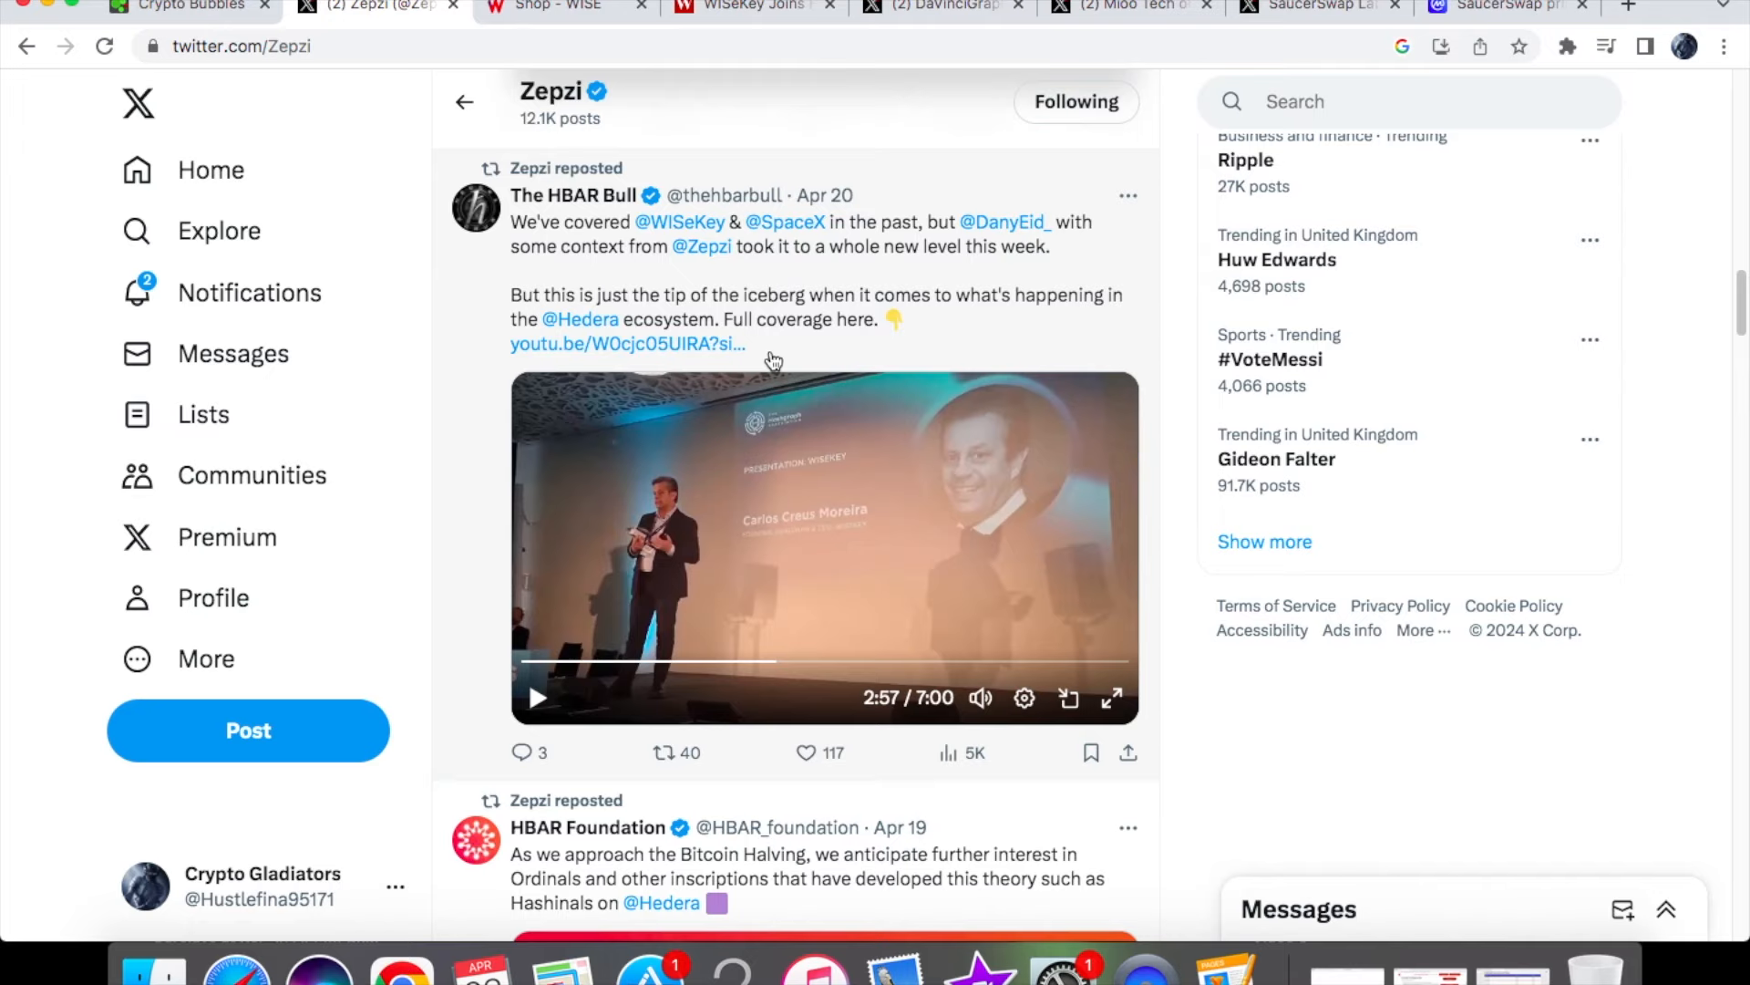
- Open the CoinMarketCap SaucerSwap page to view the 1D chart at $0.1013 (-5.53%)
click(1502, 7)
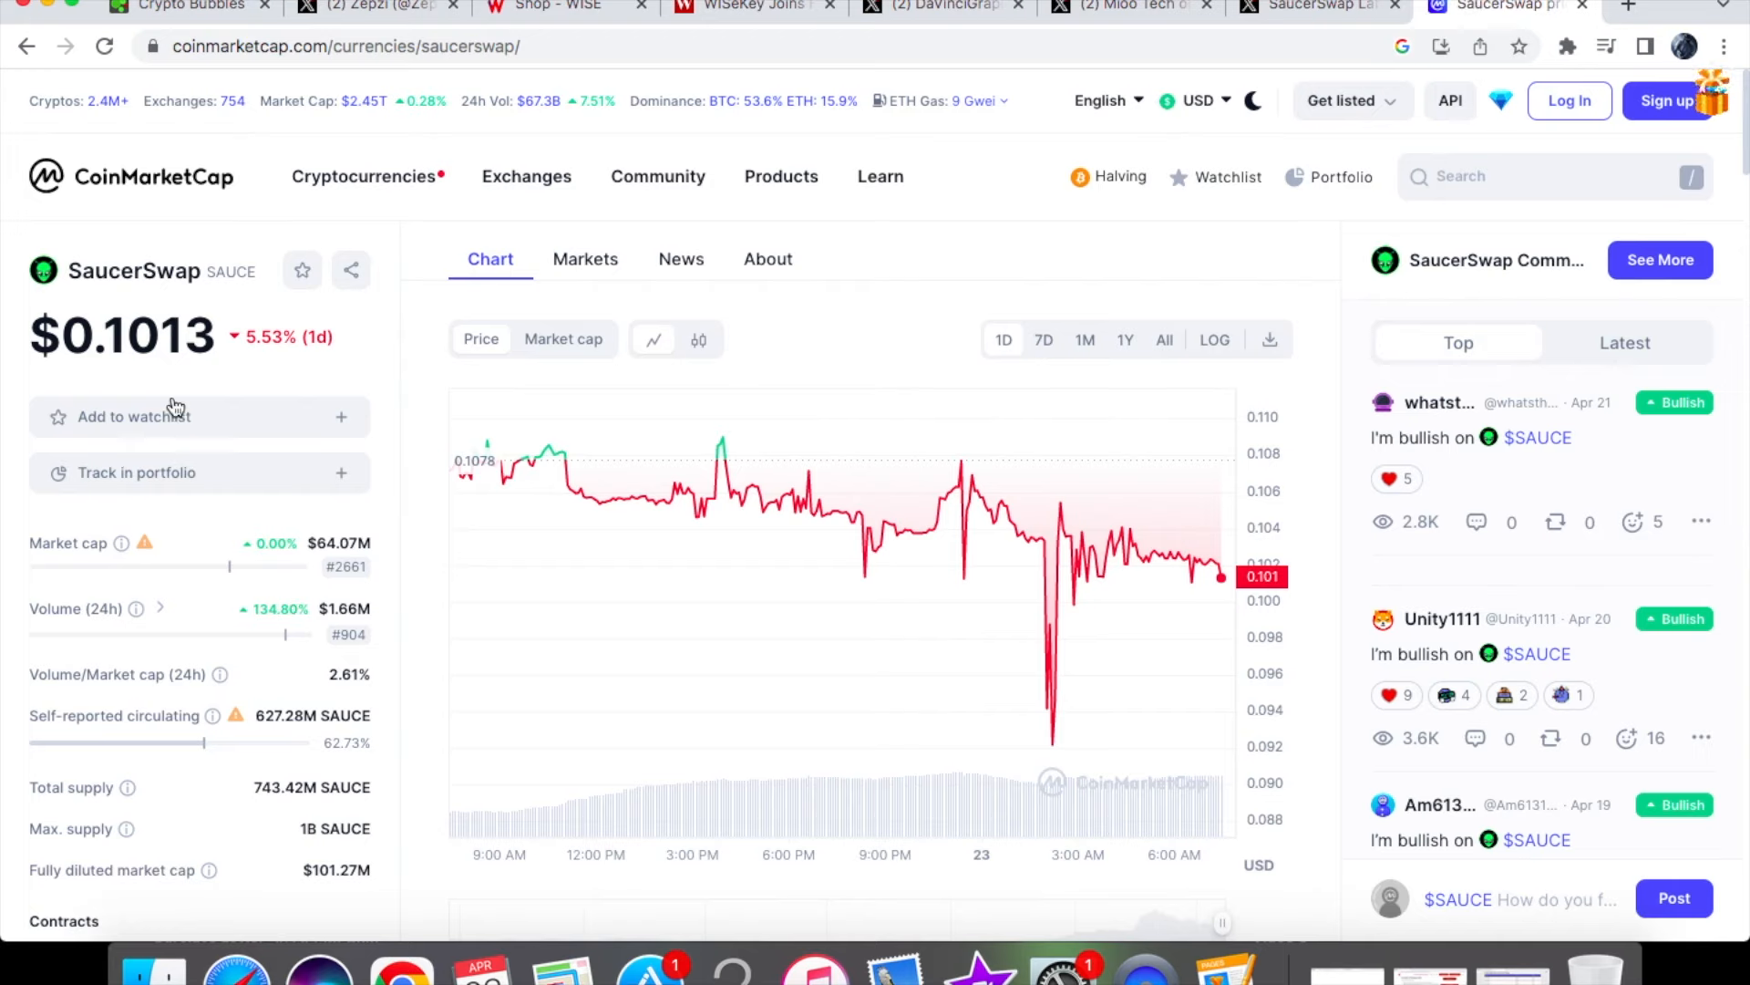
mouse_move(297, 645)
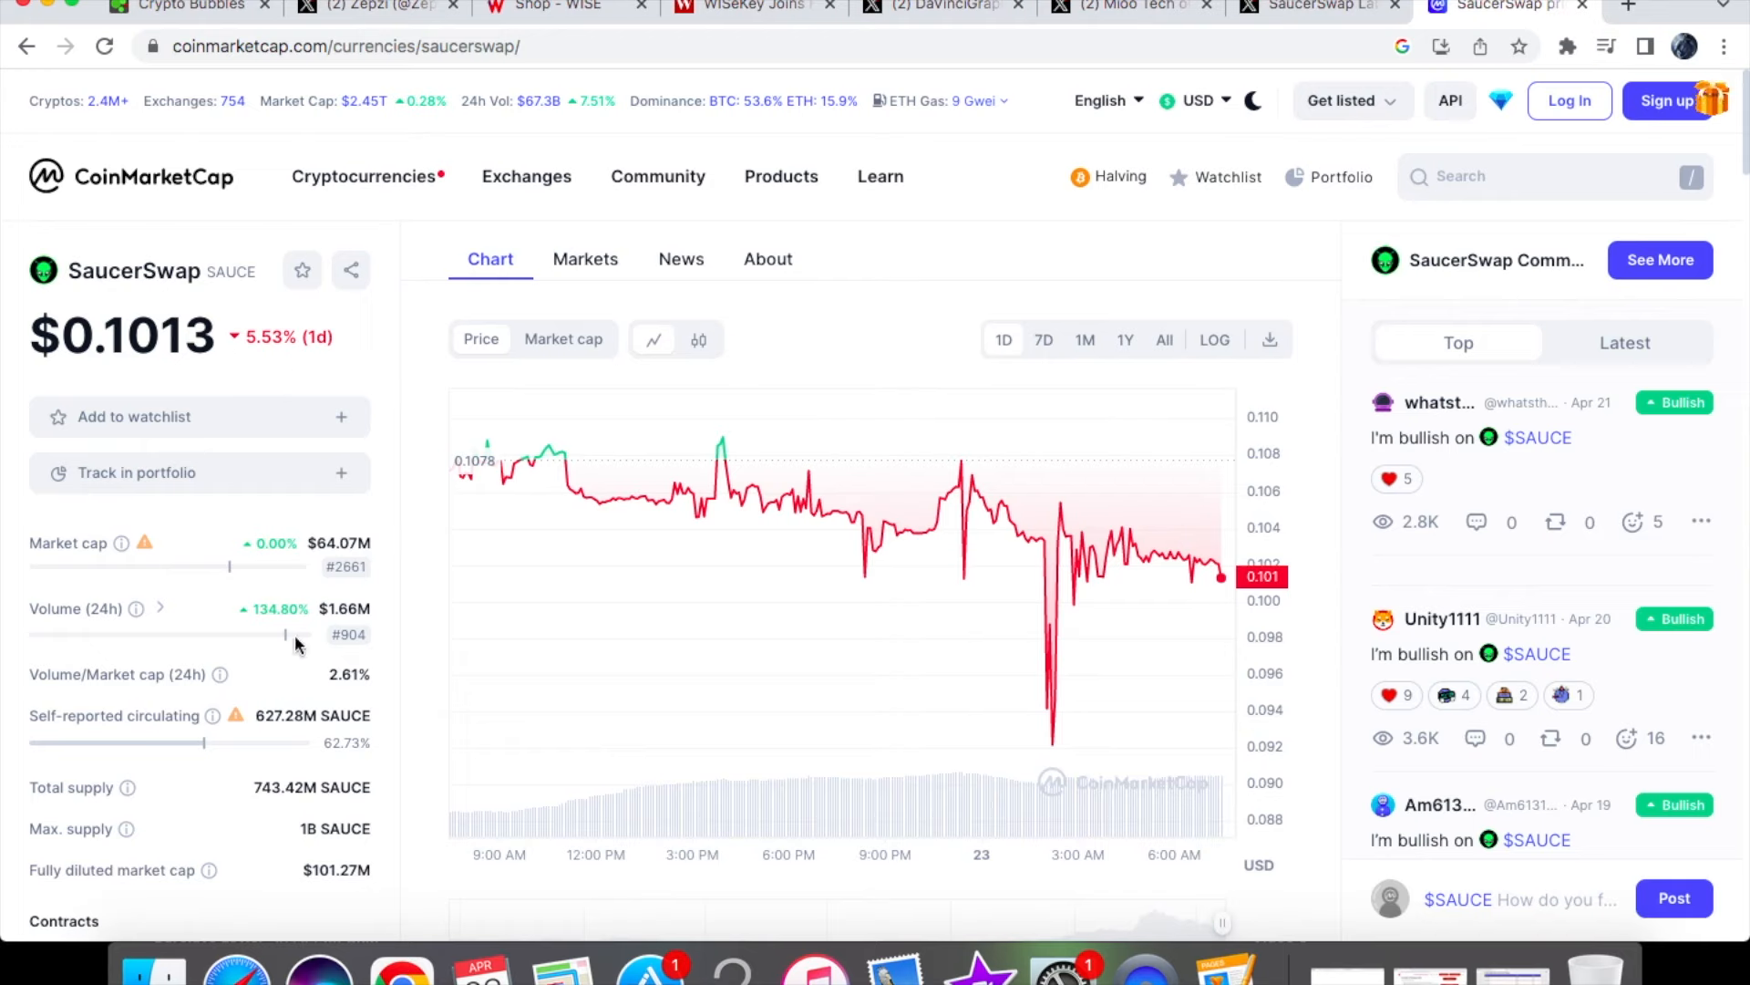
mouse_move(348, 635)
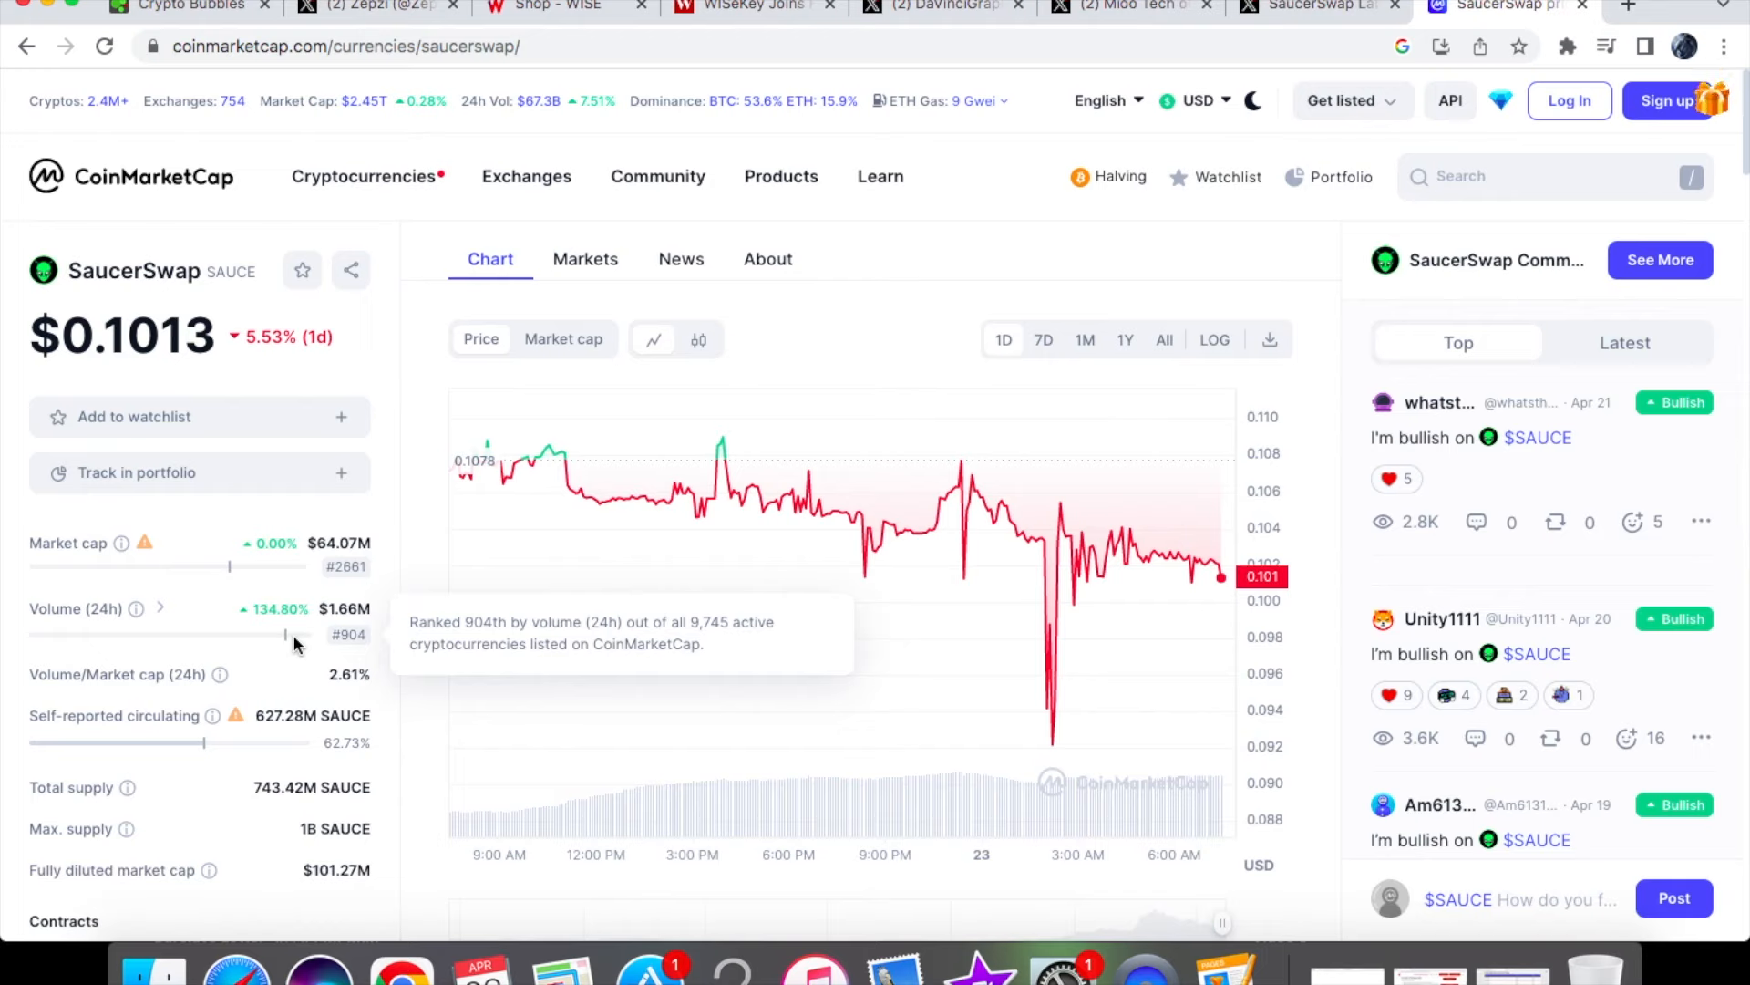
mouse_move(562, 128)
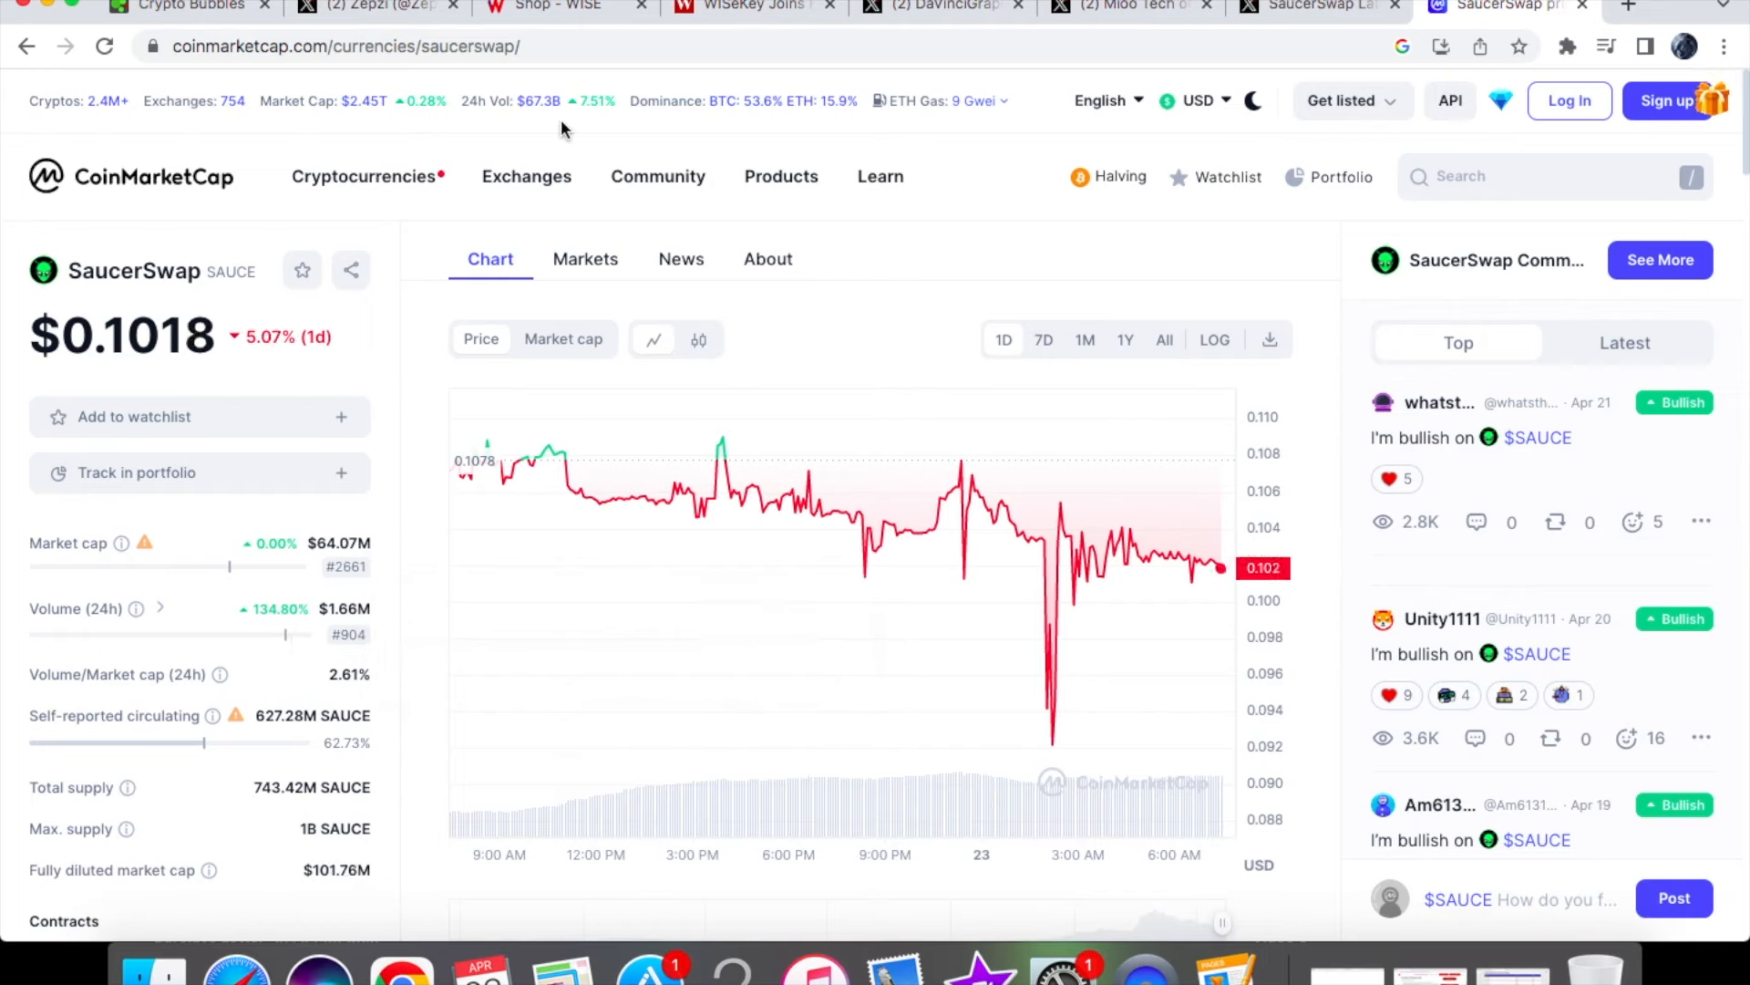
mouse_move(538, 134)
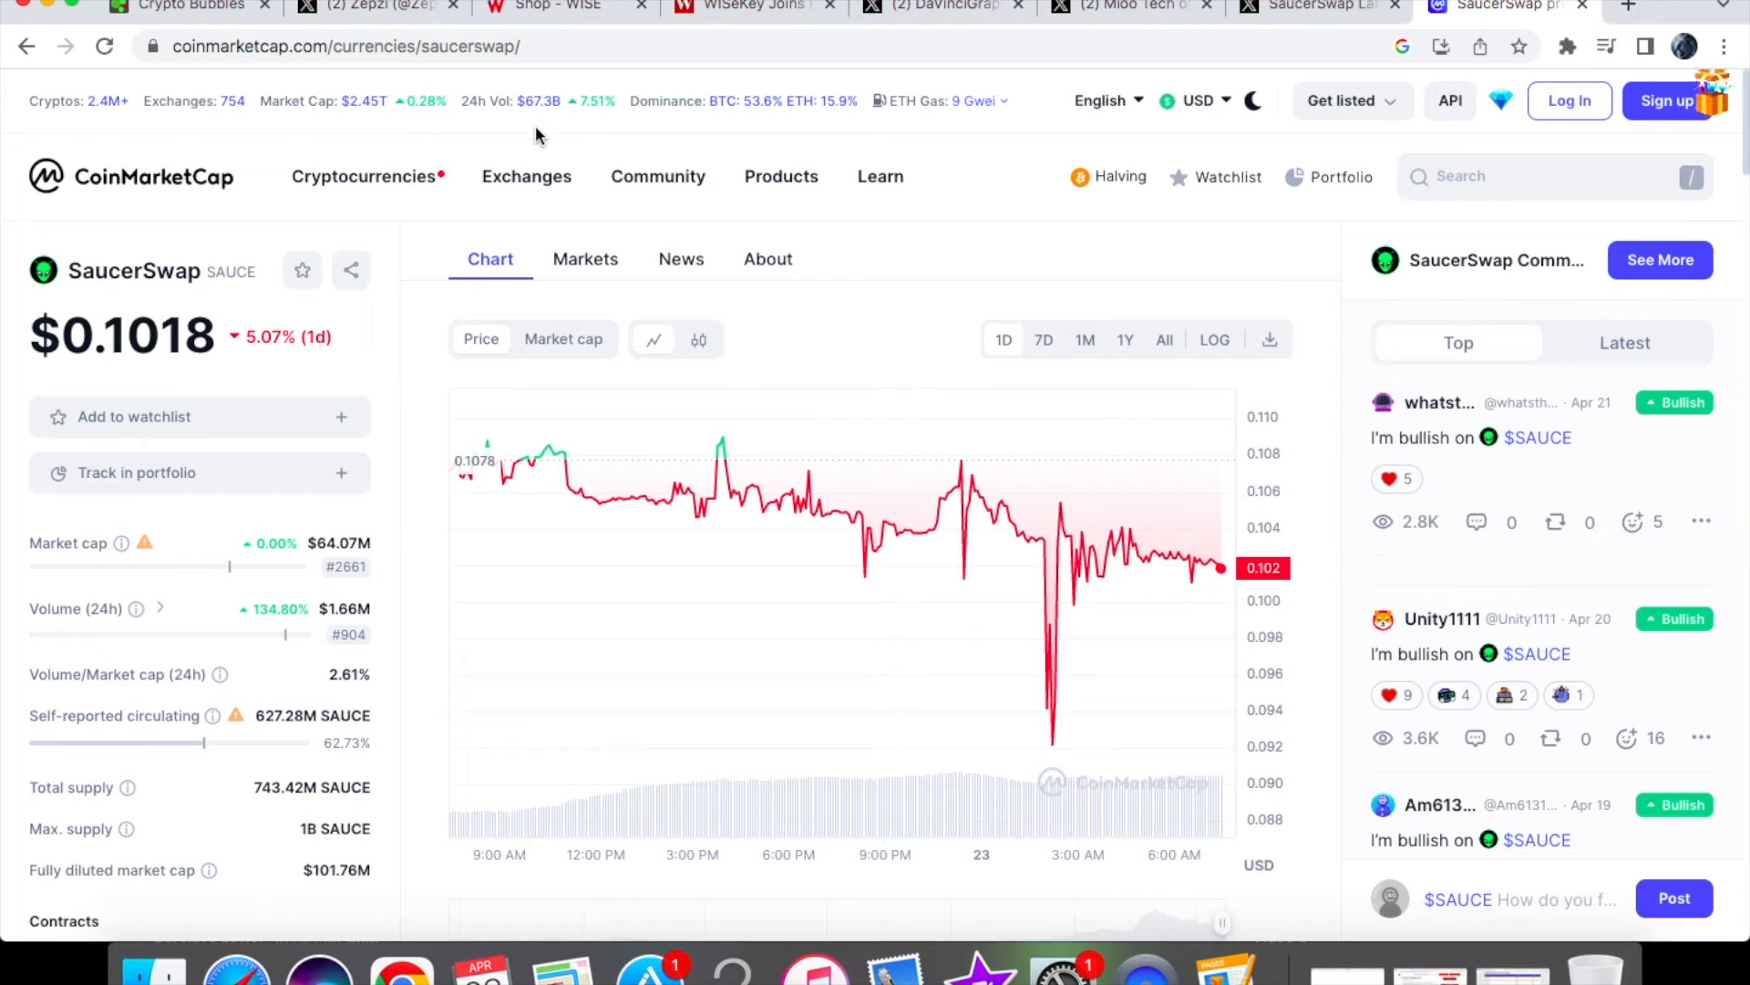
mouse_move(364, 615)
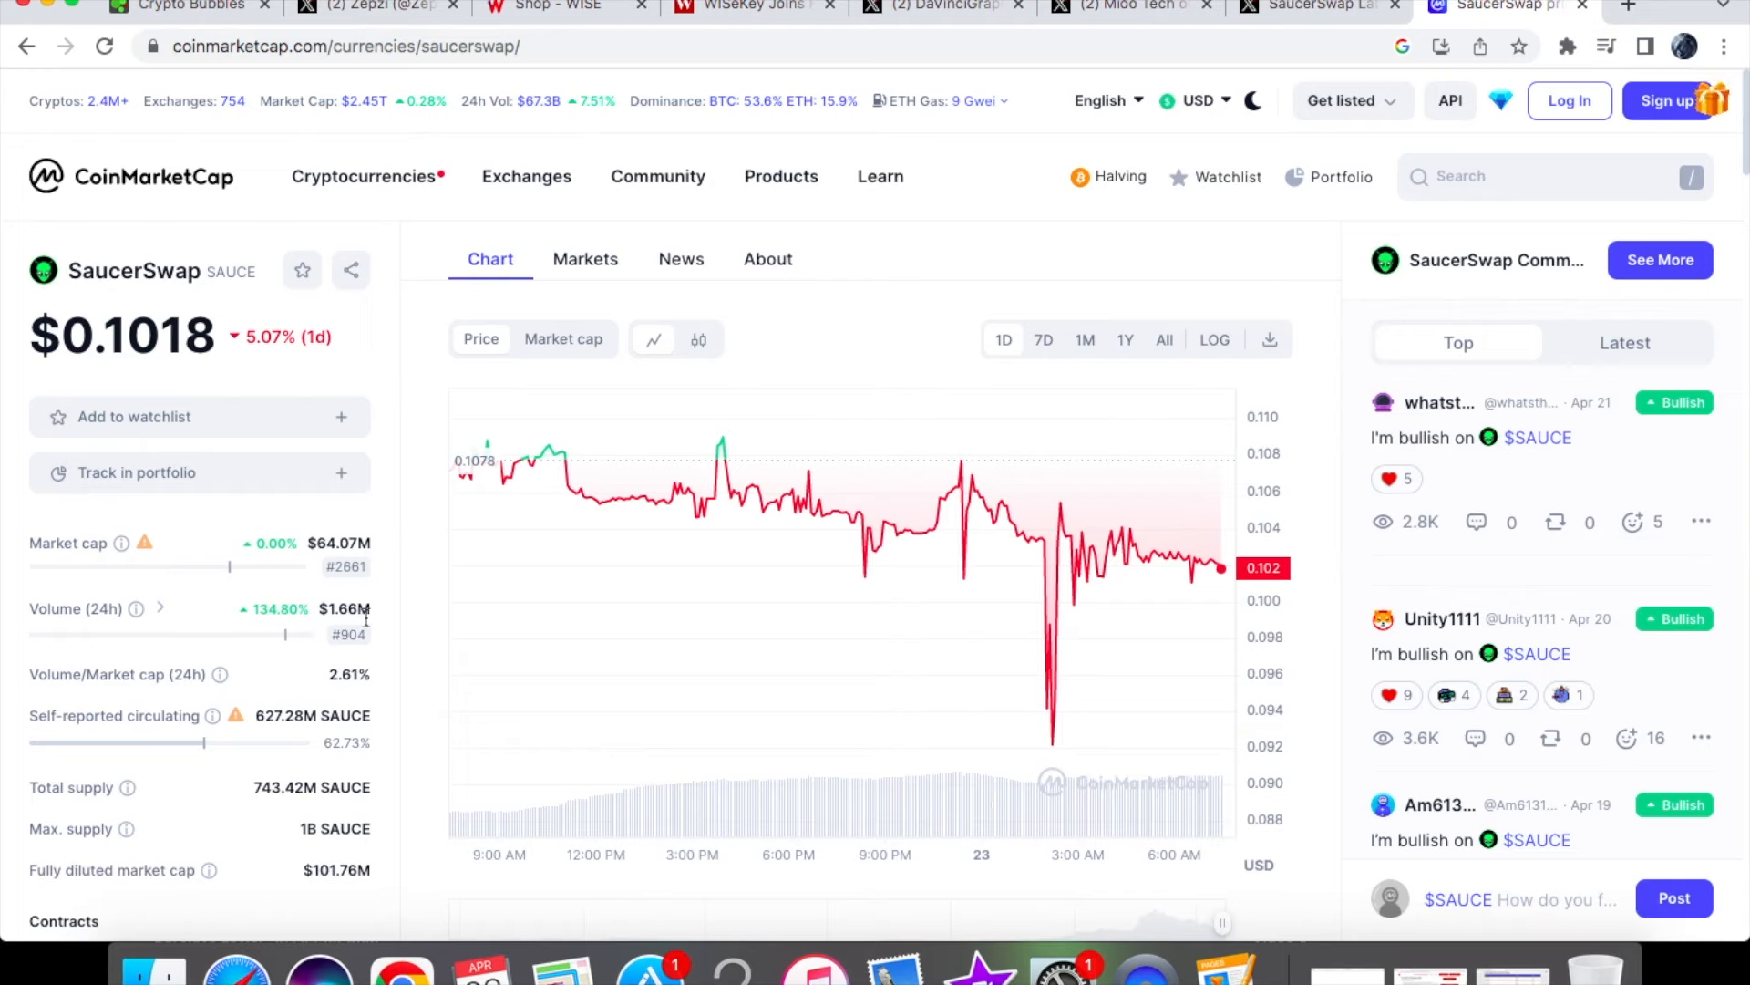
mouse_move(736, 497)
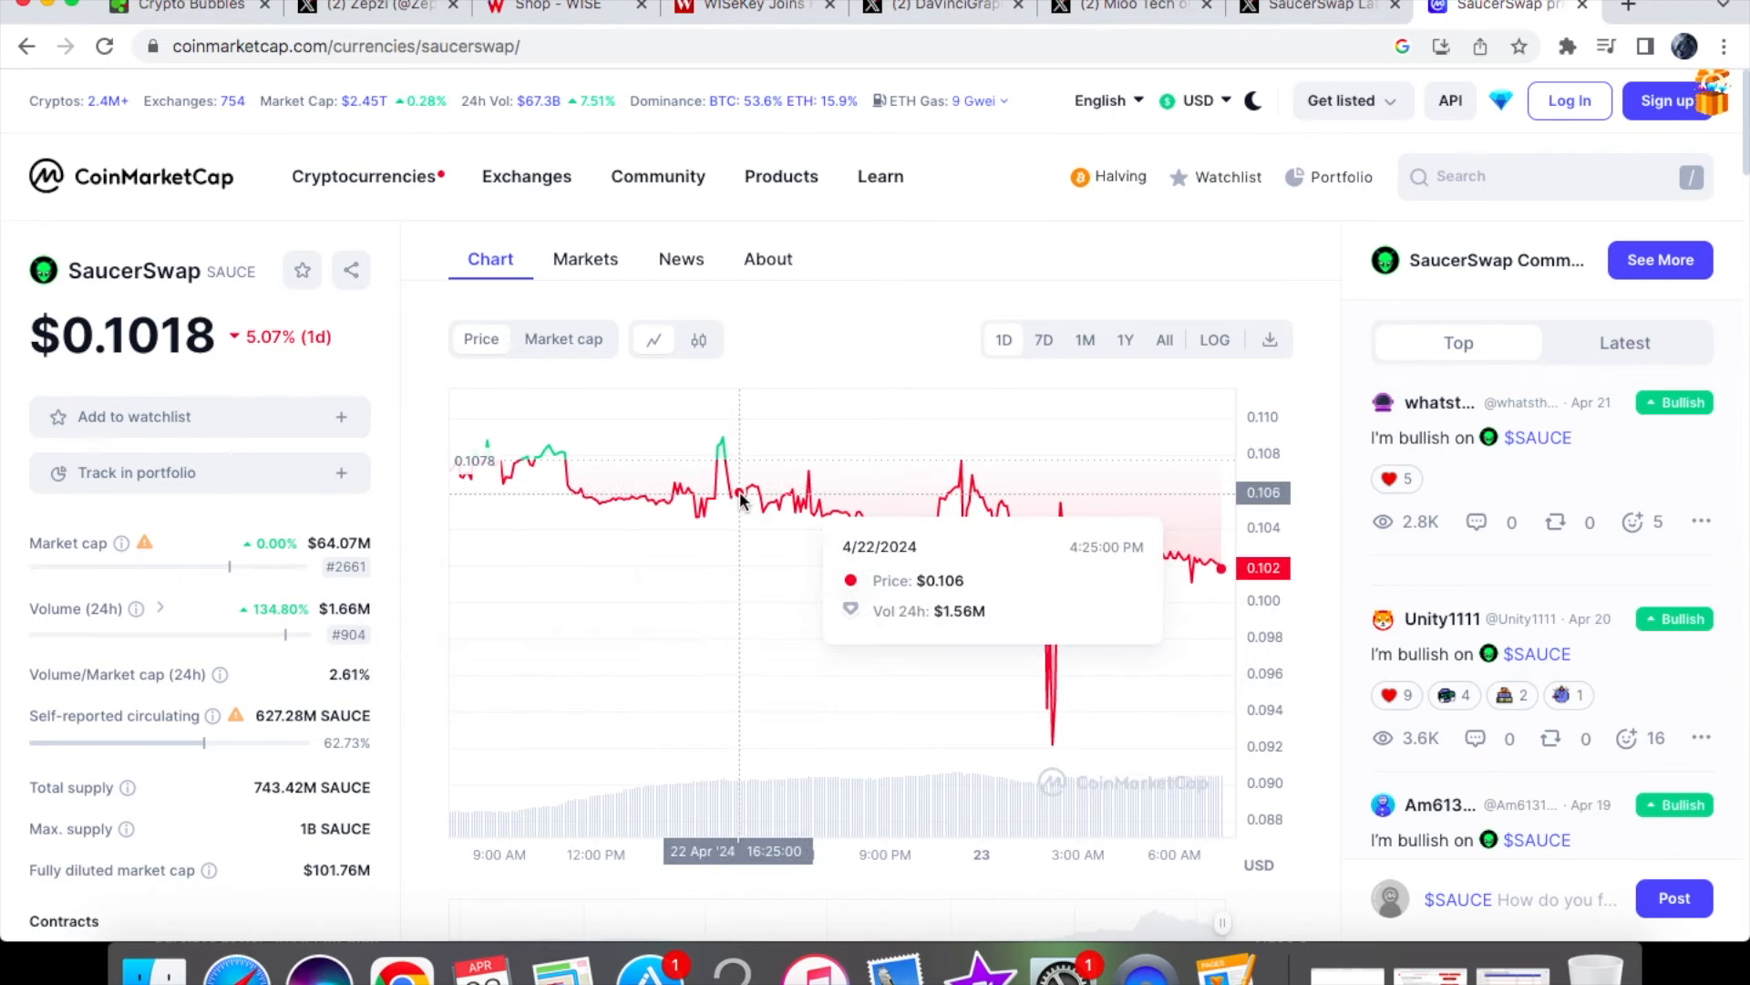
mouse_move(651, 428)
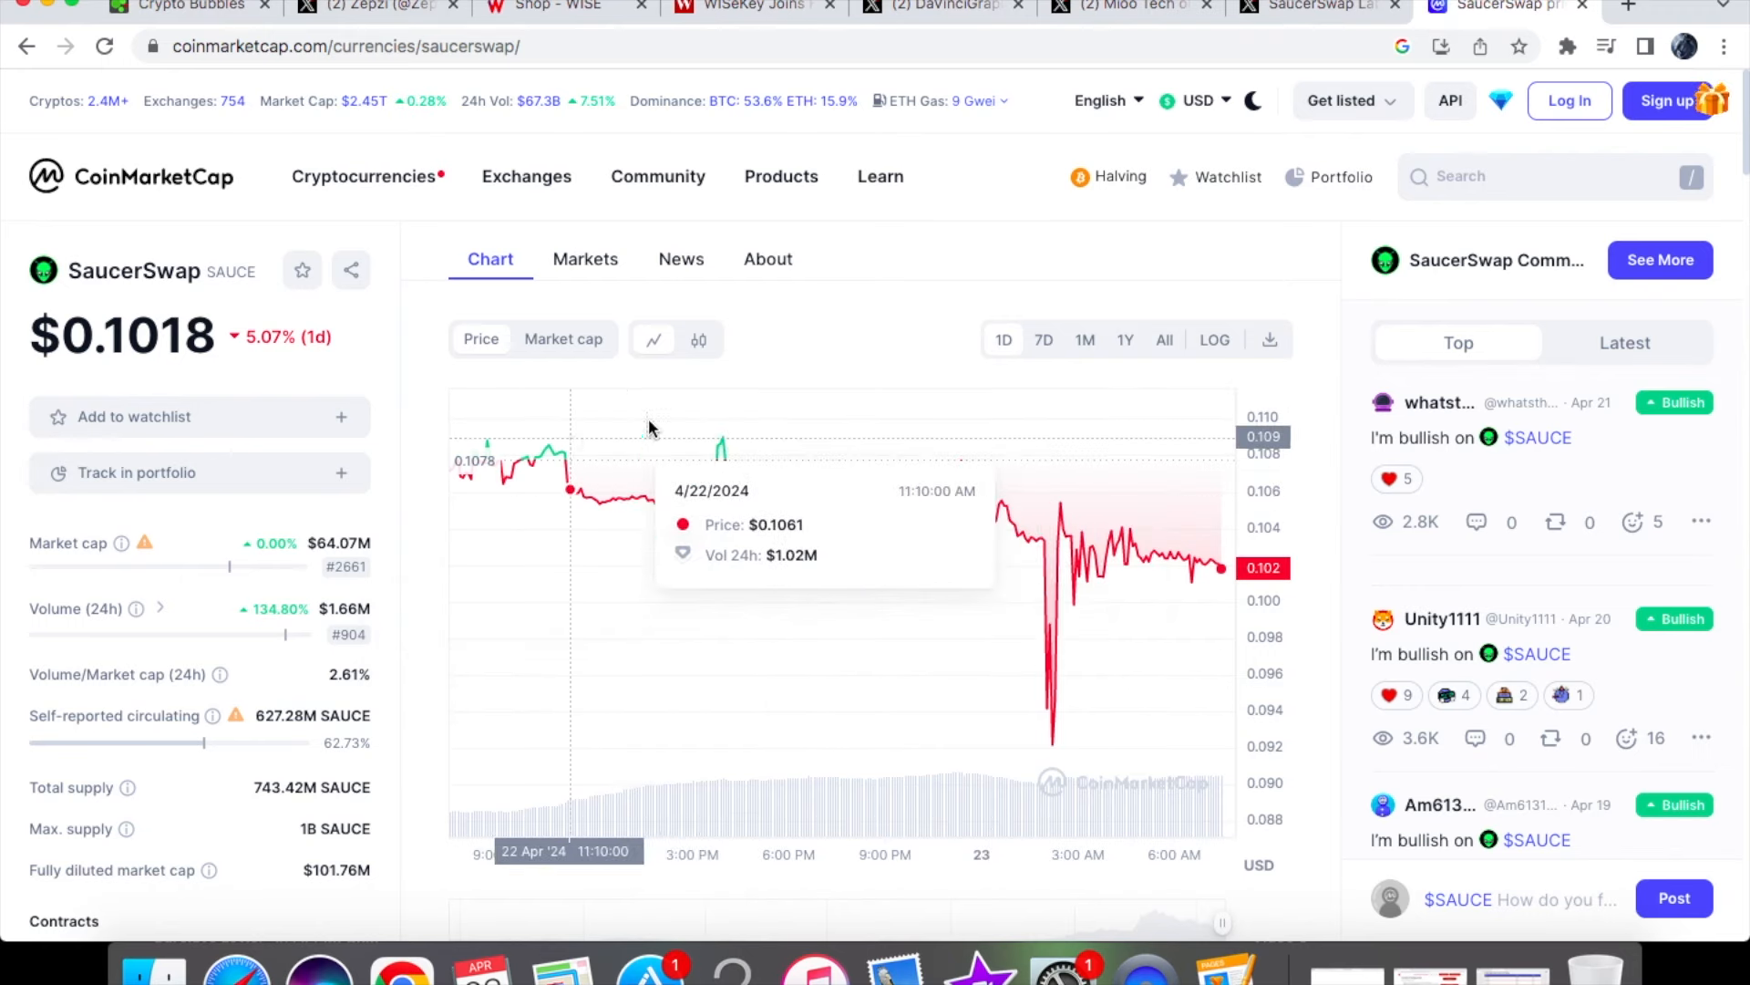
mouse_move(1077, 486)
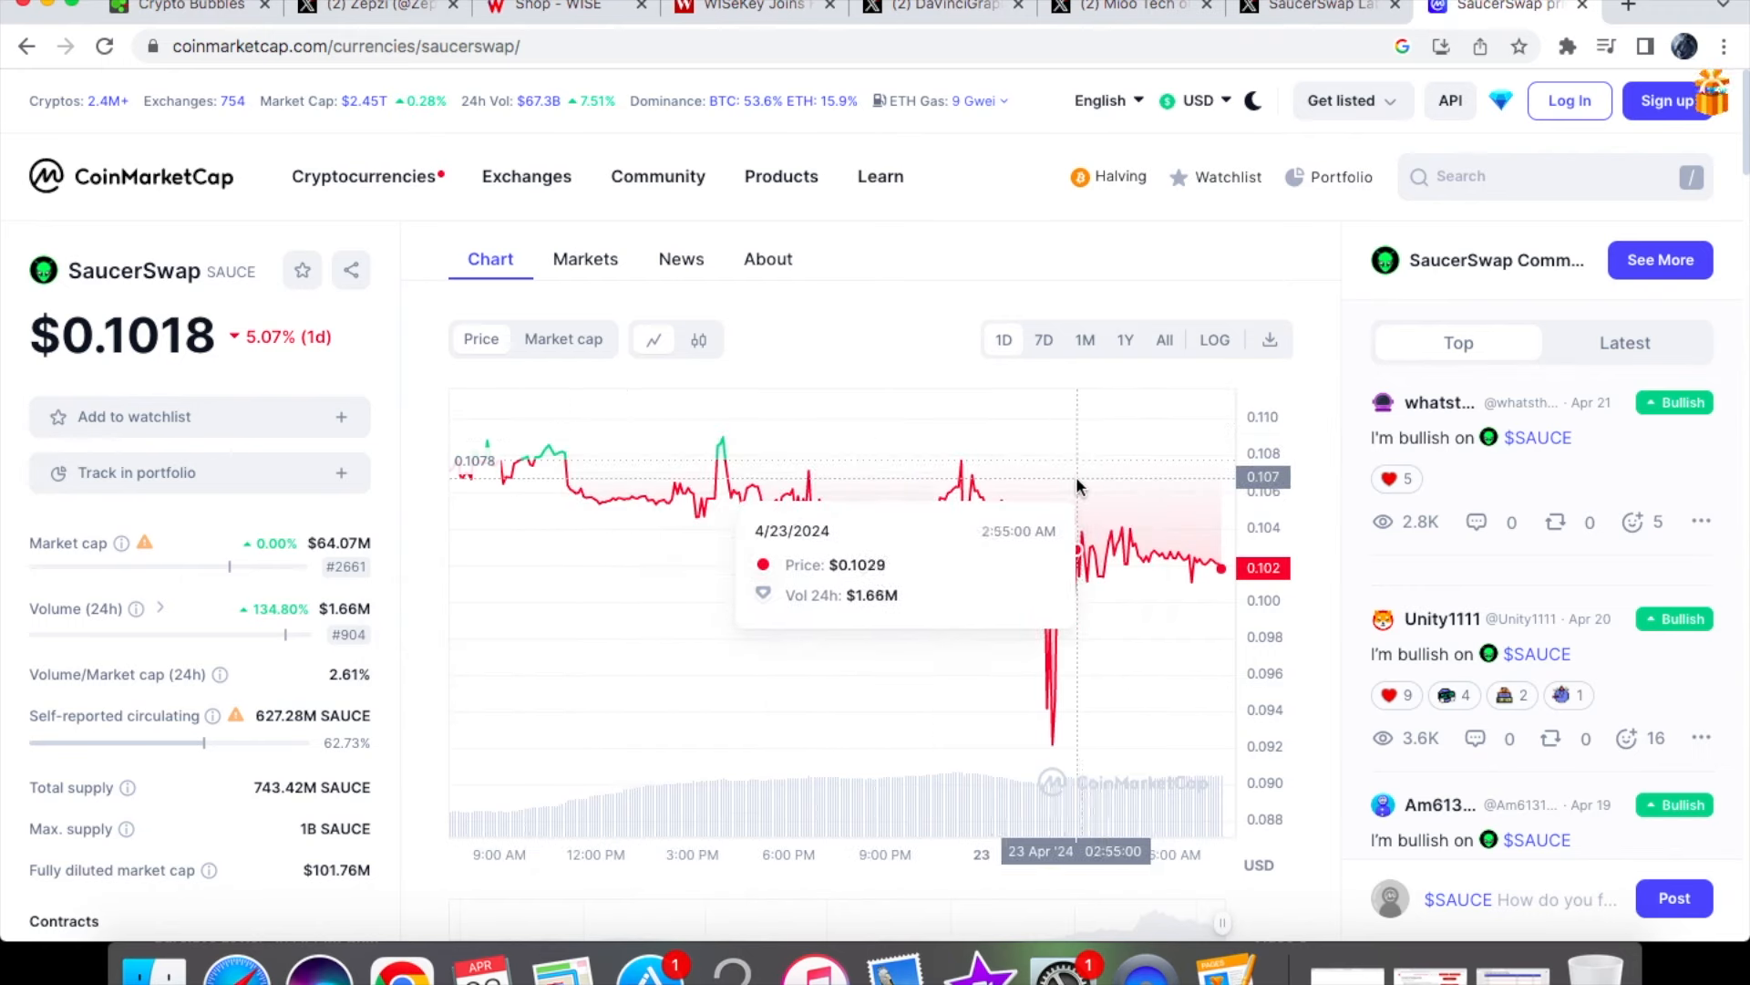
mouse_move(1069, 533)
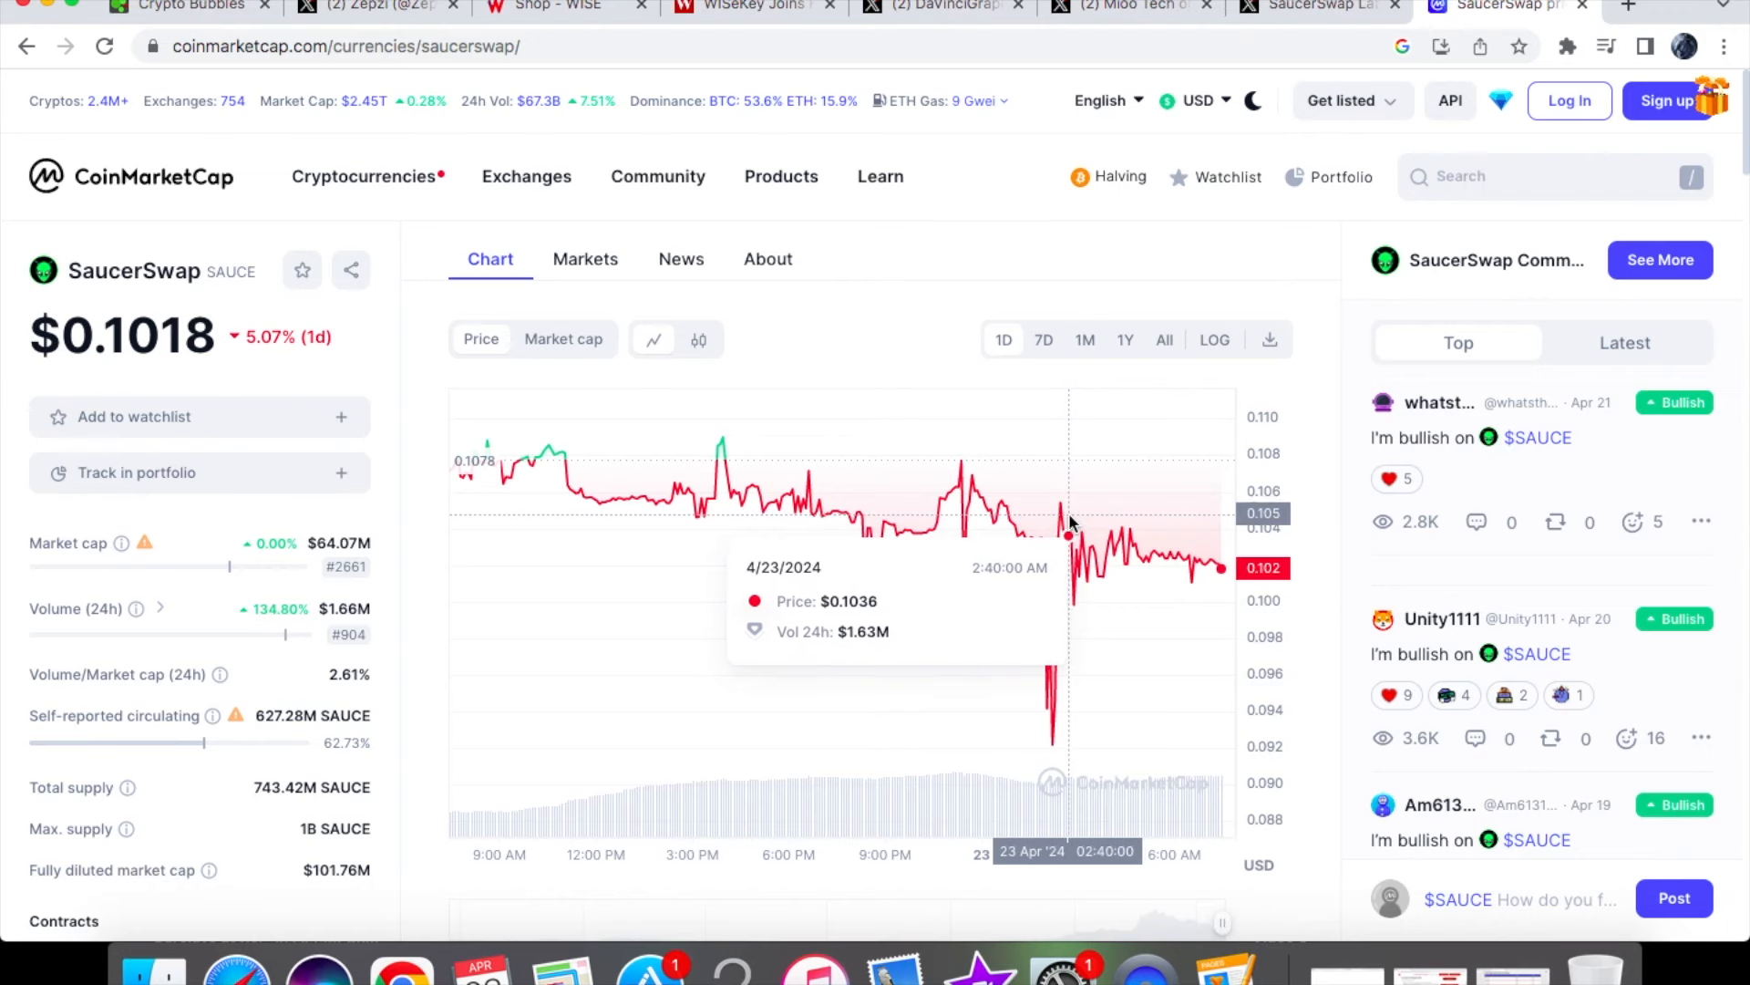
- Switch the SaucerSwap chart to the 7D range, showing $0.1018, up 5.38%
click(1043, 340)
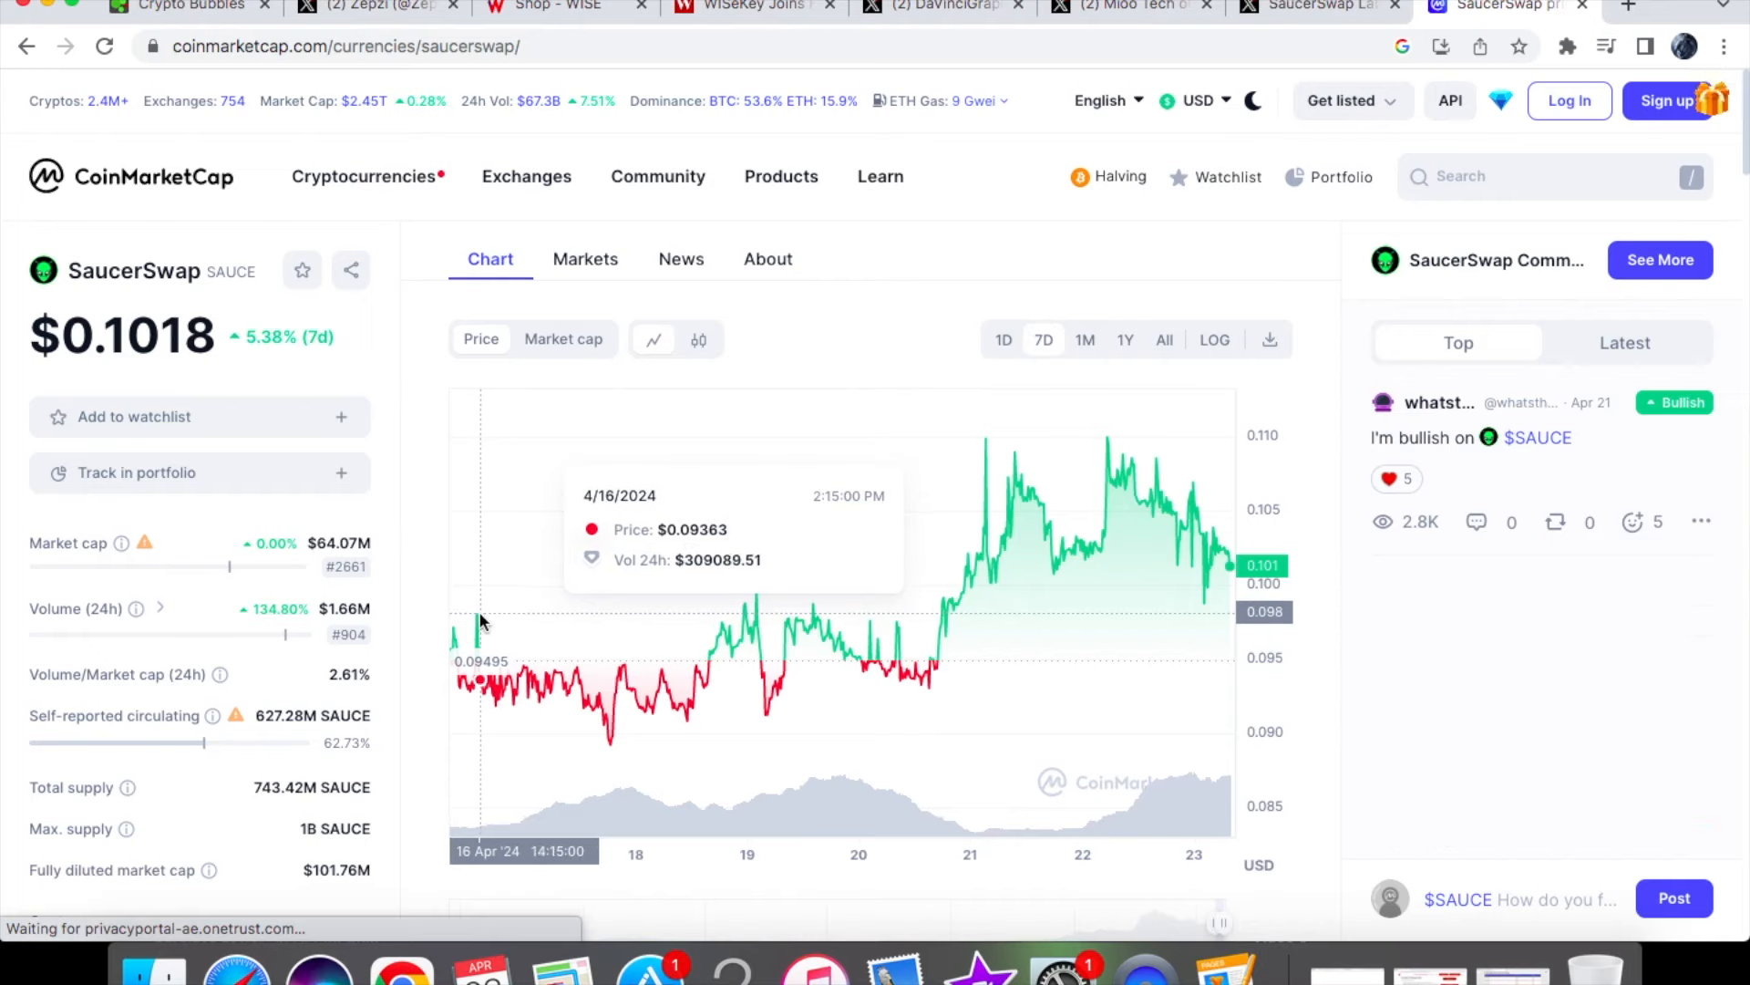
mouse_move(785, 650)
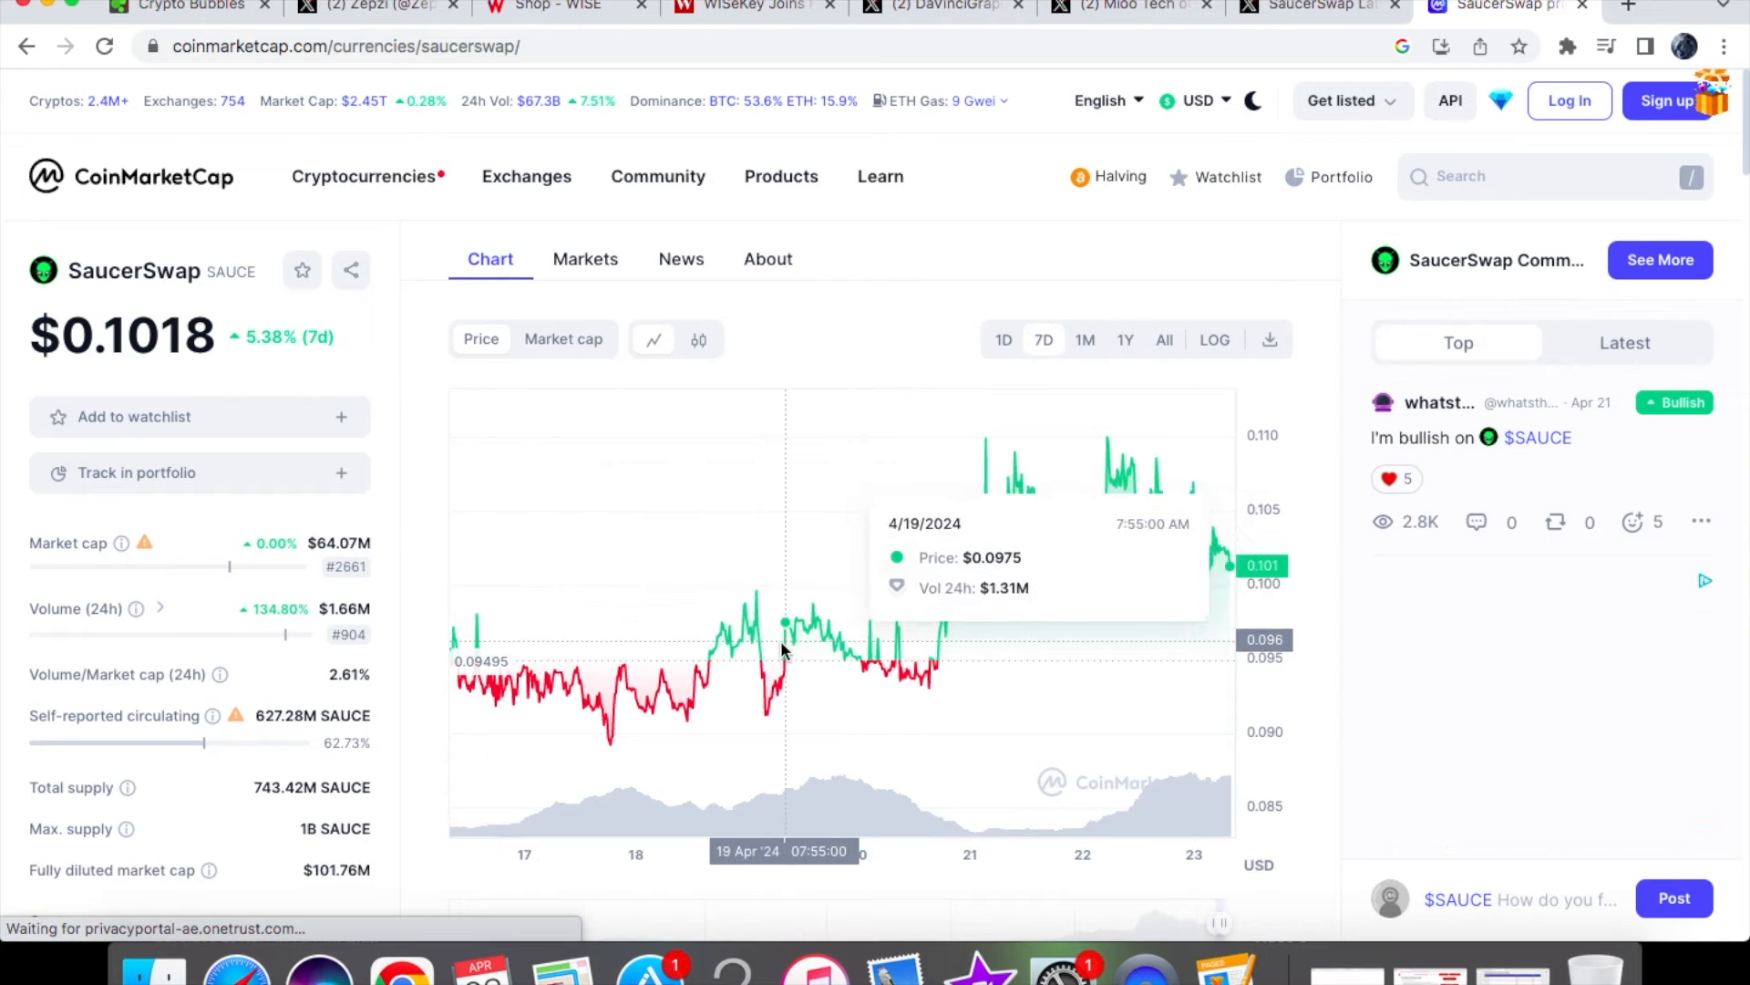
mouse_move(770, 656)
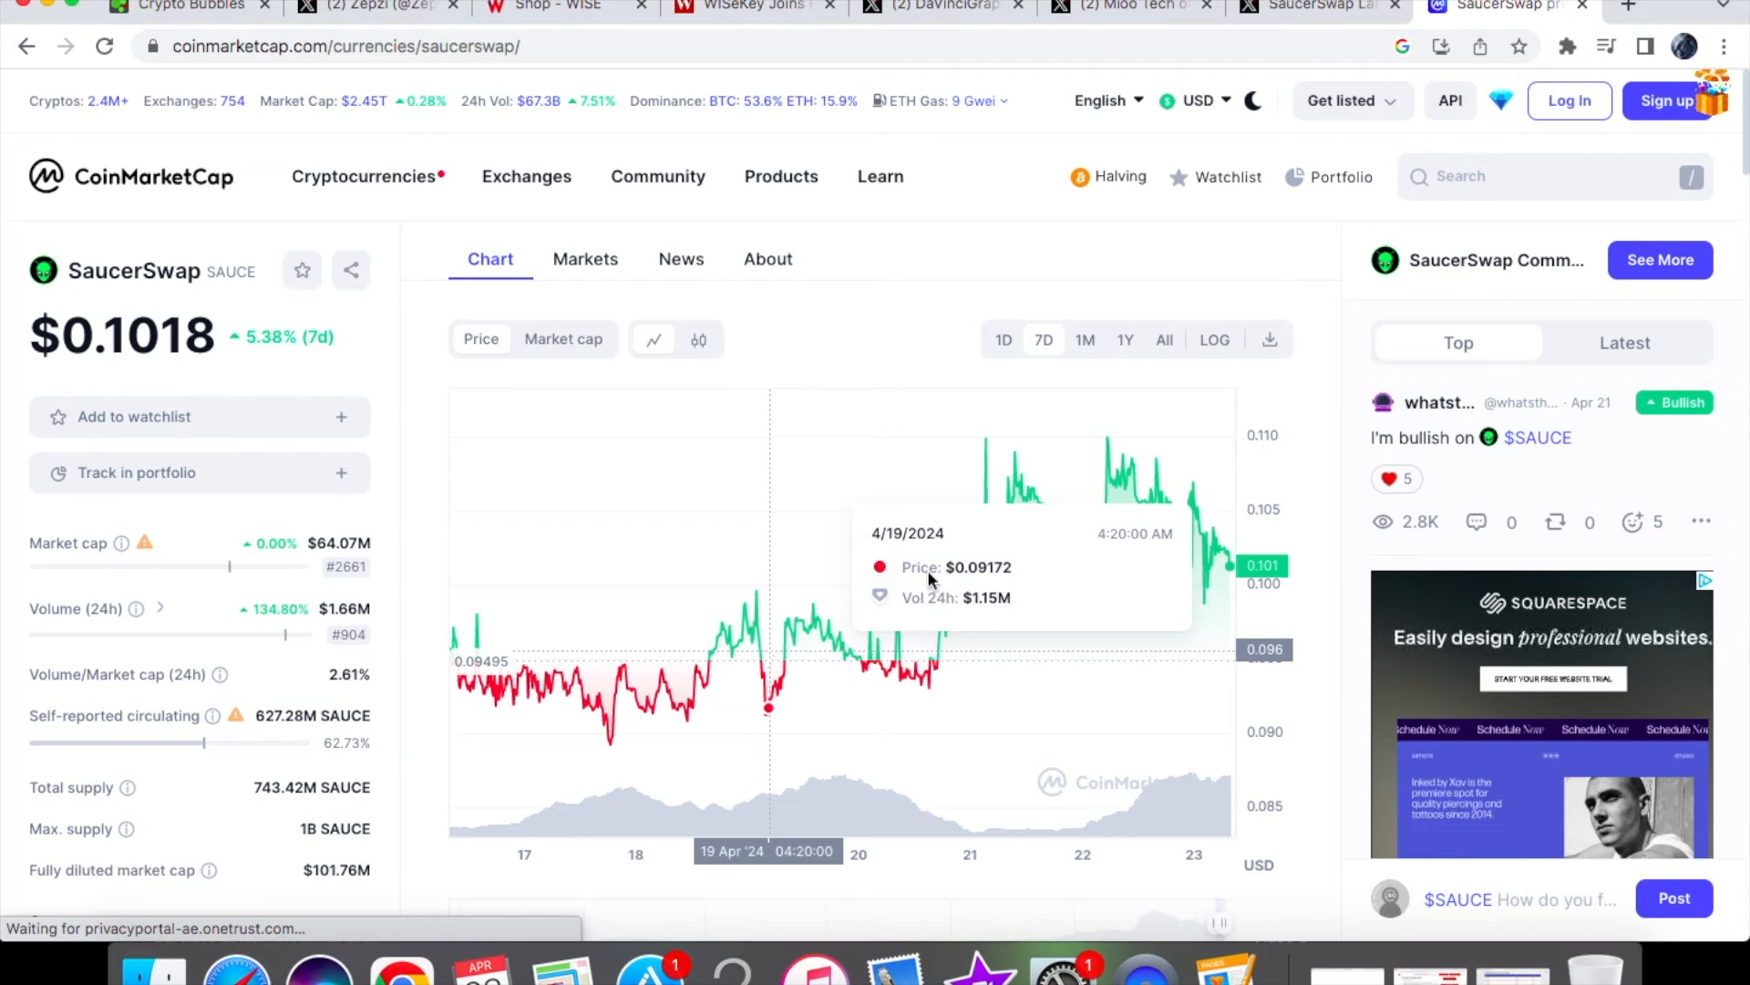
mouse_move(919, 625)
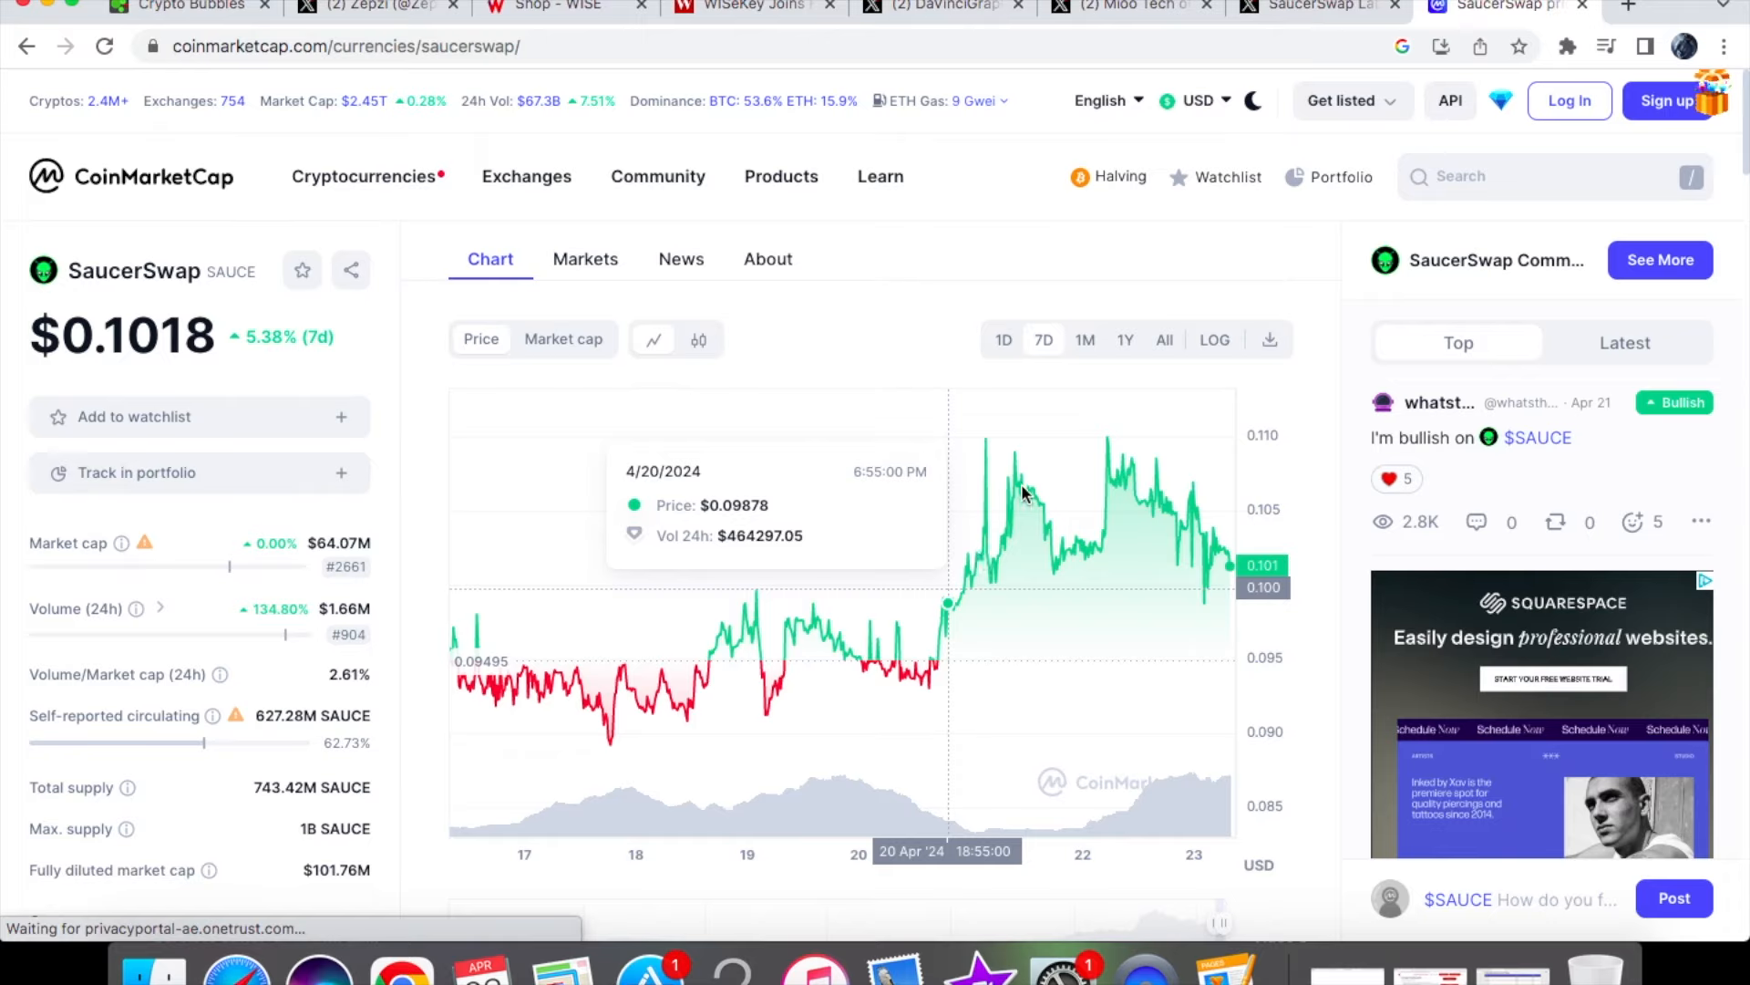
mouse_move(1021, 474)
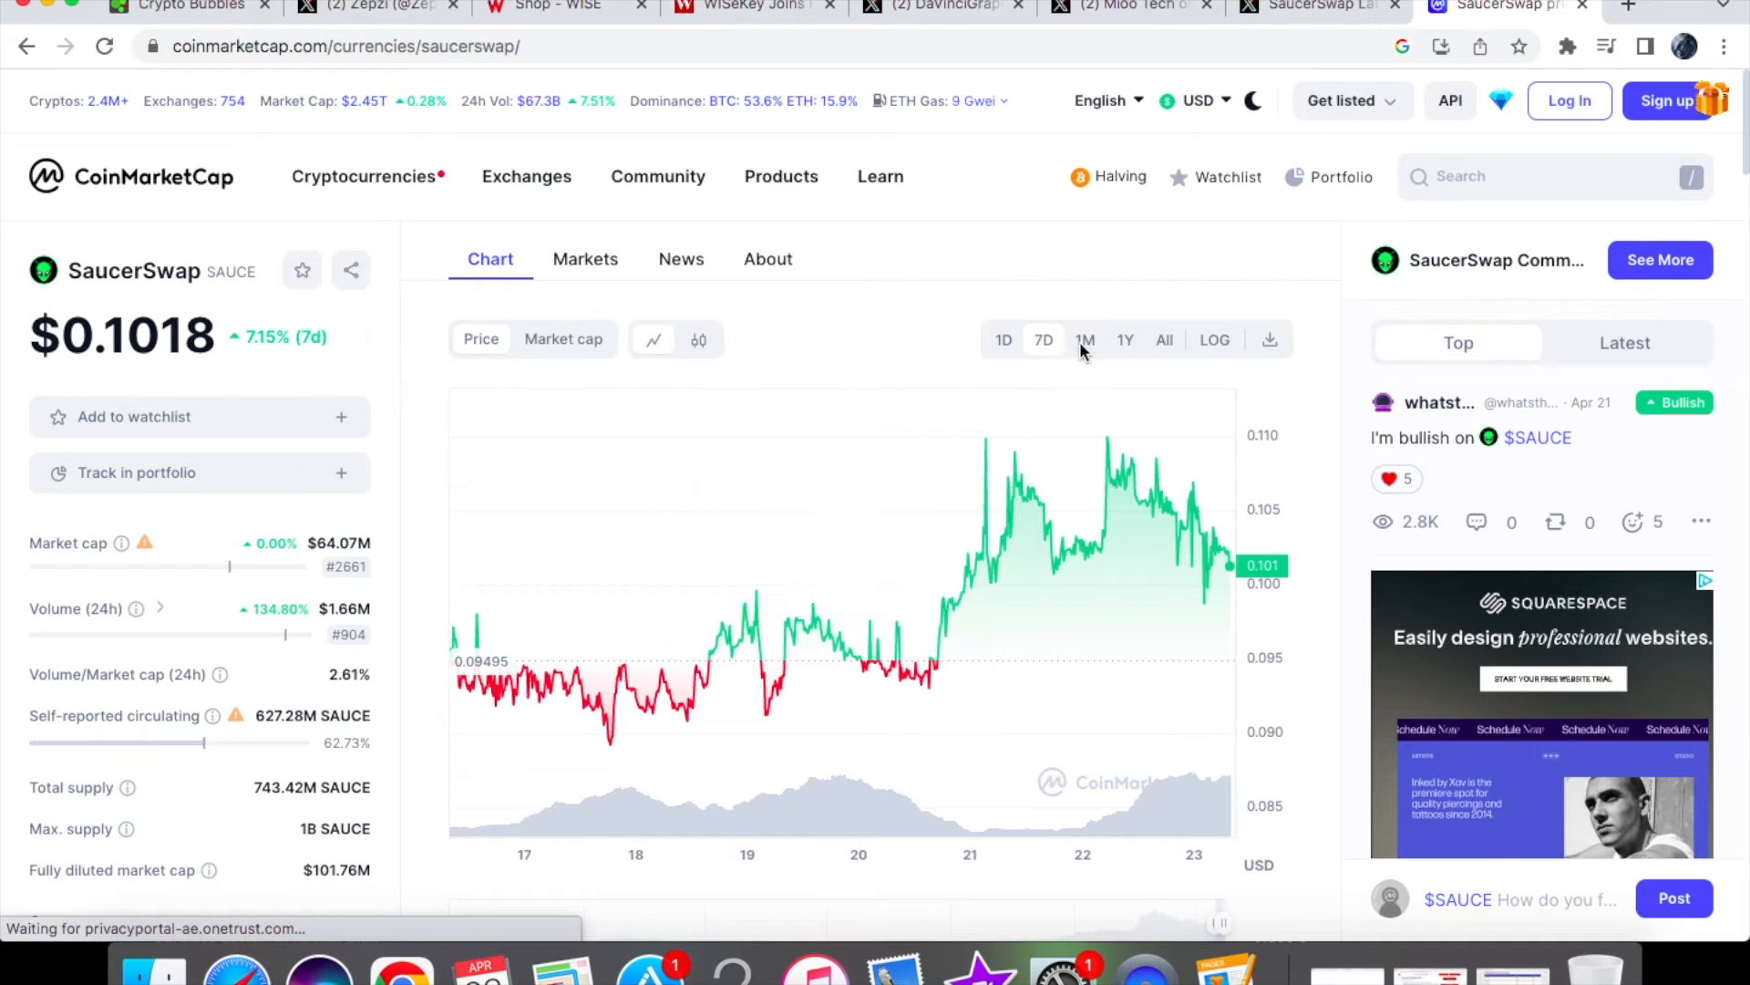
- Show SaucerSwap's one-month price chart (down 29.76%), then return to Crypto Bubbles
click(1083, 339)
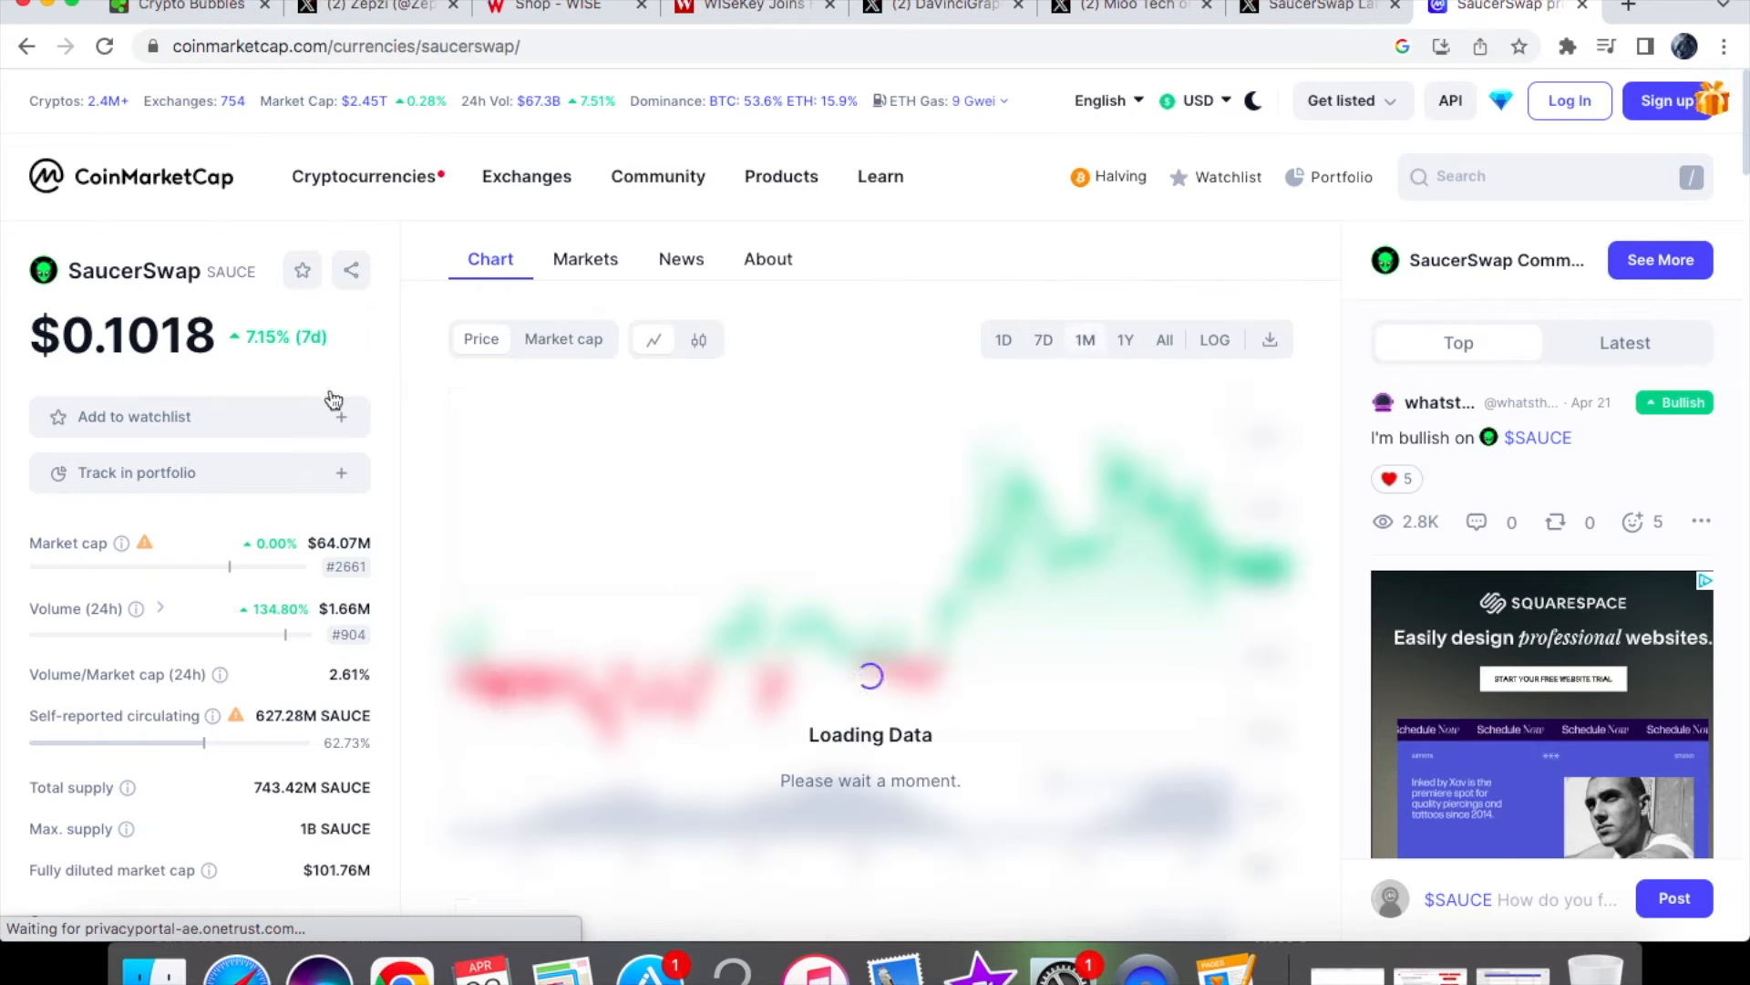
click(1082, 339)
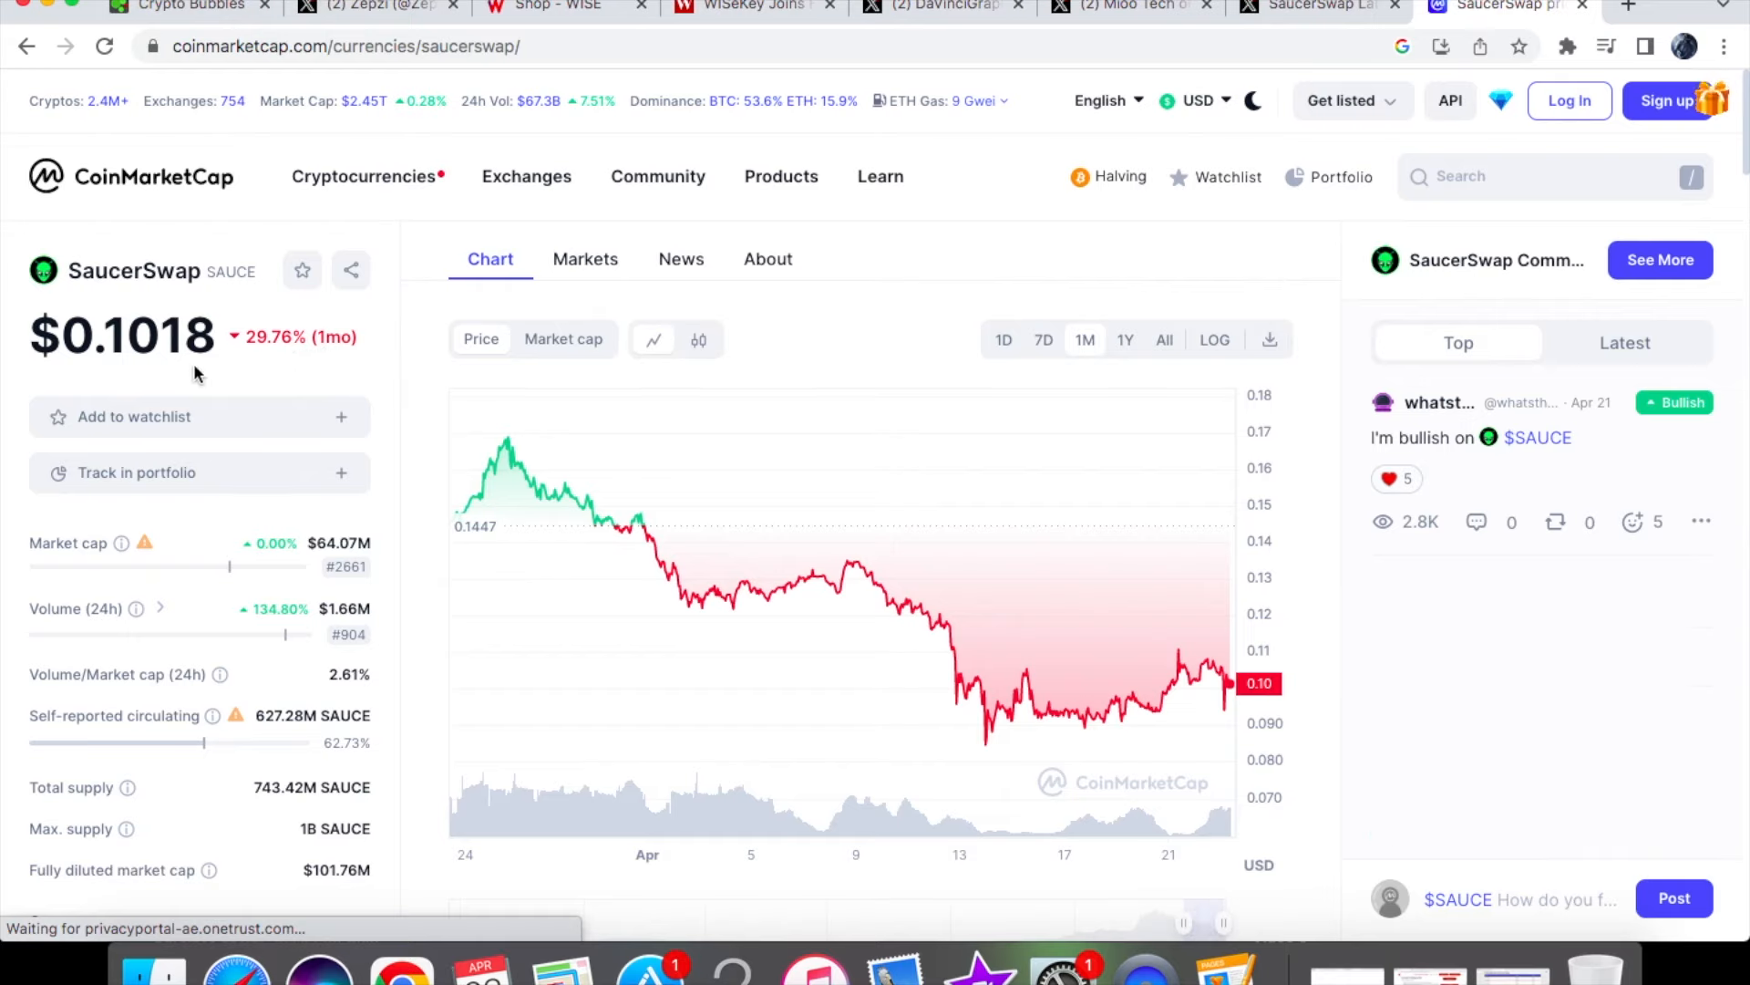
mouse_move(1066, 711)
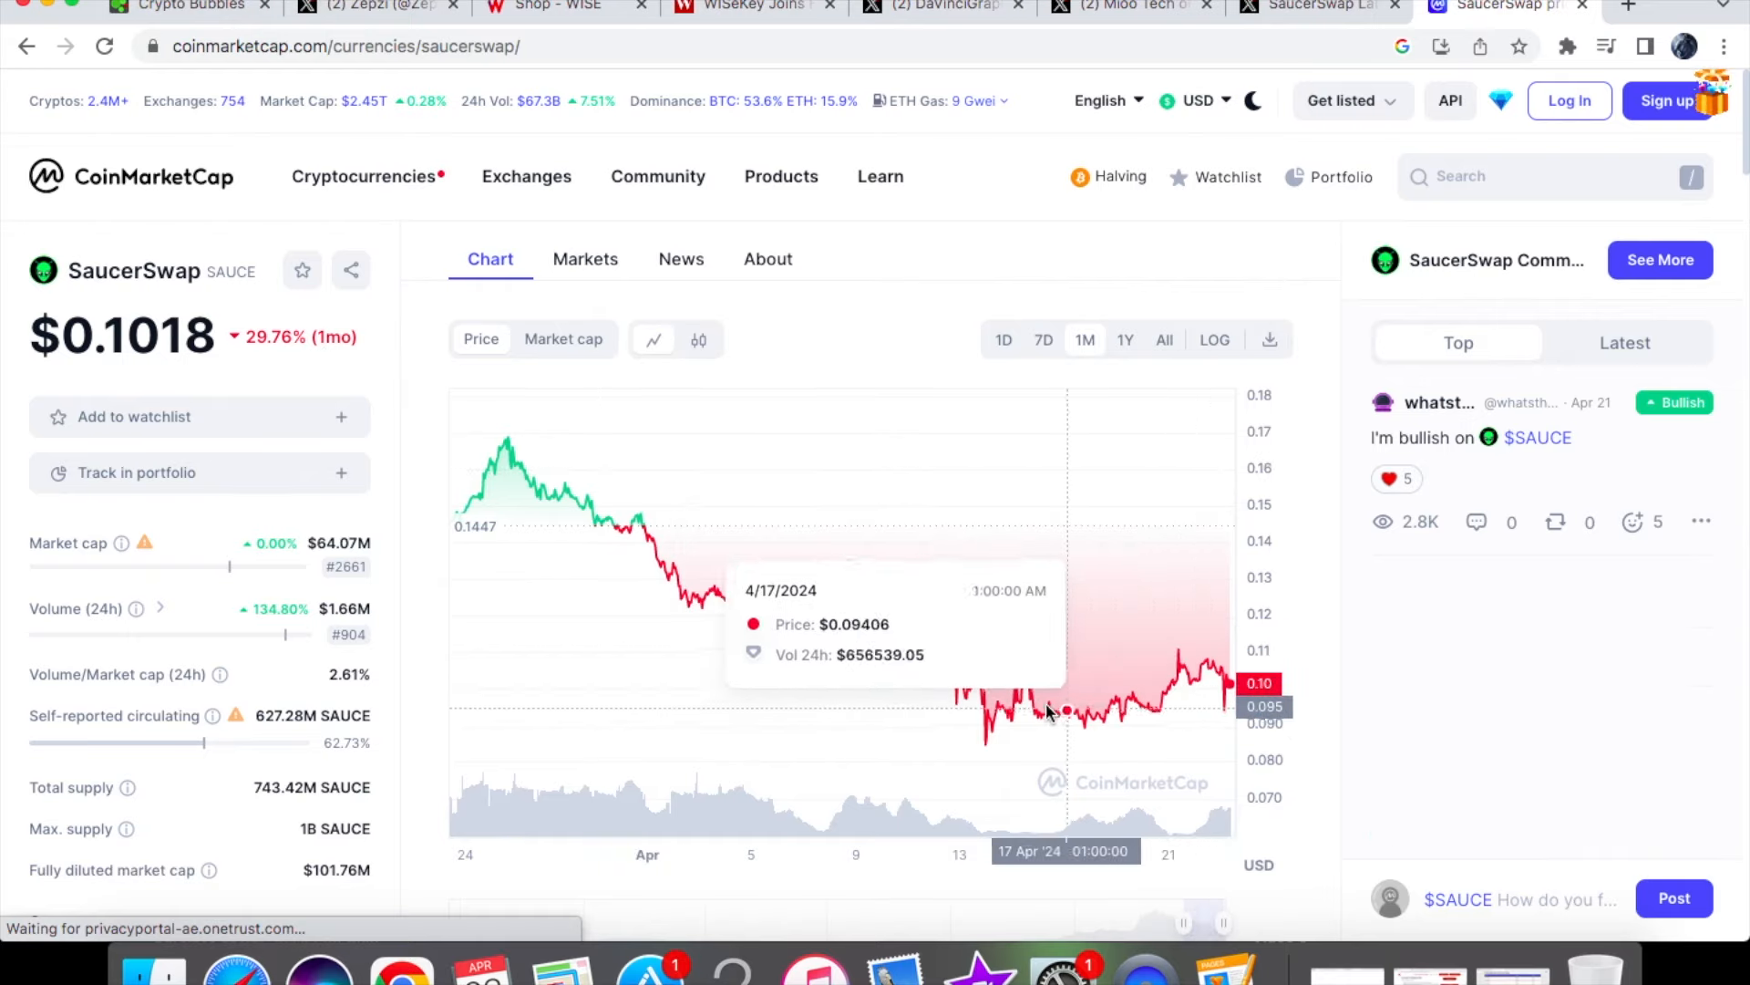
mouse_move(1016, 678)
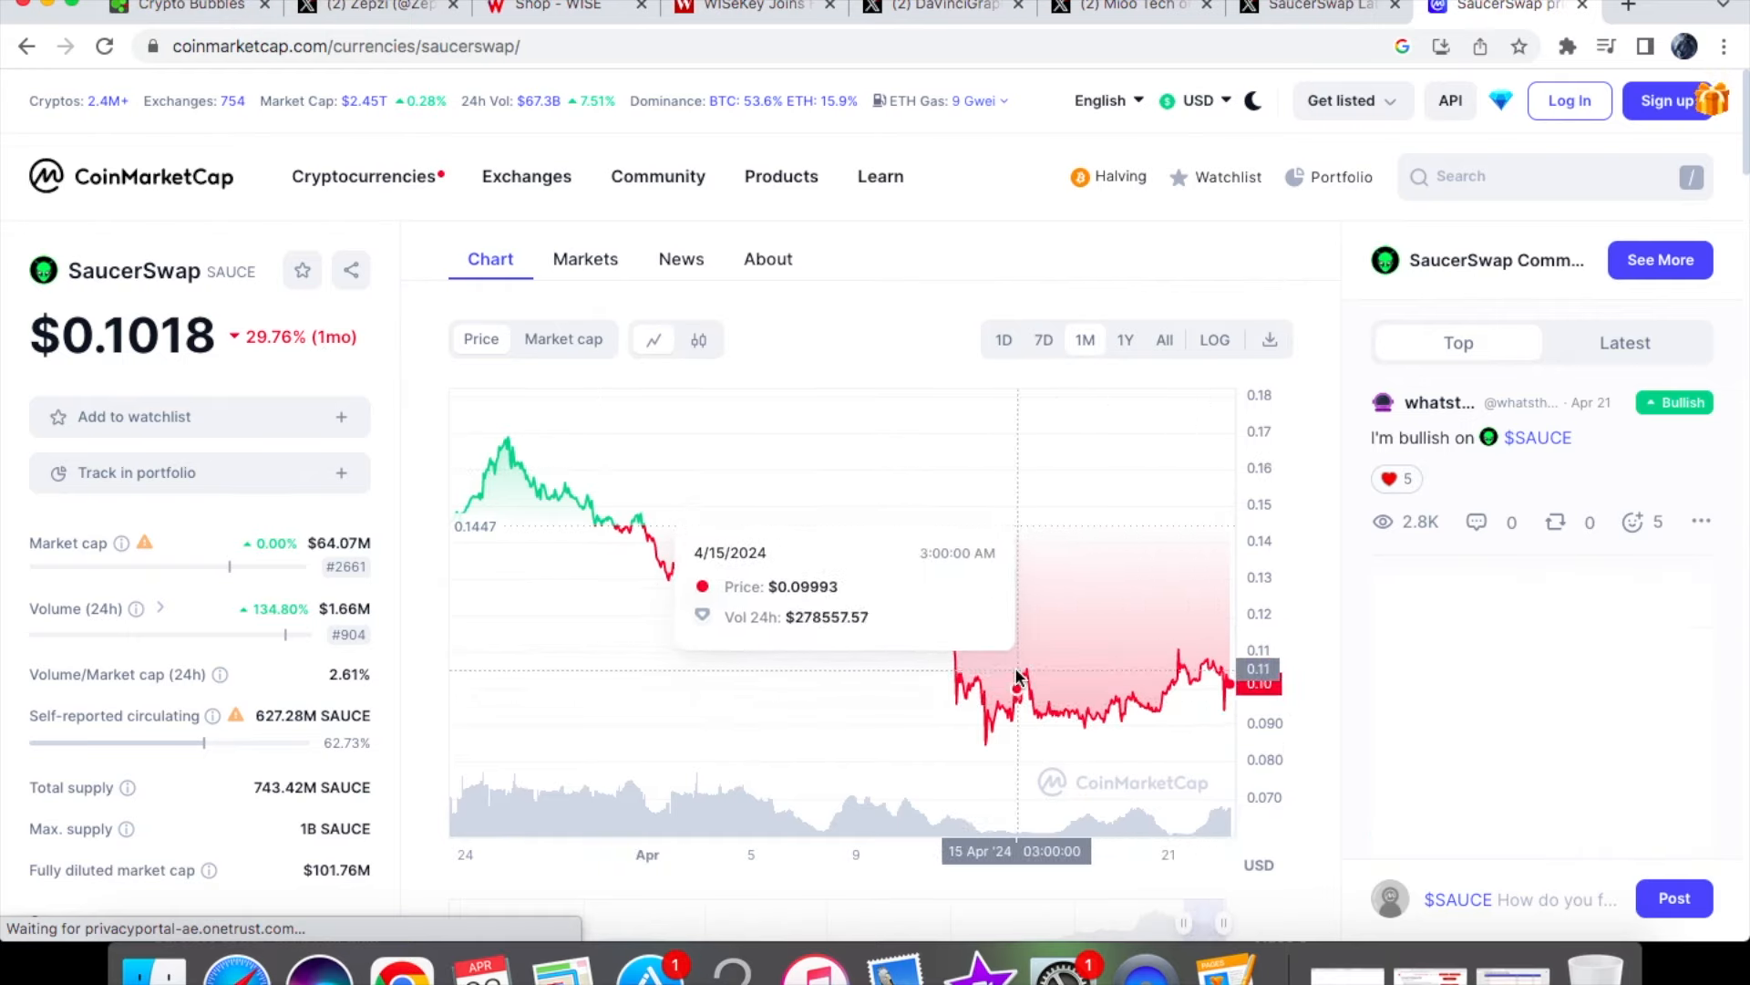
mouse_move(920, 617)
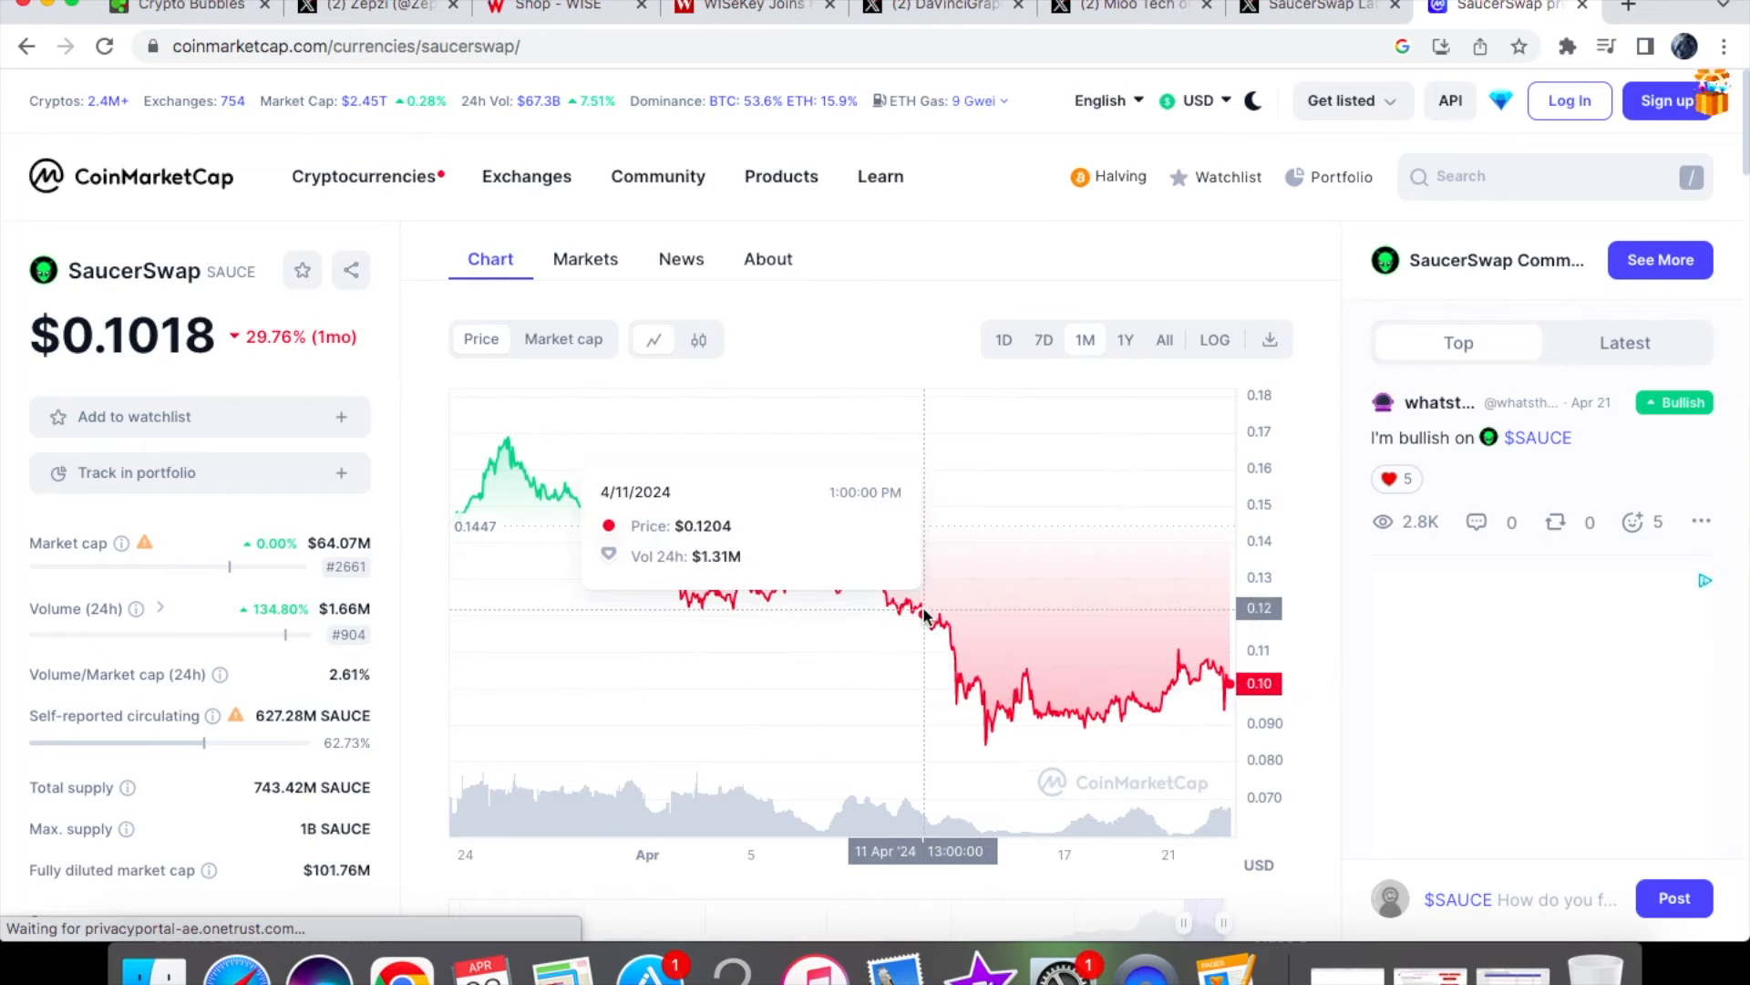
mouse_move(1103, 692)
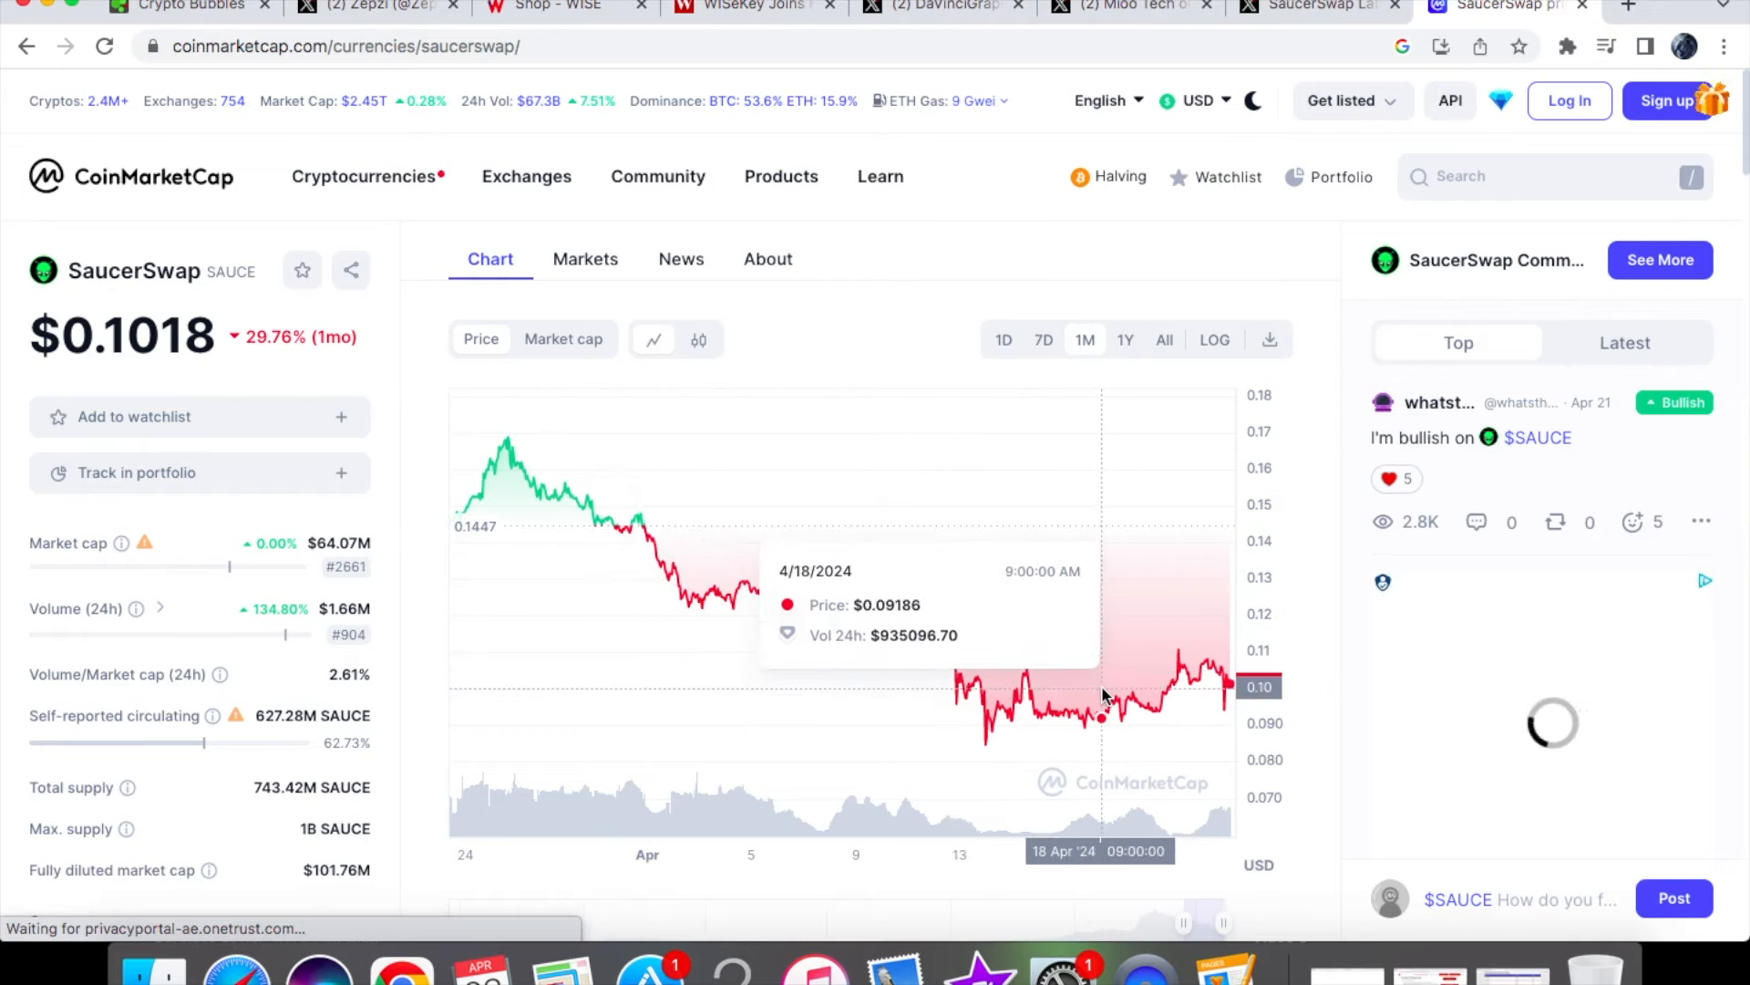
mouse_move(1212, 670)
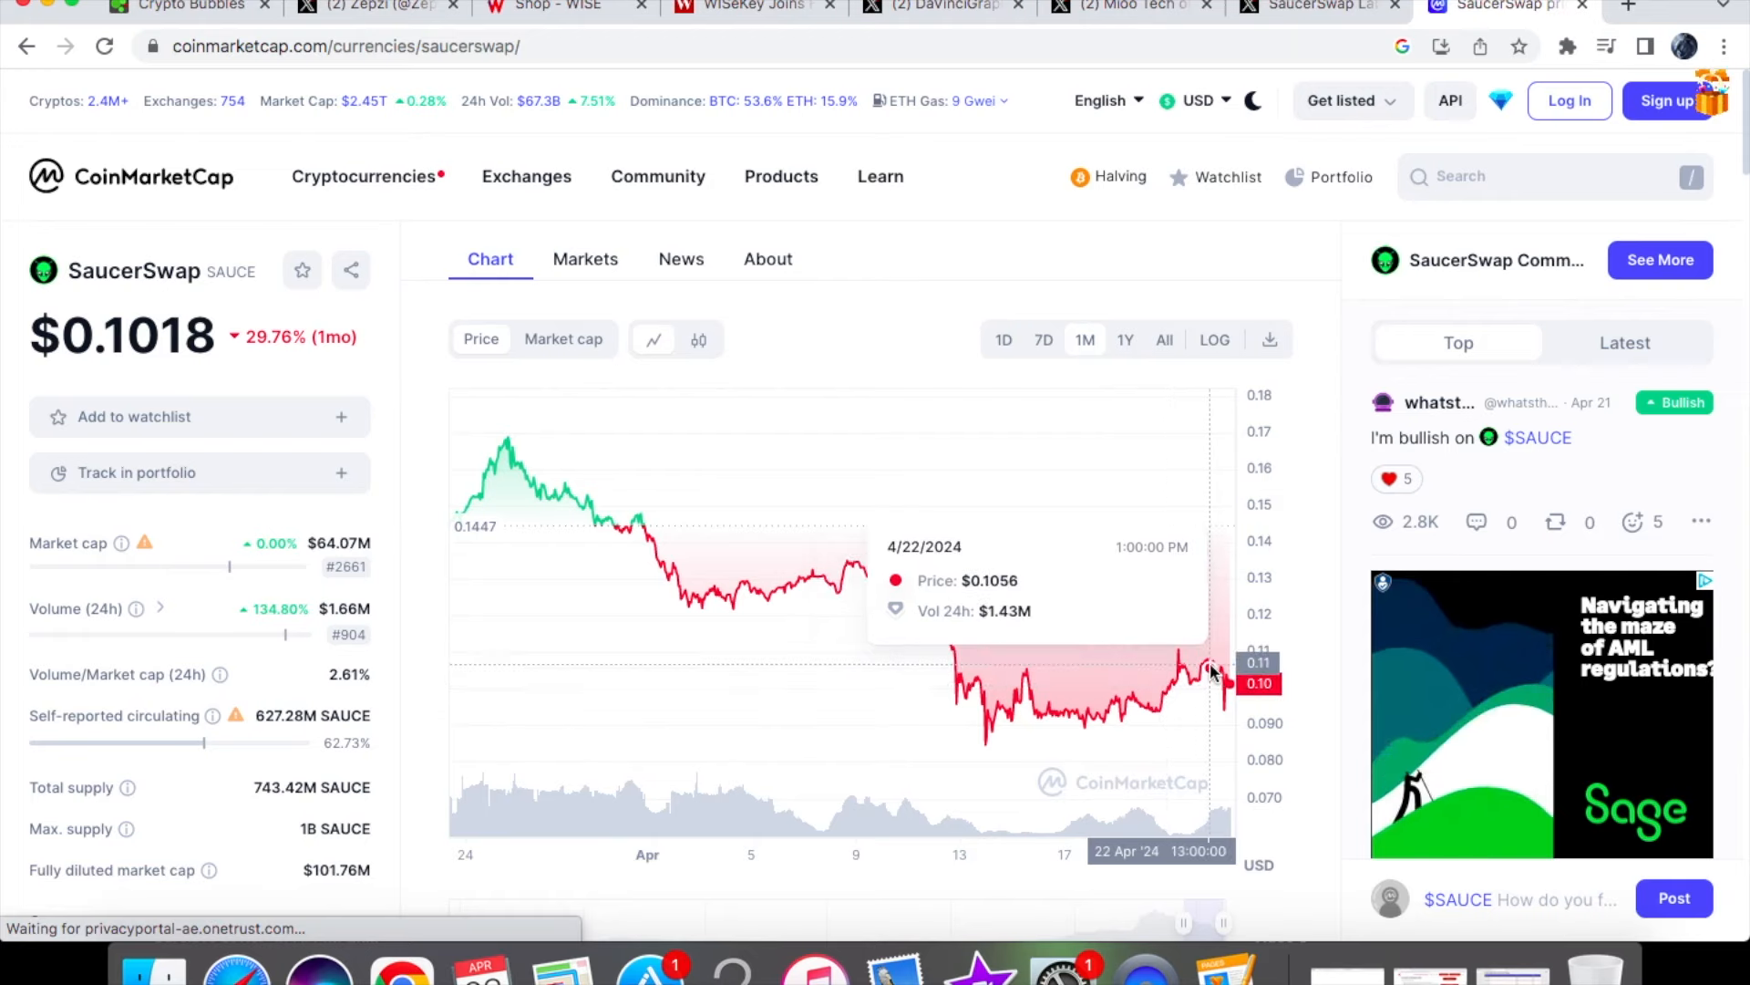
mouse_move(509, 449)
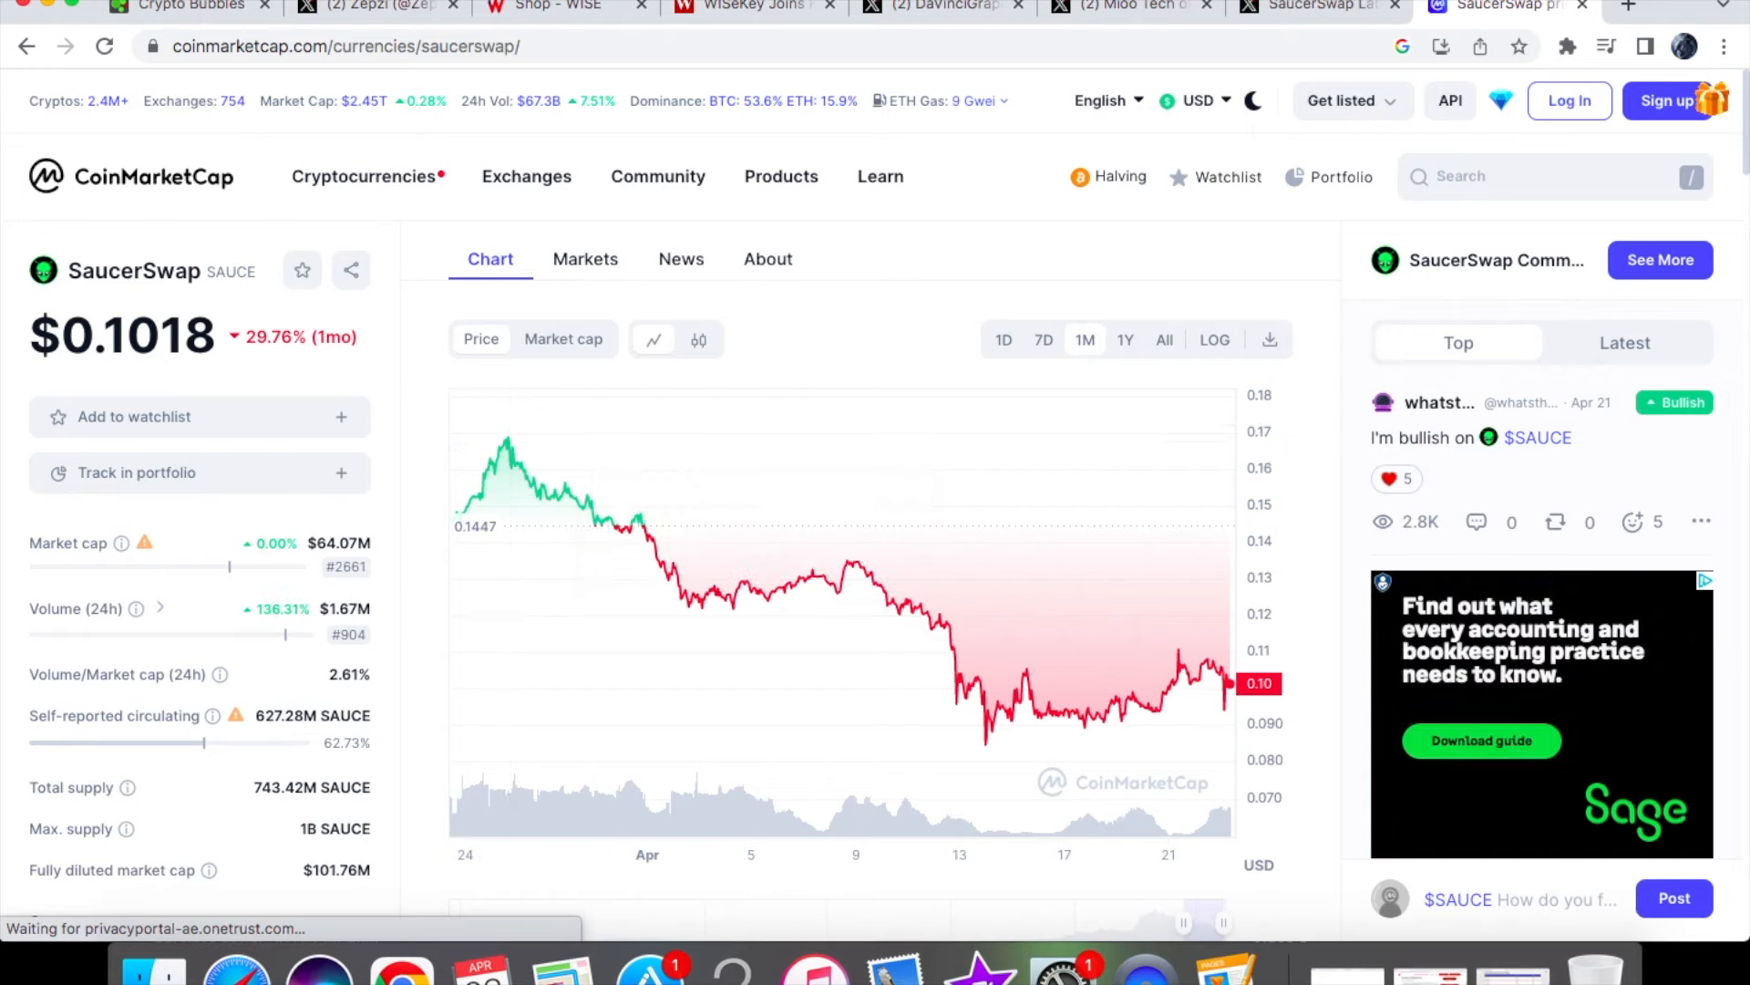
click(190, 6)
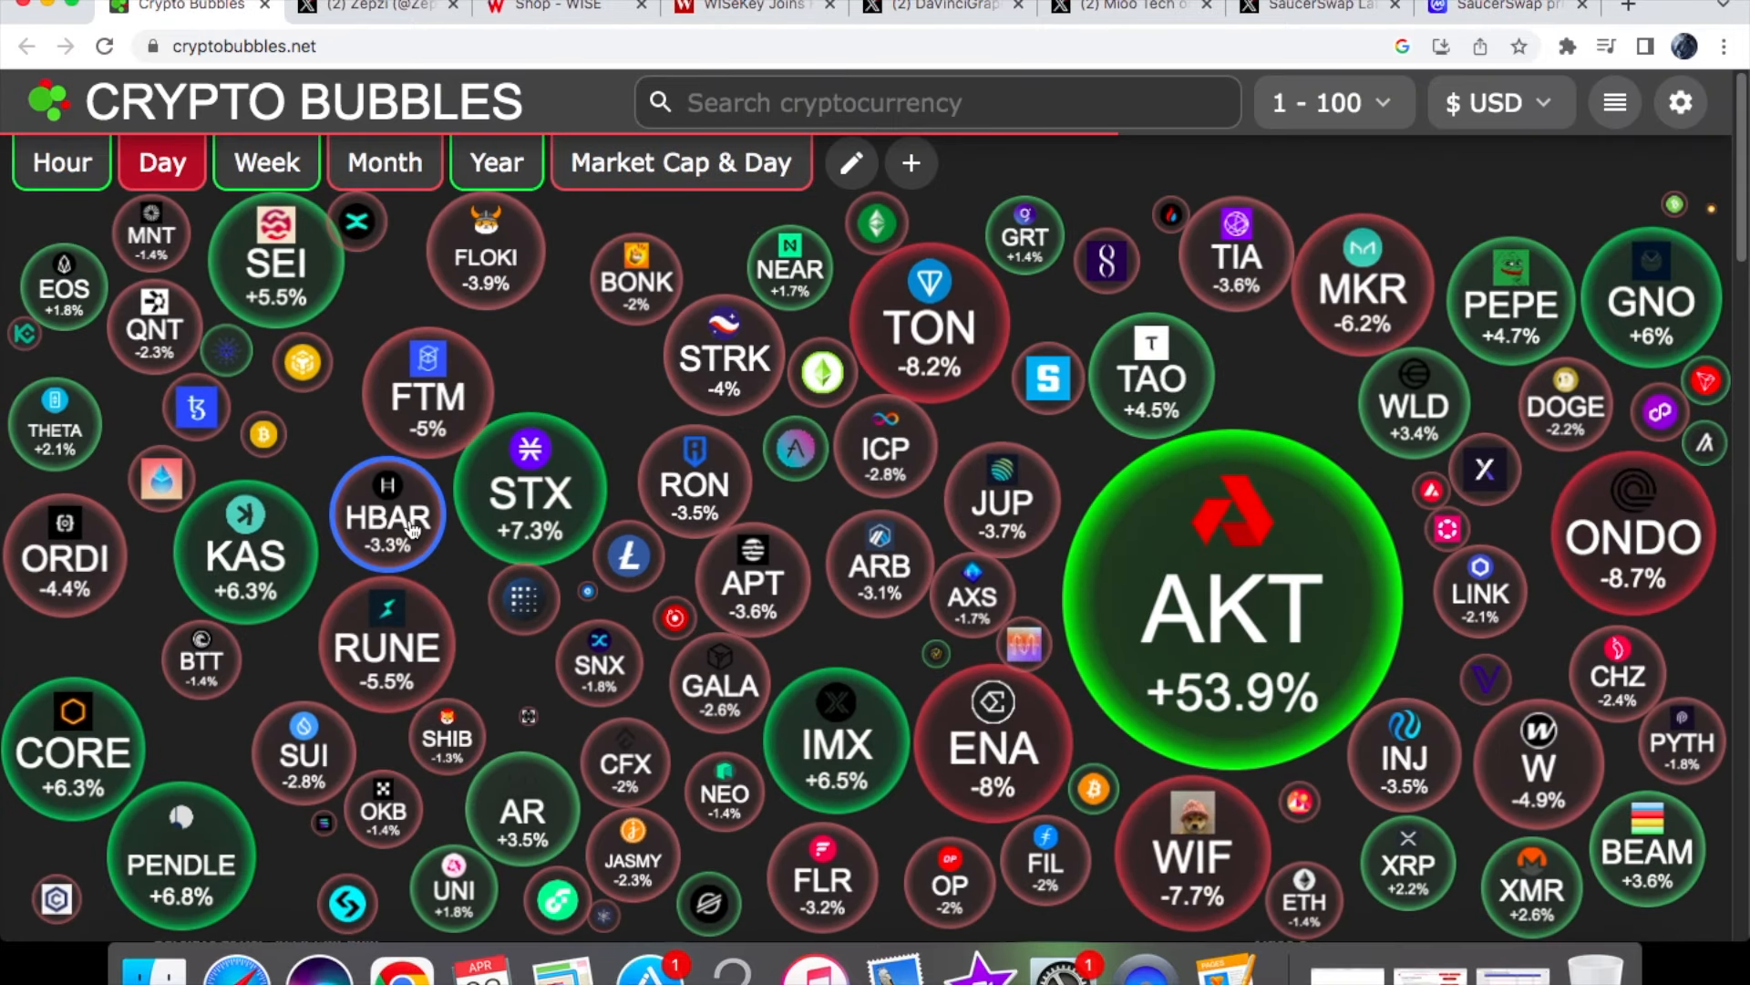
- Open Hedera's HBAR details and view its one-week price chart
click(388, 516)
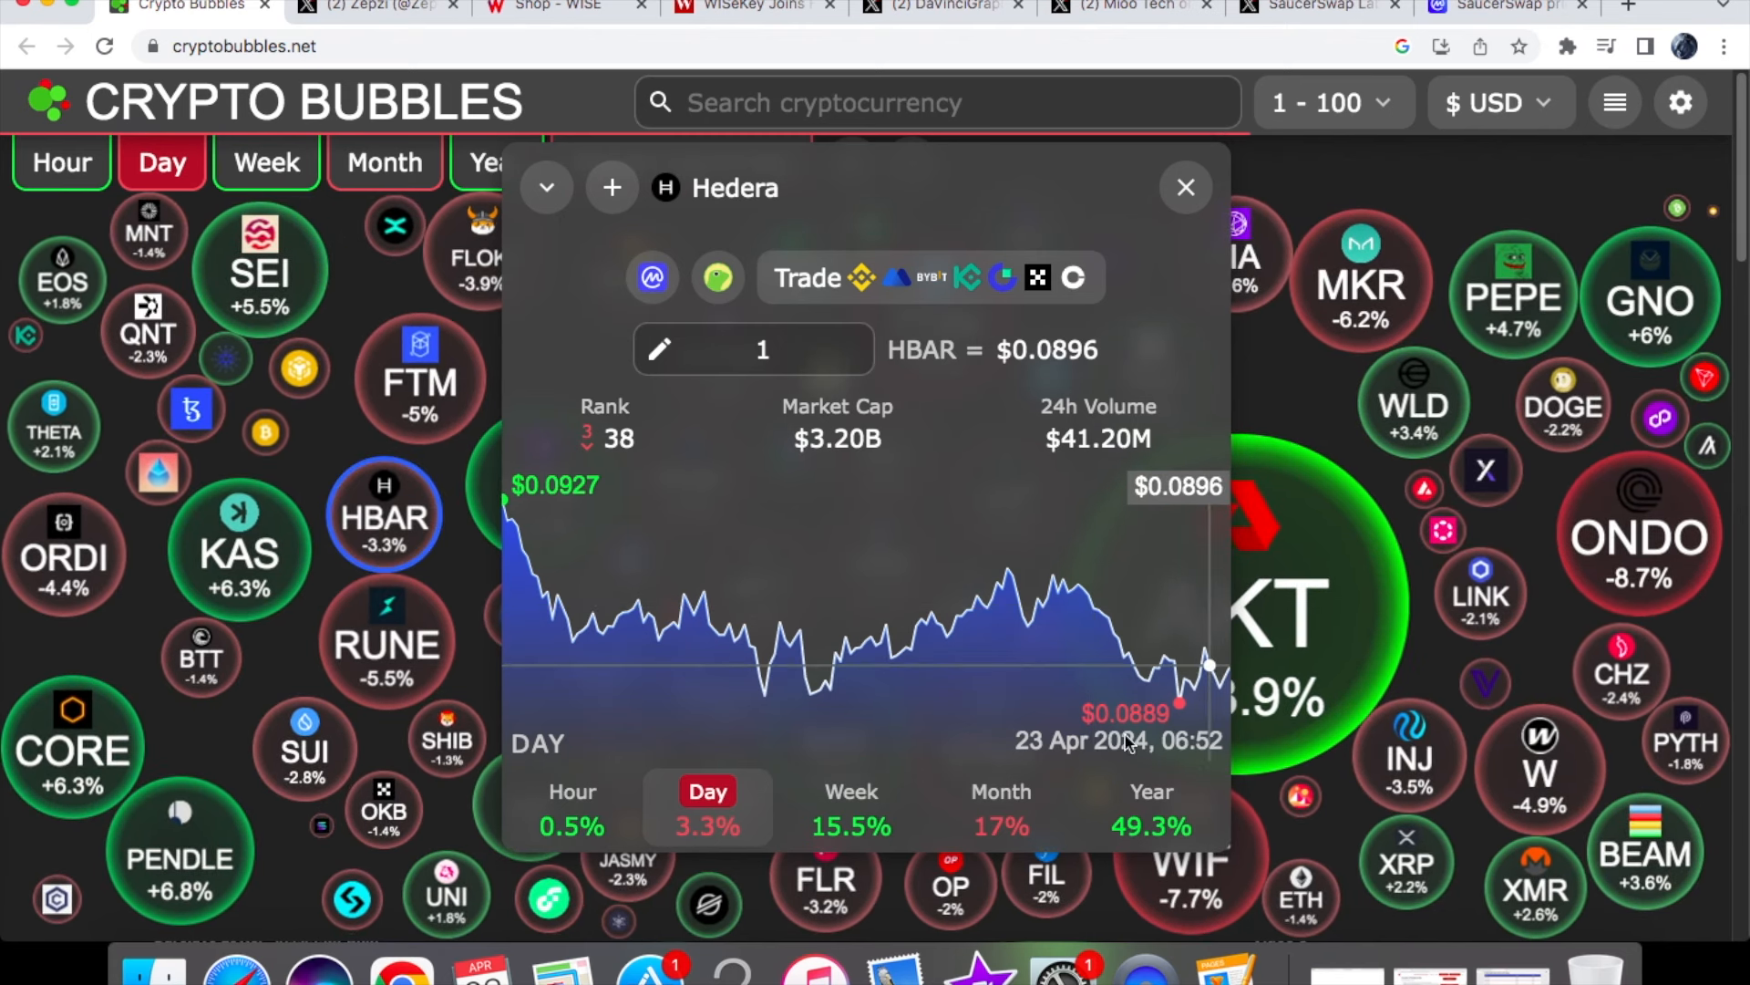
click(850, 809)
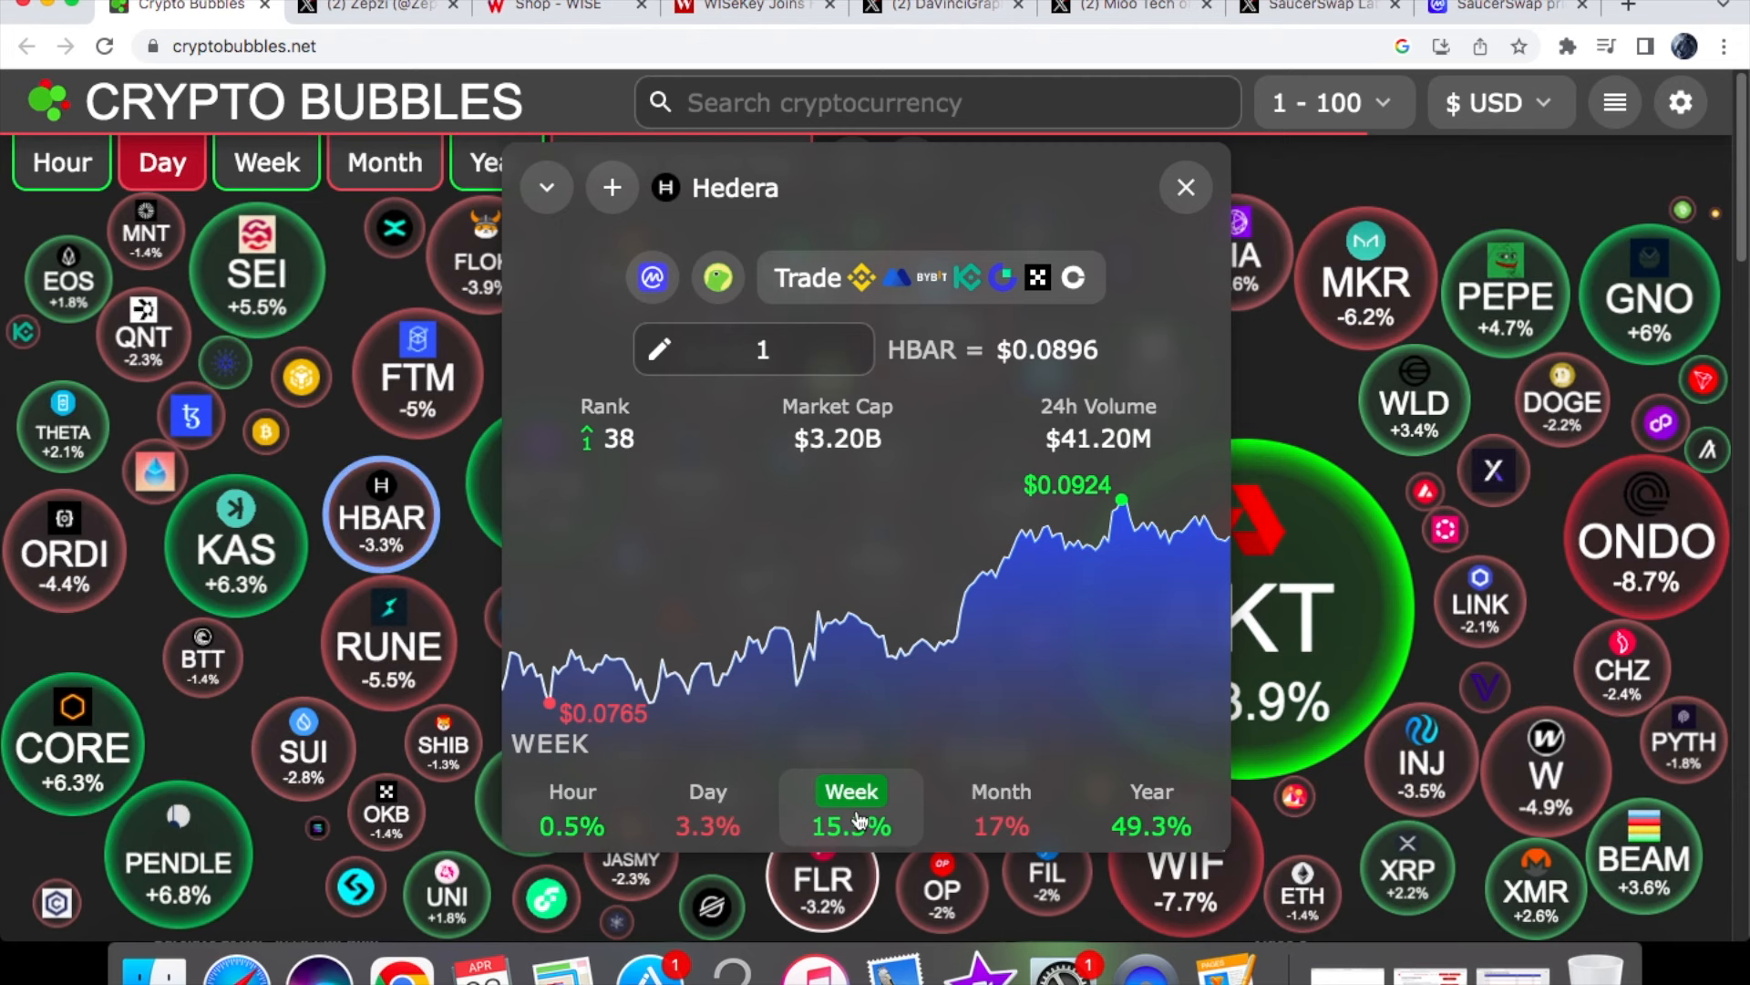
mouse_move(539, 679)
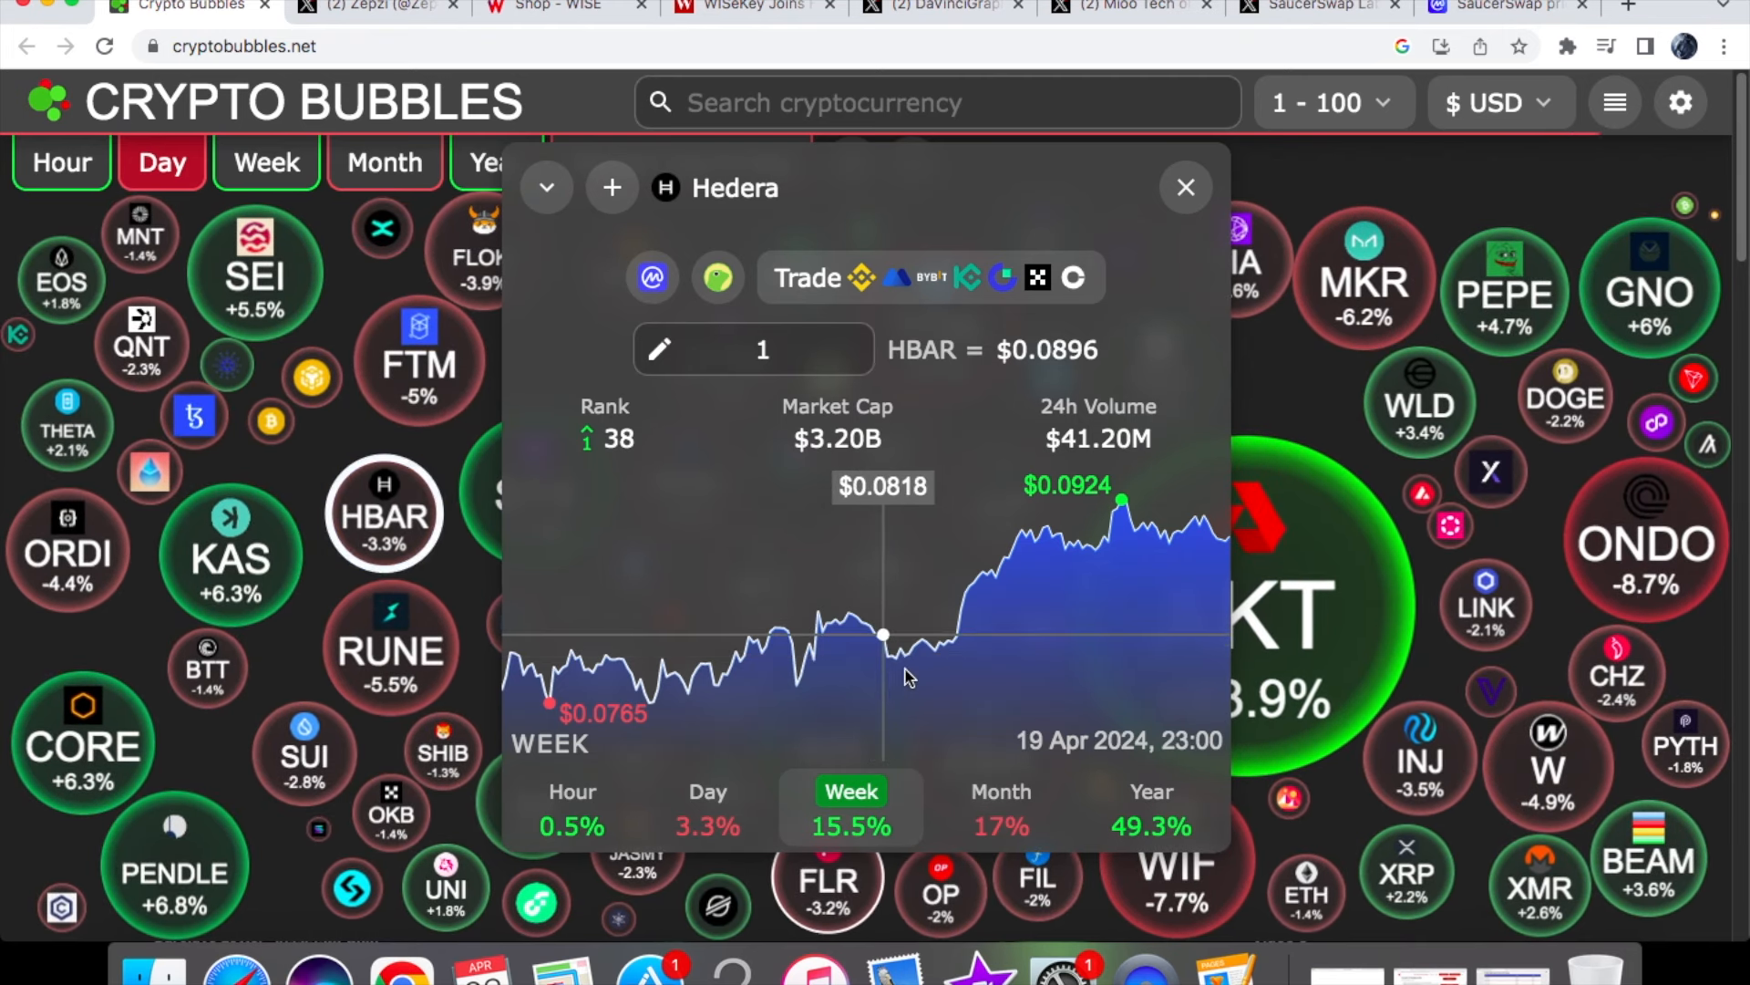
mouse_move(1122, 539)
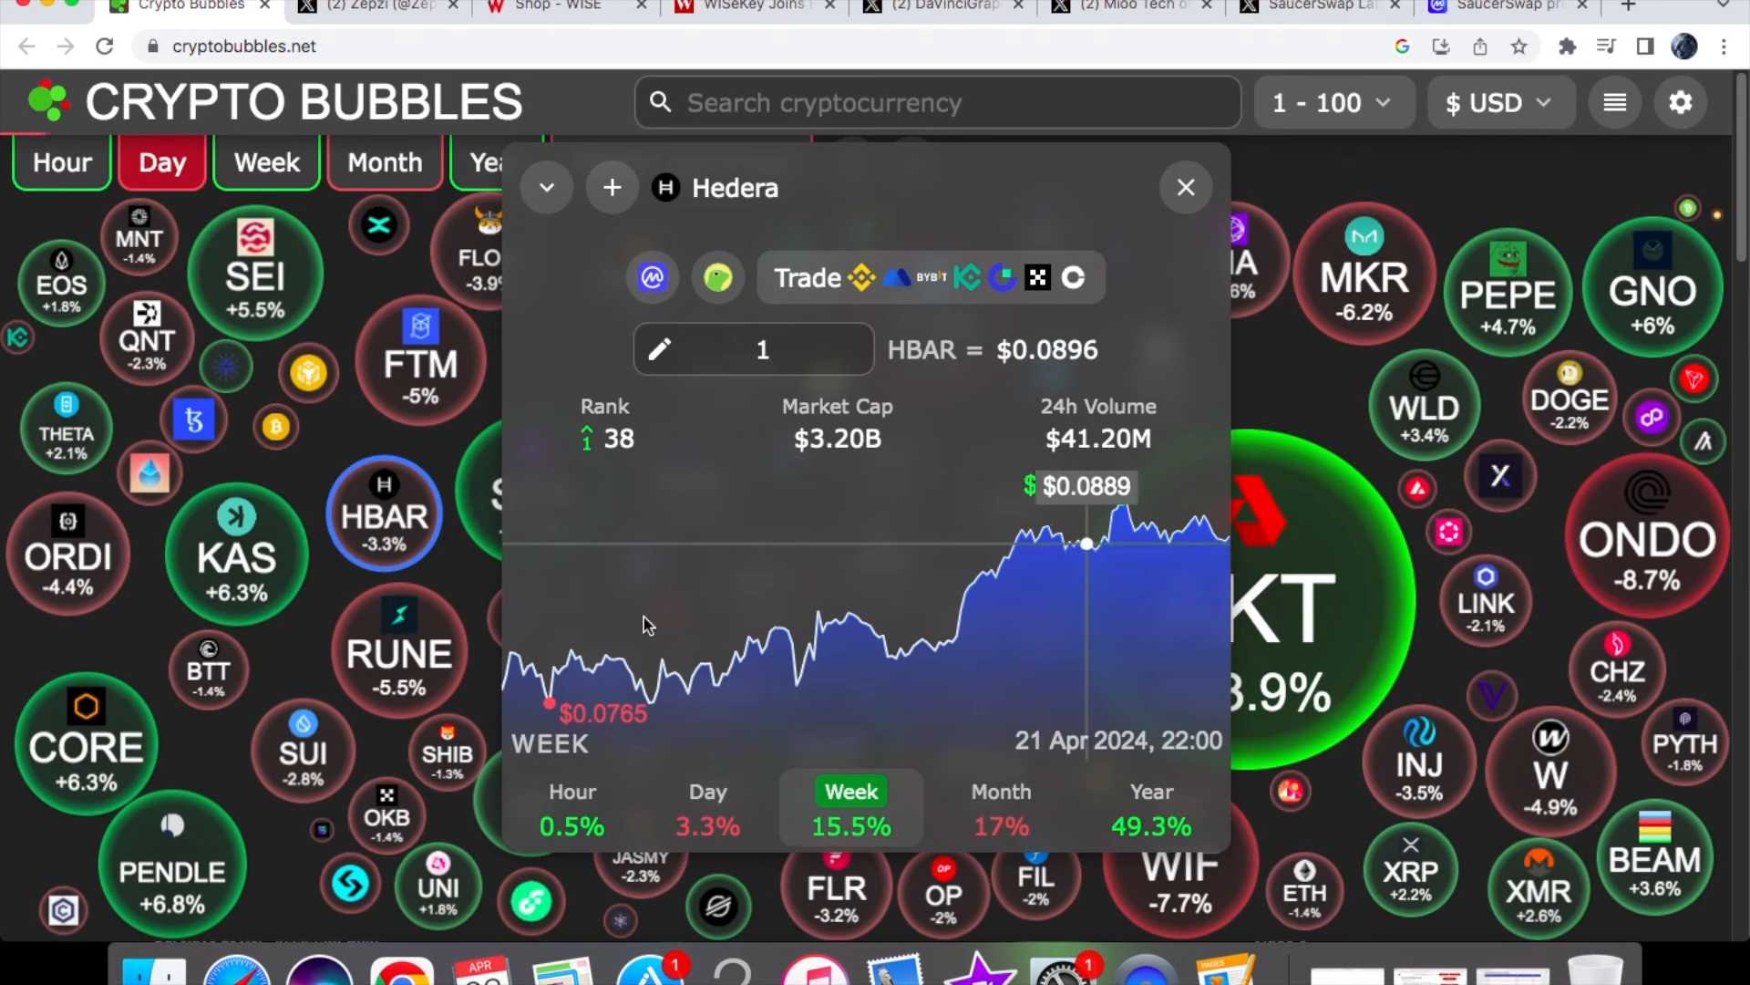
- Switch the HBAR chart to one month, showing a 17% gain
click(1000, 810)
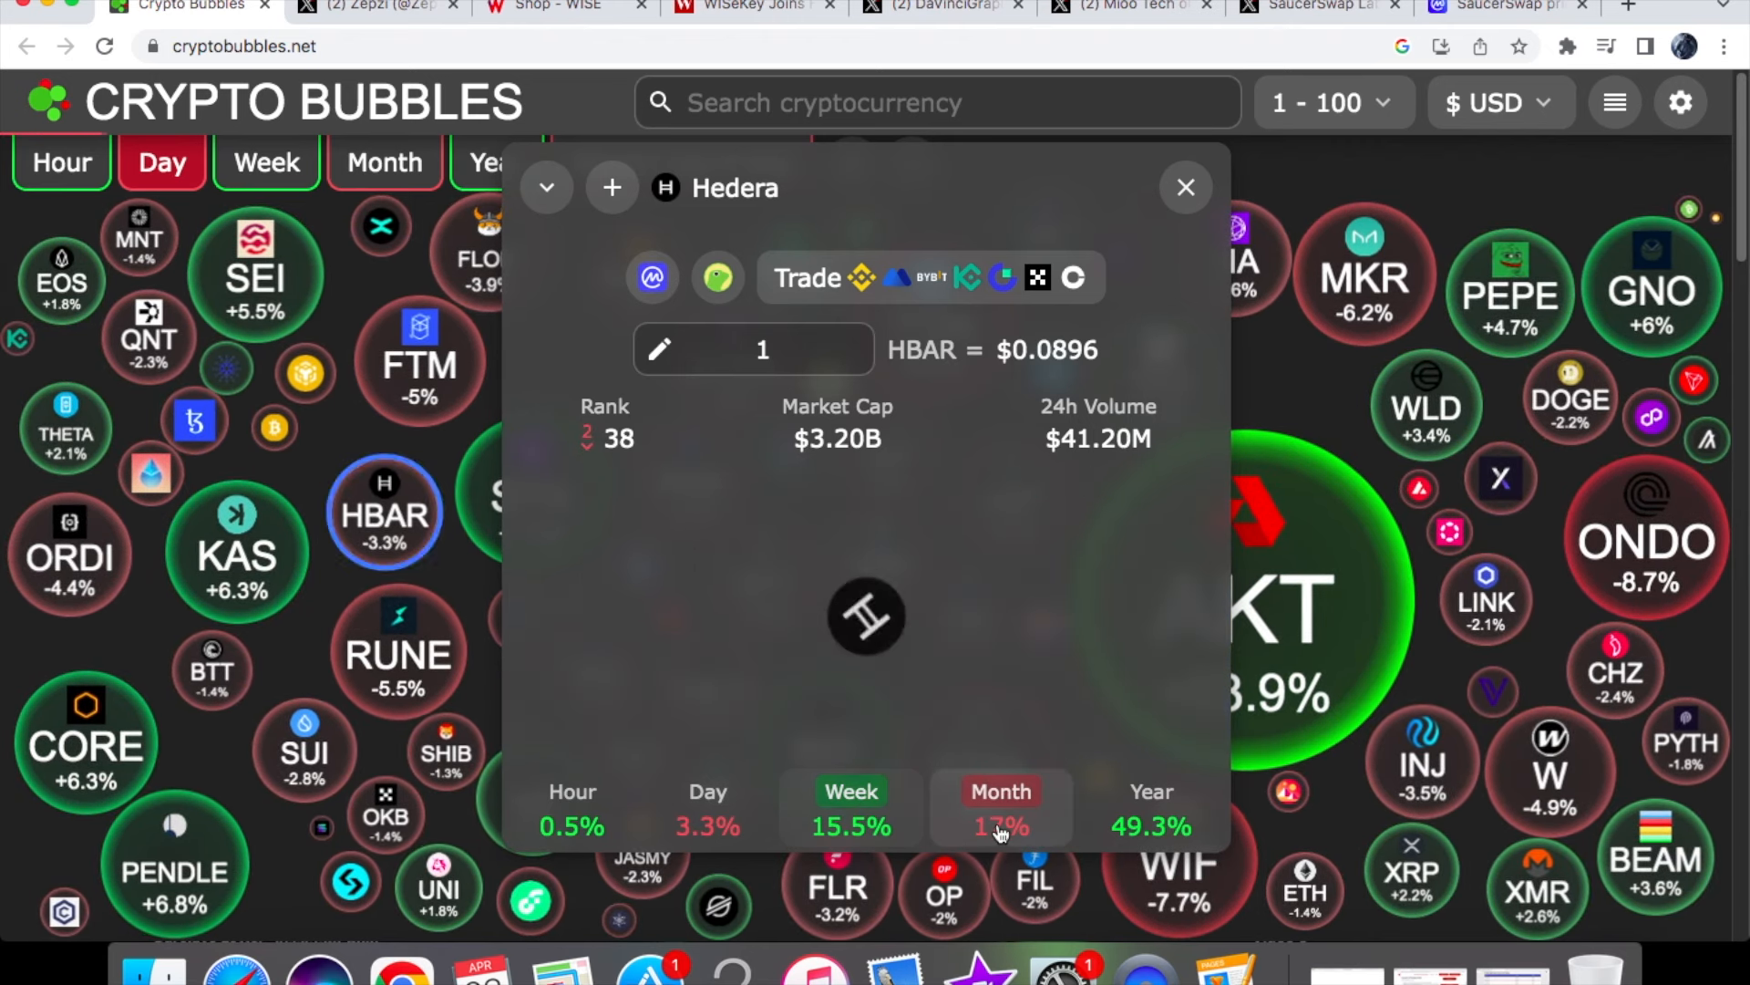
click(999, 805)
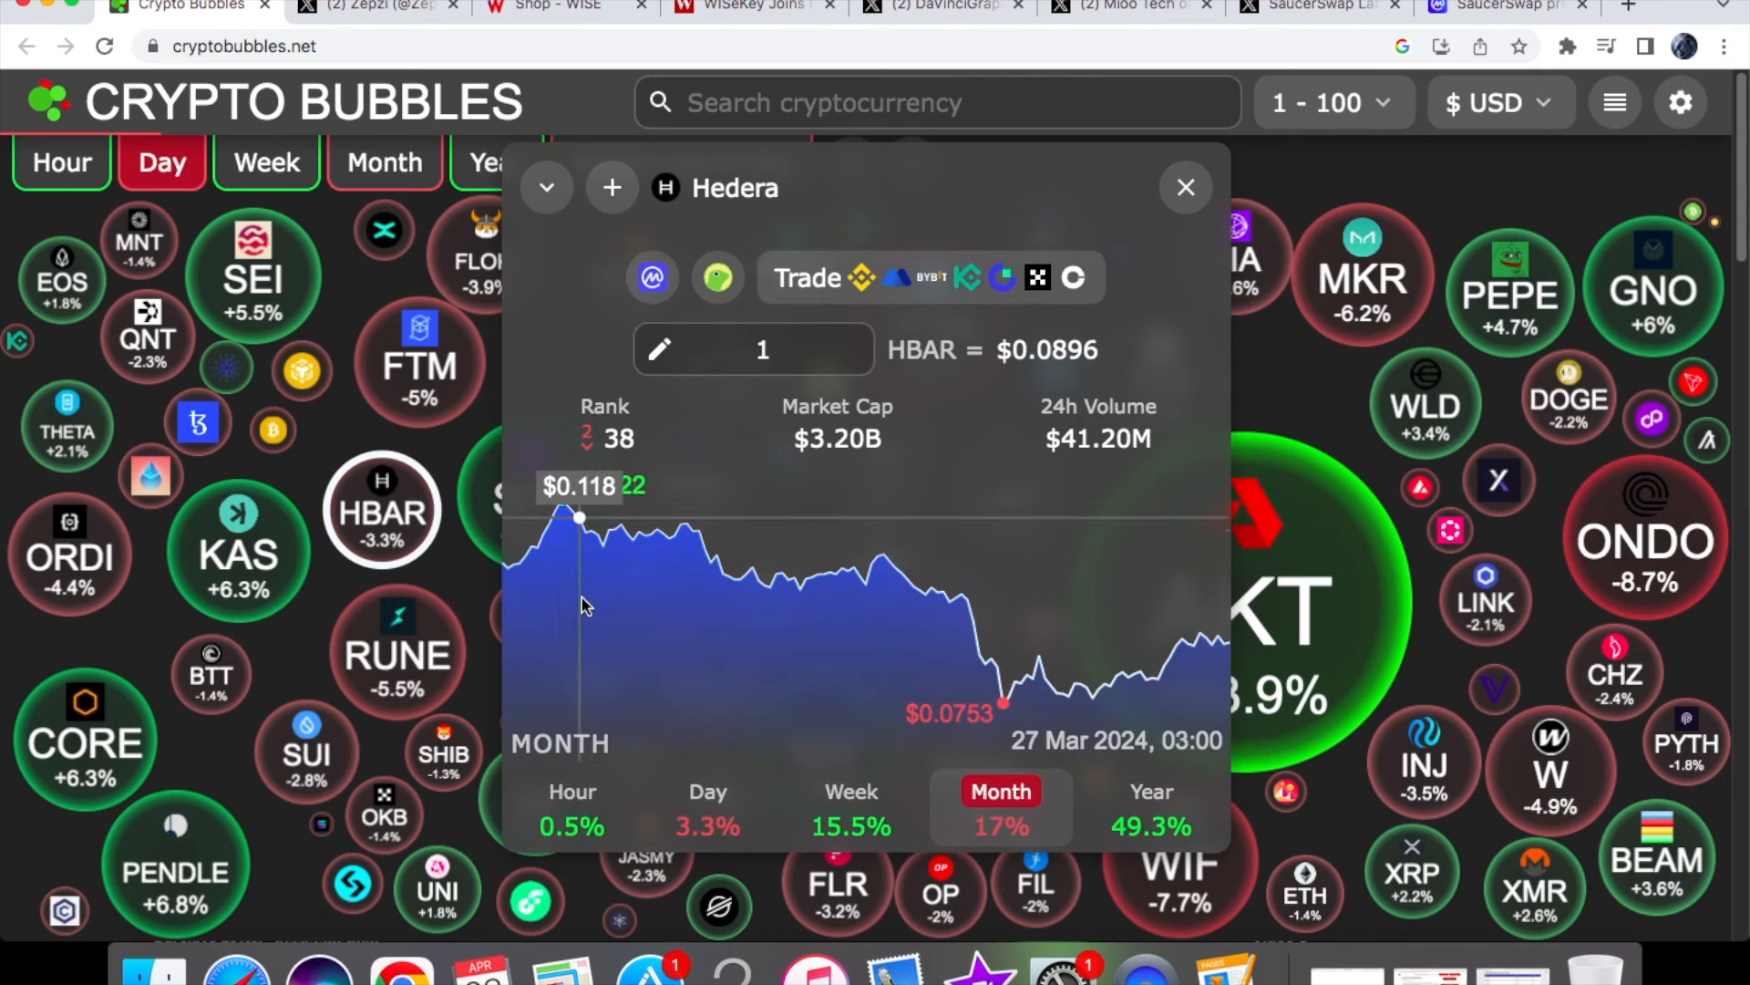
mouse_move(561, 586)
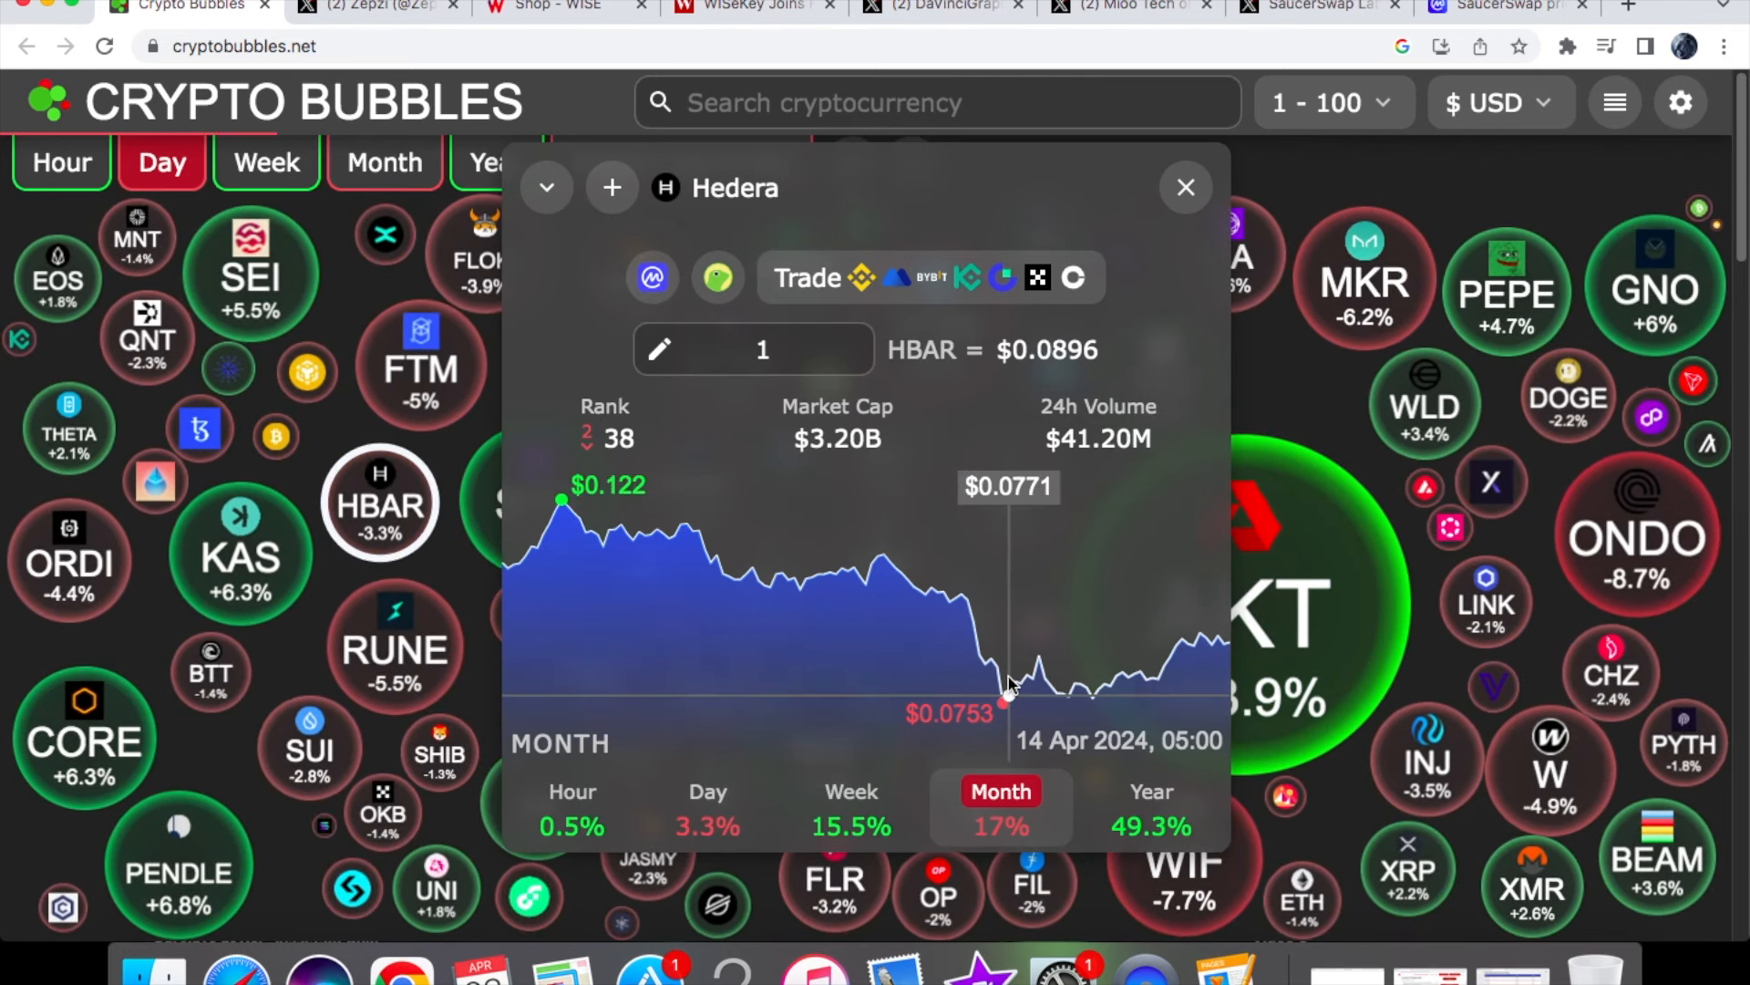
mouse_move(1195, 645)
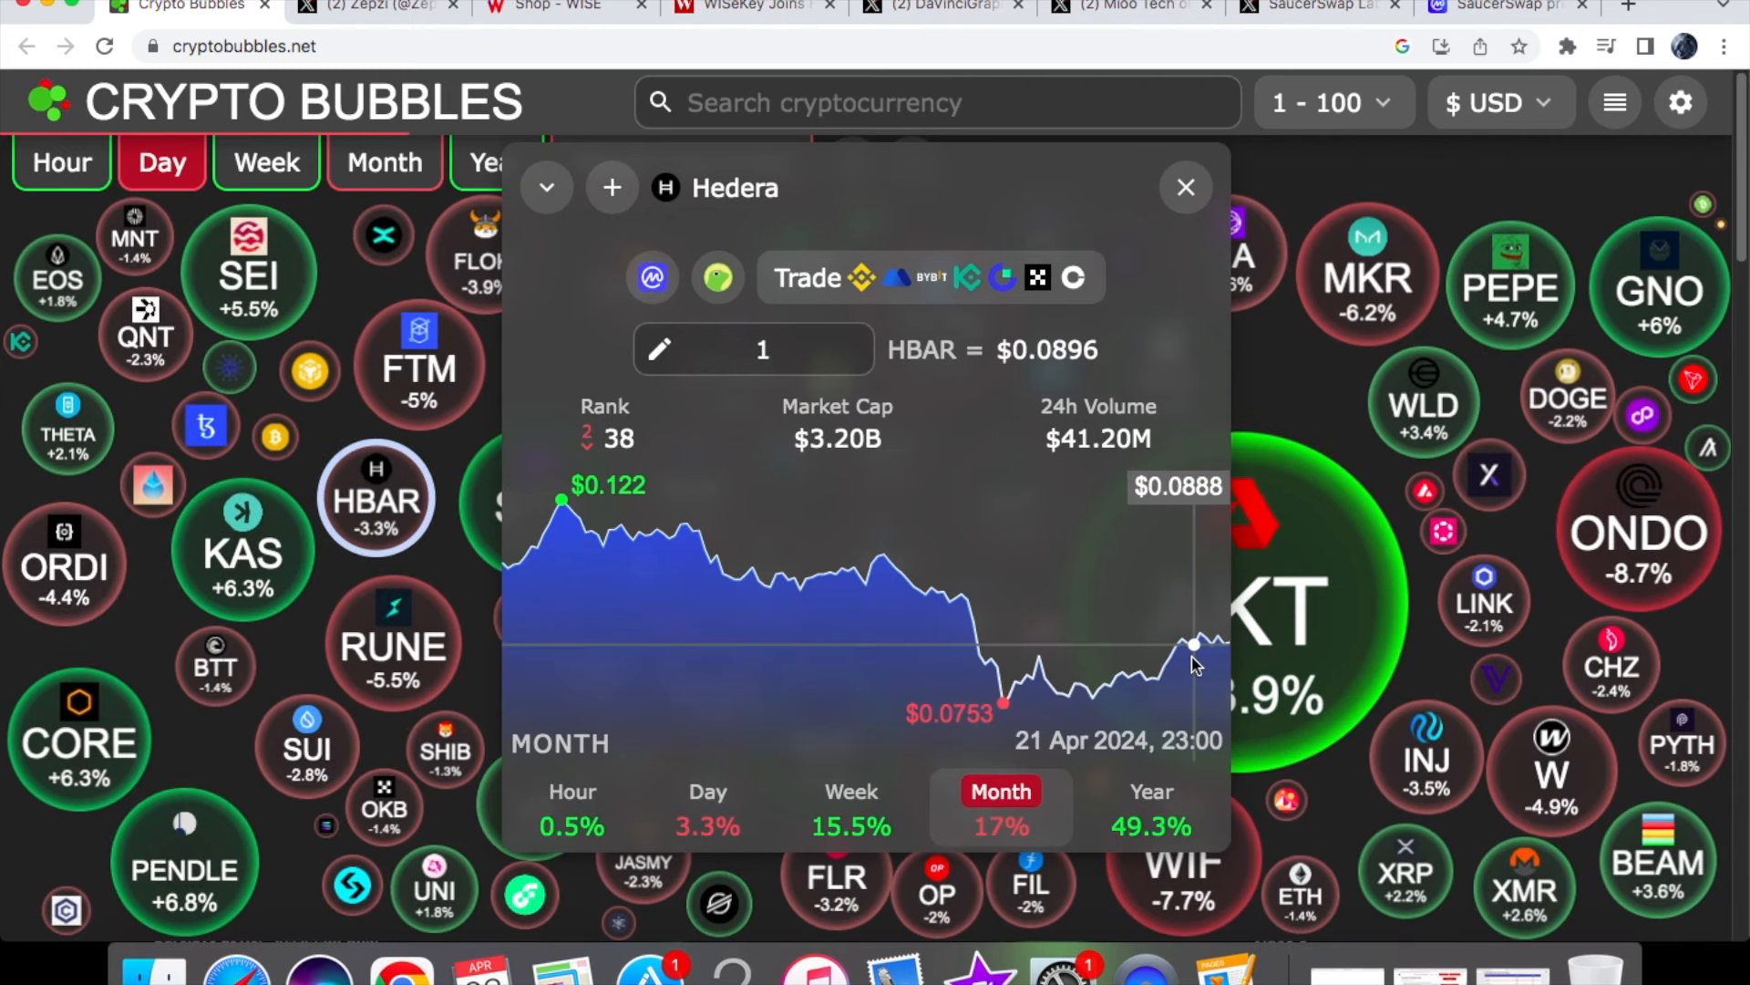
mouse_move(999, 665)
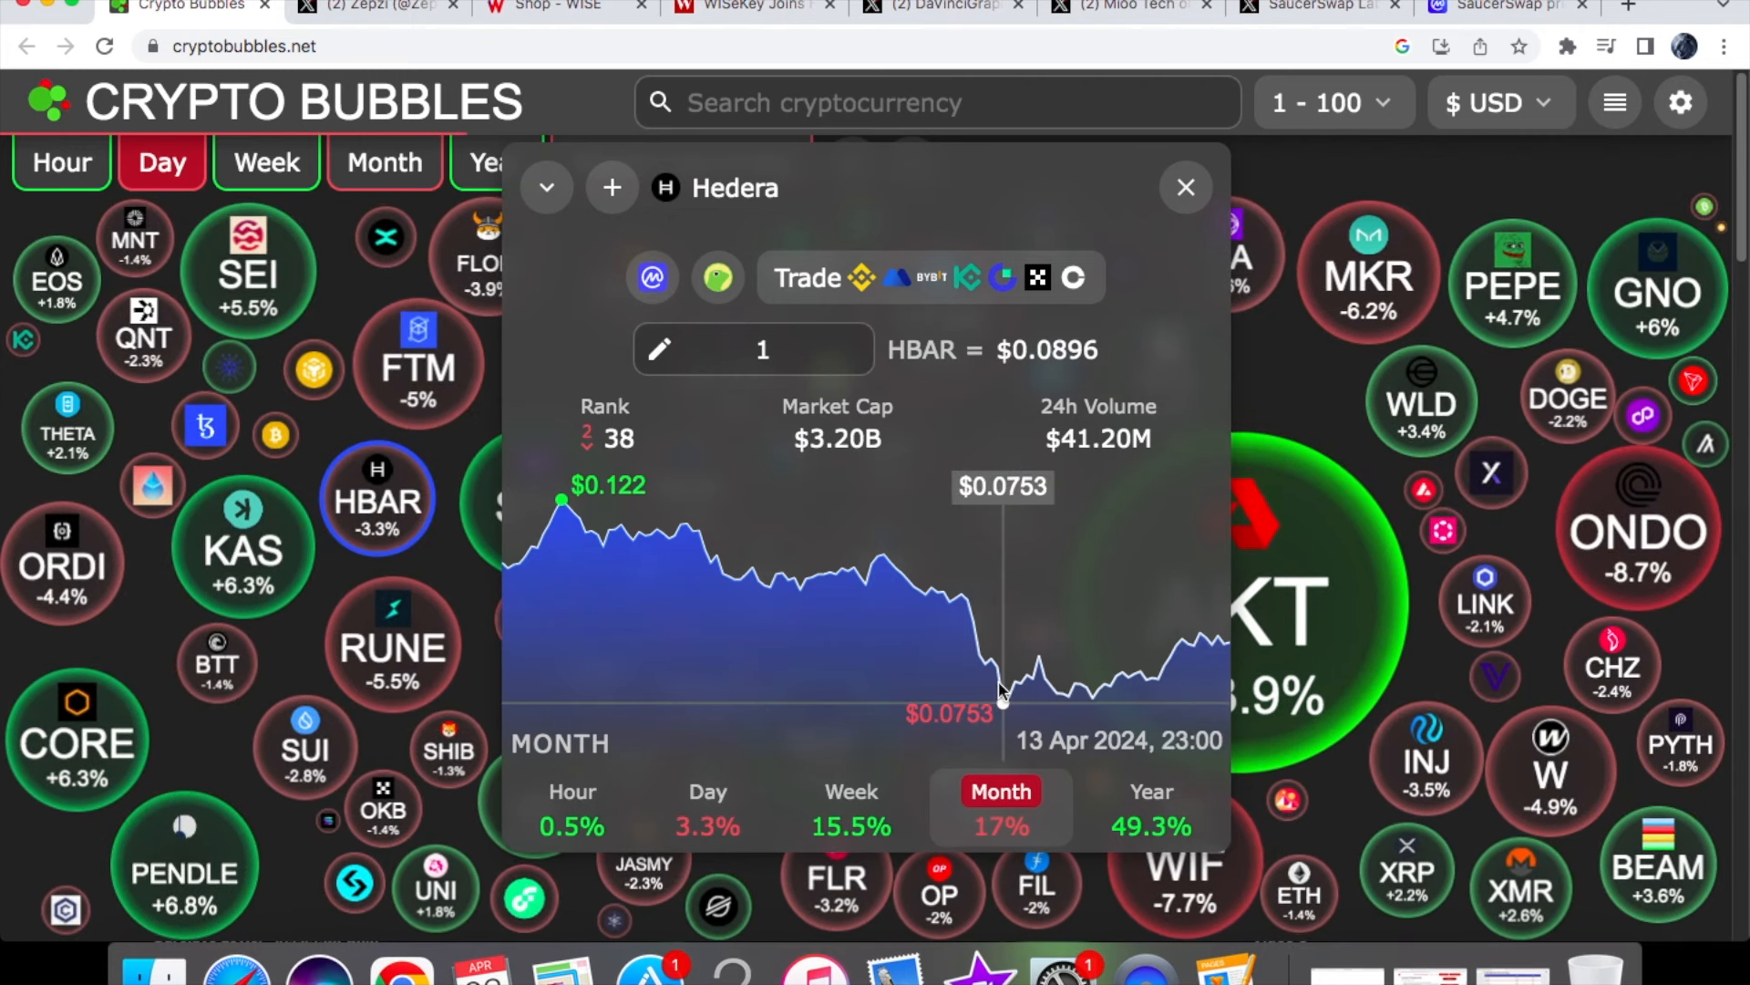